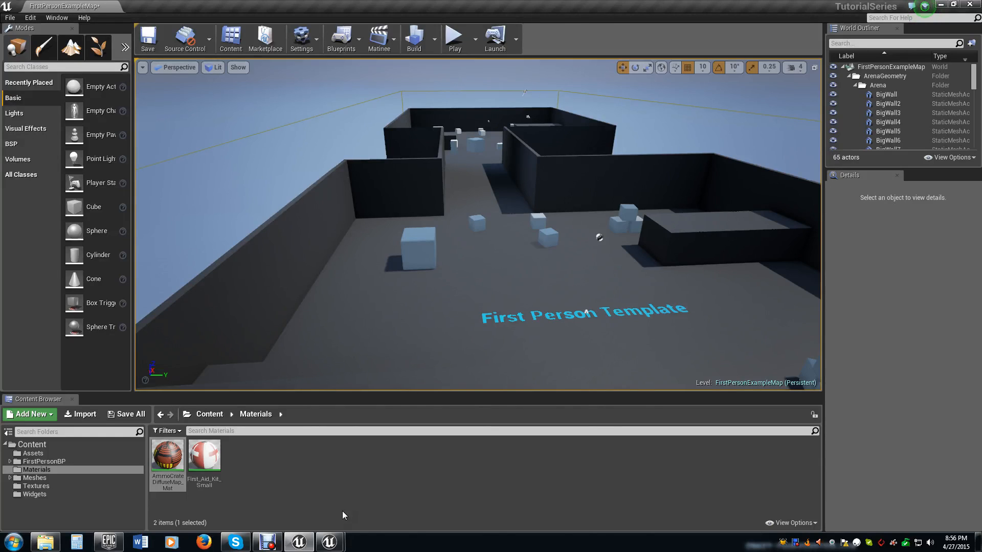
pyautogui.moveTo(401, 362)
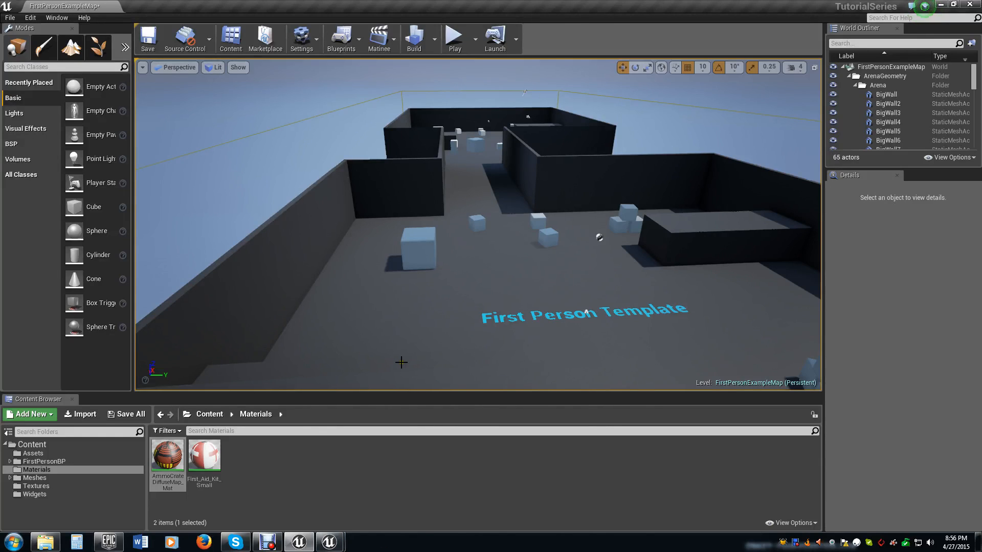
pyautogui.moveTo(551, 274)
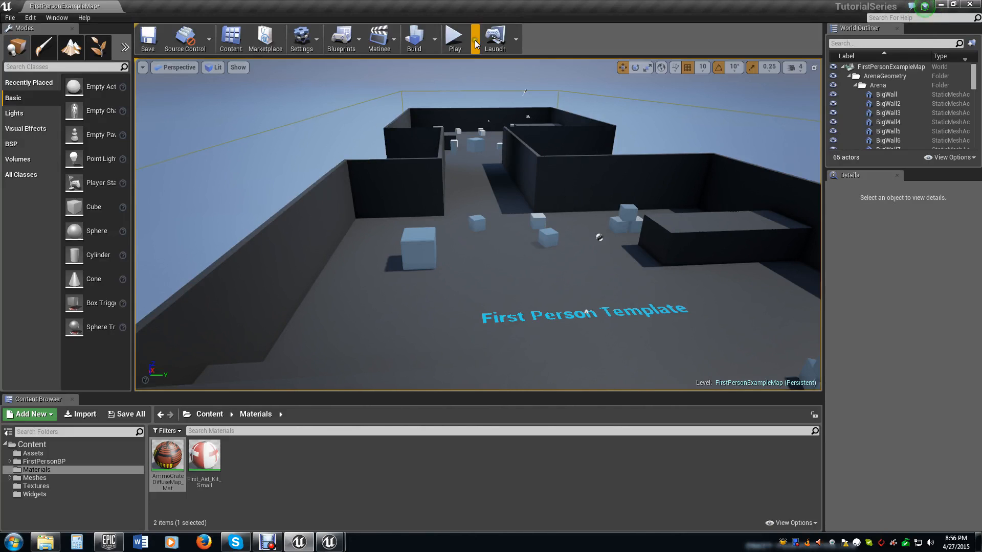
# Play the first-person level to see the HUD health bar and ammo counters
pyautogui.click(454, 38)
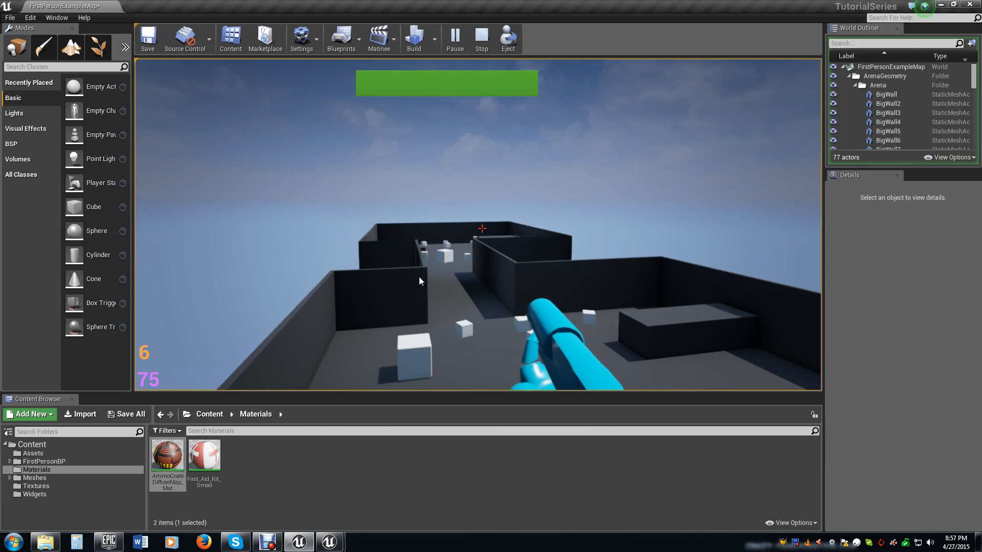
# Set FirstPersonCharacter's Health default to 15 and replay the level to see the shortened health bar
pyautogui.click(481, 39)
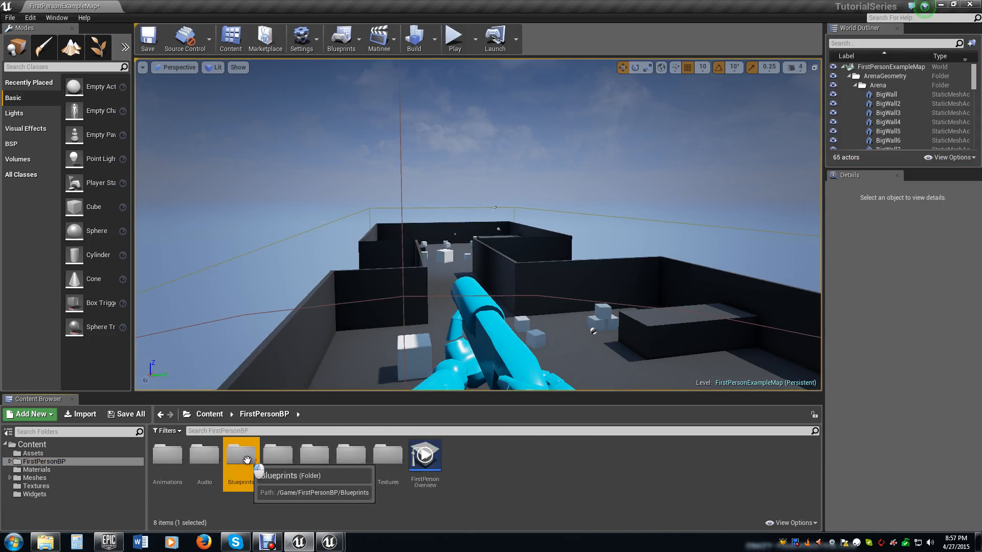
pyautogui.doubleClick(240, 455)
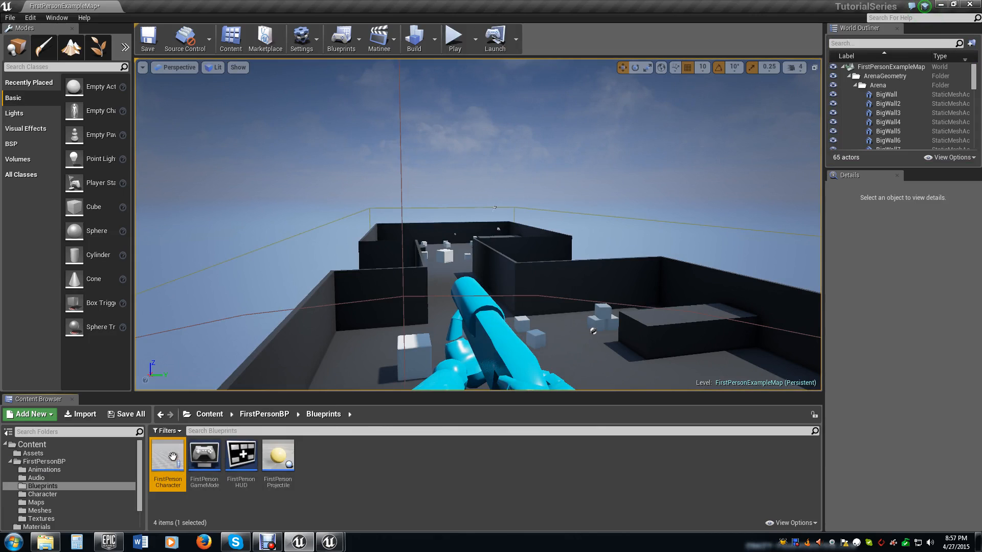
pyautogui.doubleClick(167, 458)
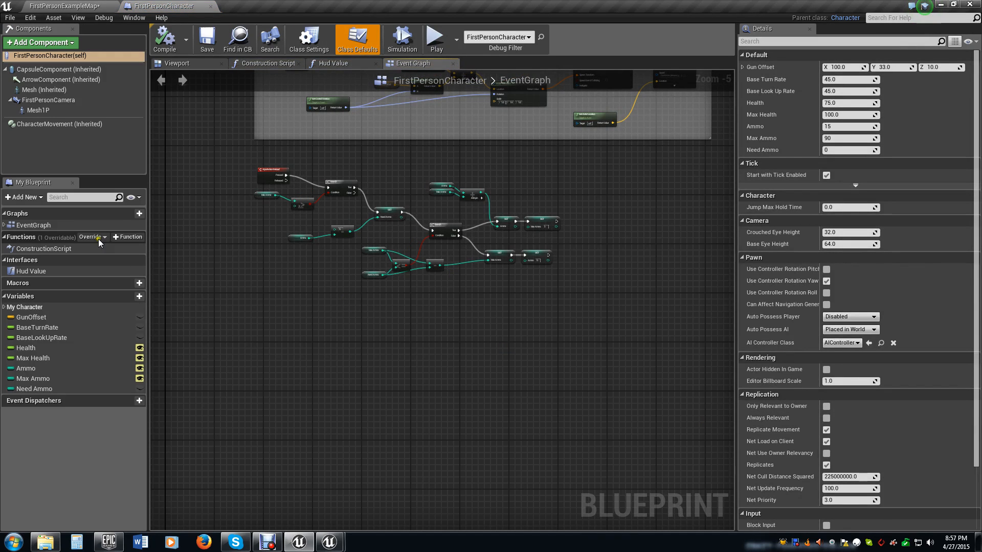
pyautogui.click(26, 348)
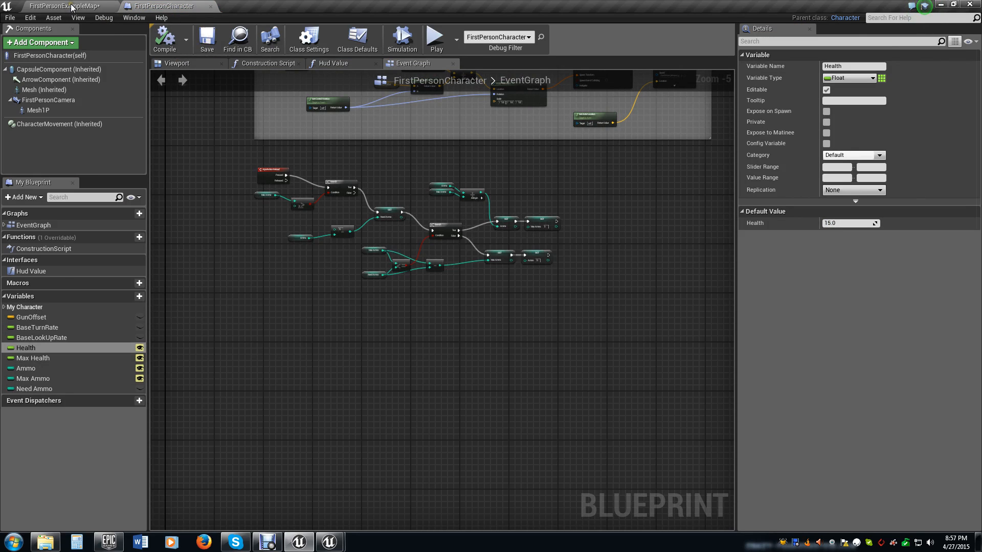
pyautogui.click(63, 6)
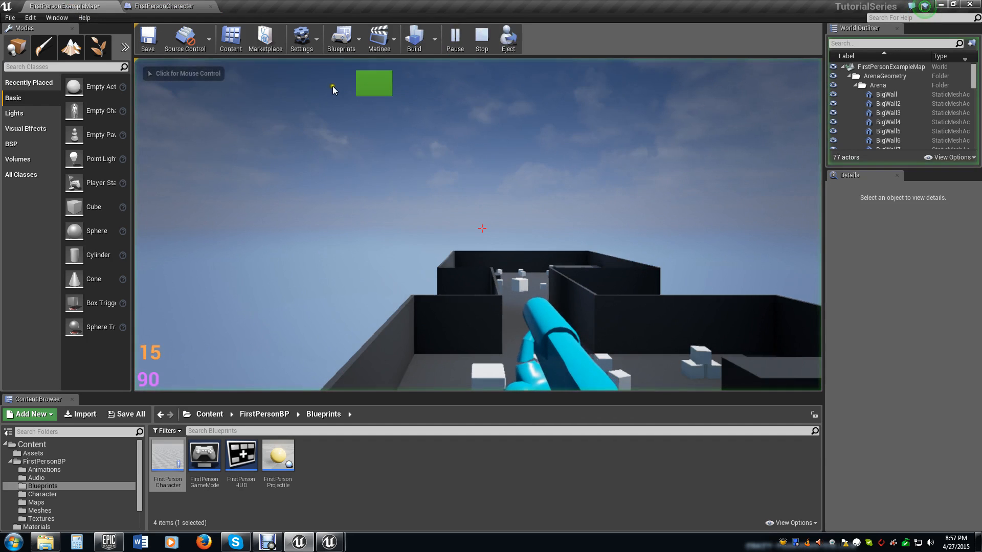
pyautogui.click(480, 38)
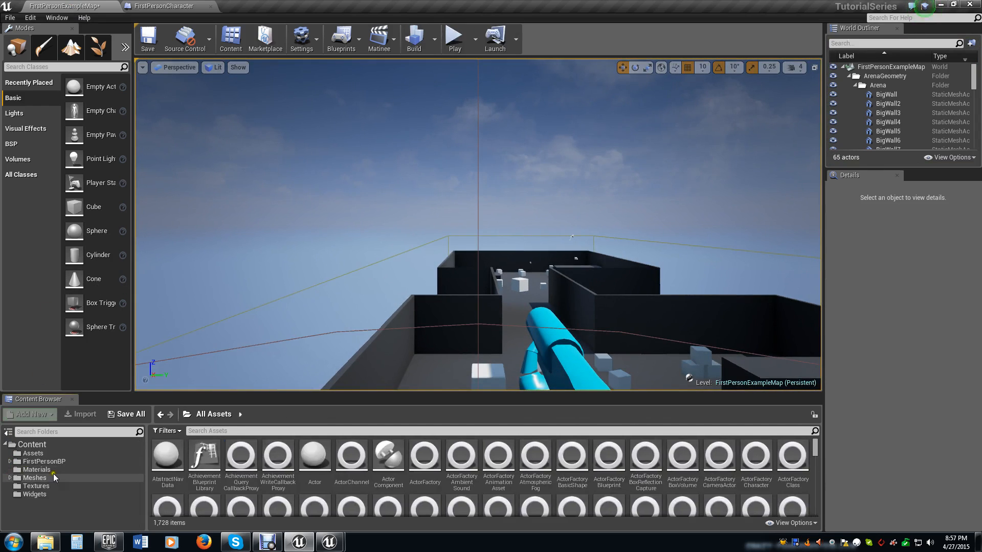
# Inspect the AmmoCrate and Small_Med meshes in Meshes > PickUps, then return to the level
pyautogui.click(35, 478)
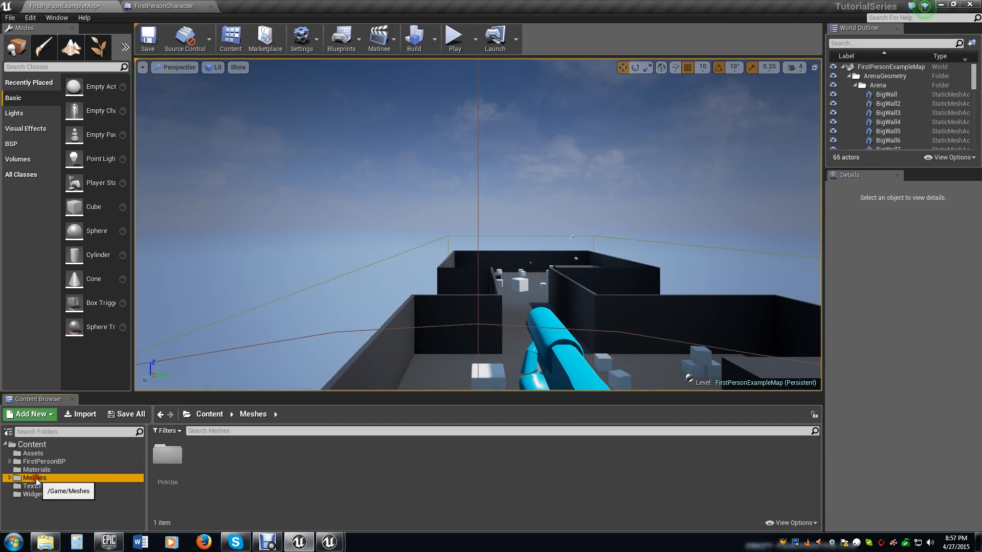
pyautogui.click(167, 454)
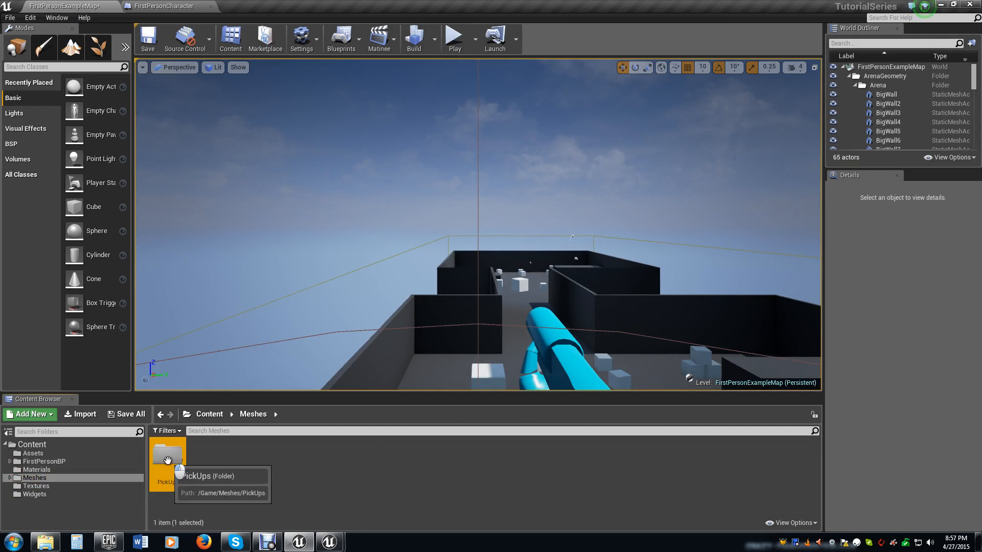
pyautogui.doubleClick(167, 454)
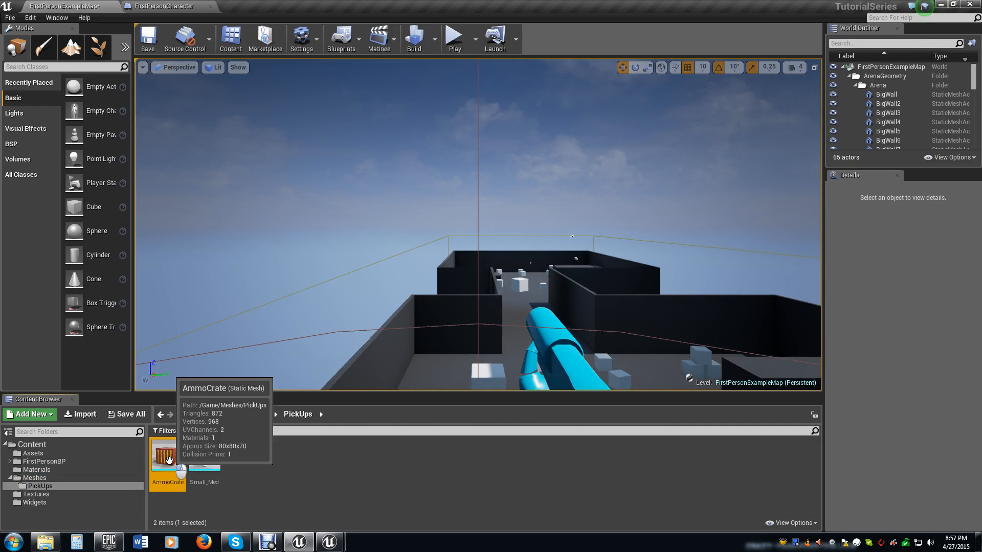
pyautogui.doubleClick(167, 456)
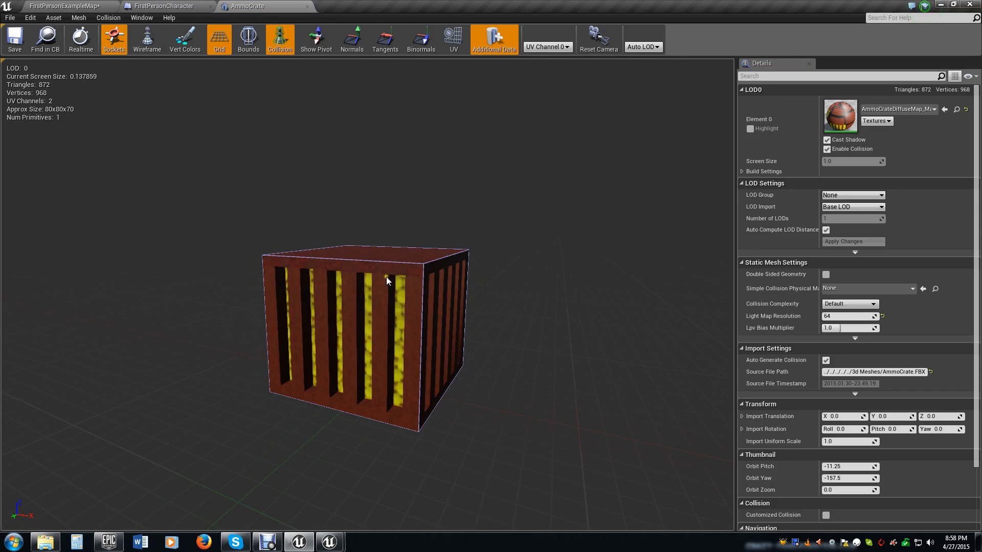
pyautogui.moveTo(448, 352)
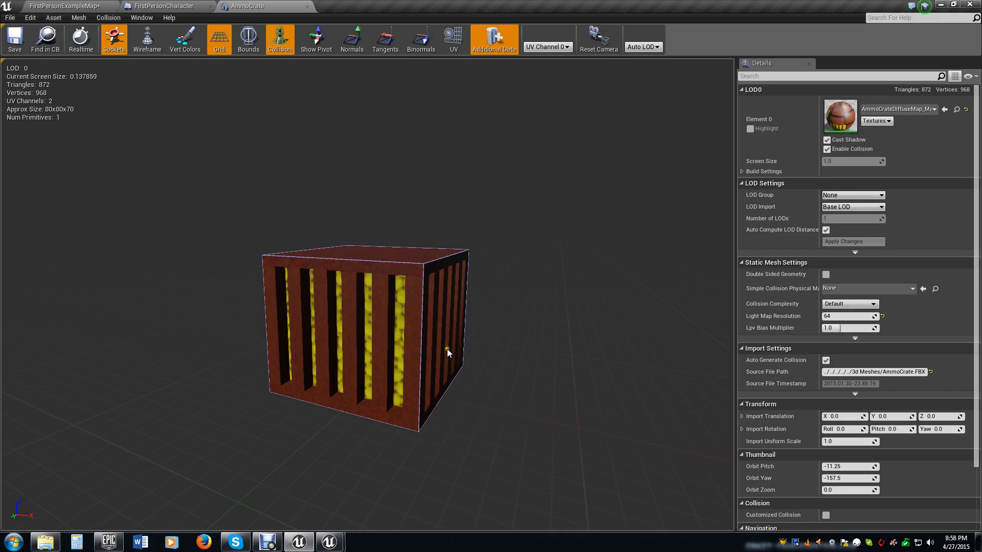
pyautogui.moveTo(378, 304)
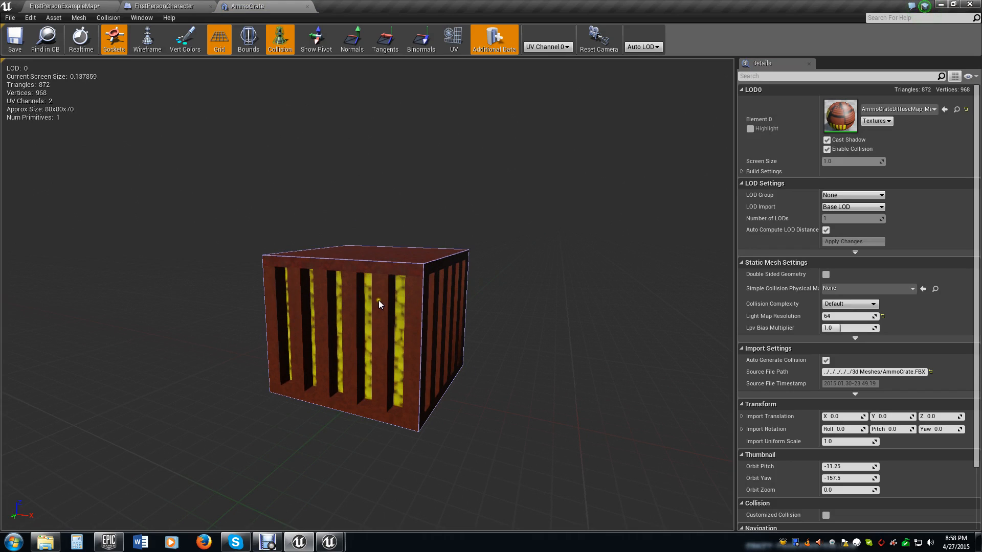
pyautogui.click(165, 6)
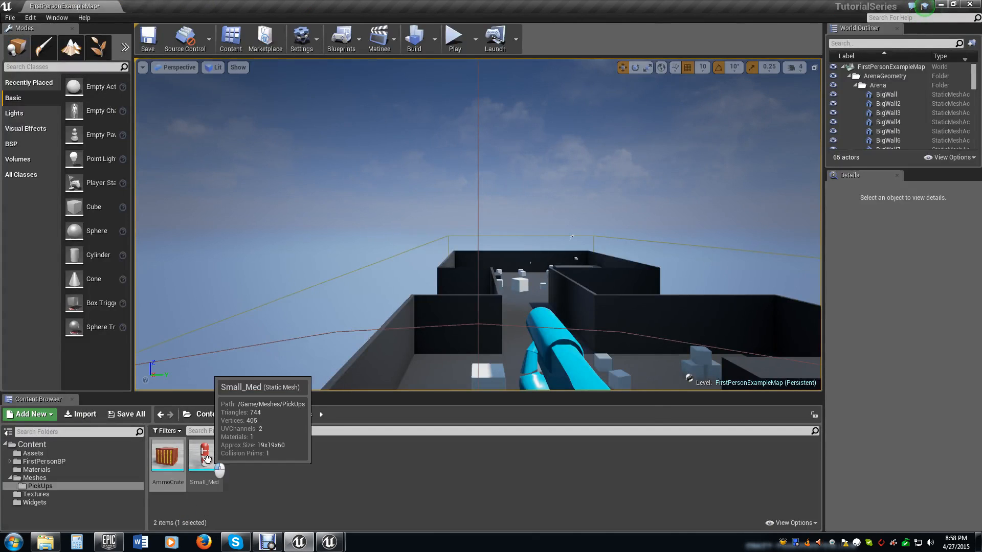
pyautogui.doubleClick(204, 453)
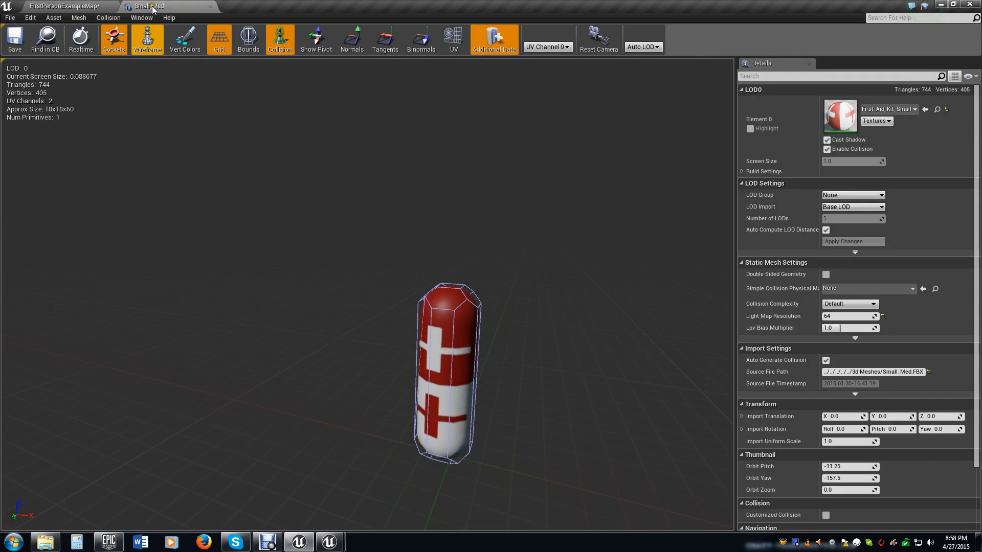
pyautogui.click(63, 6)
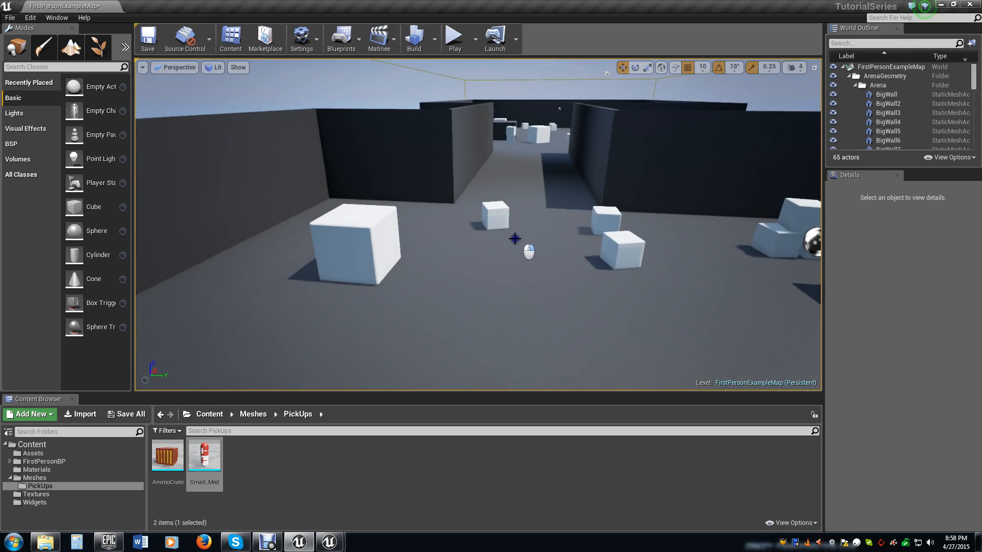
pyautogui.moveTo(204, 455)
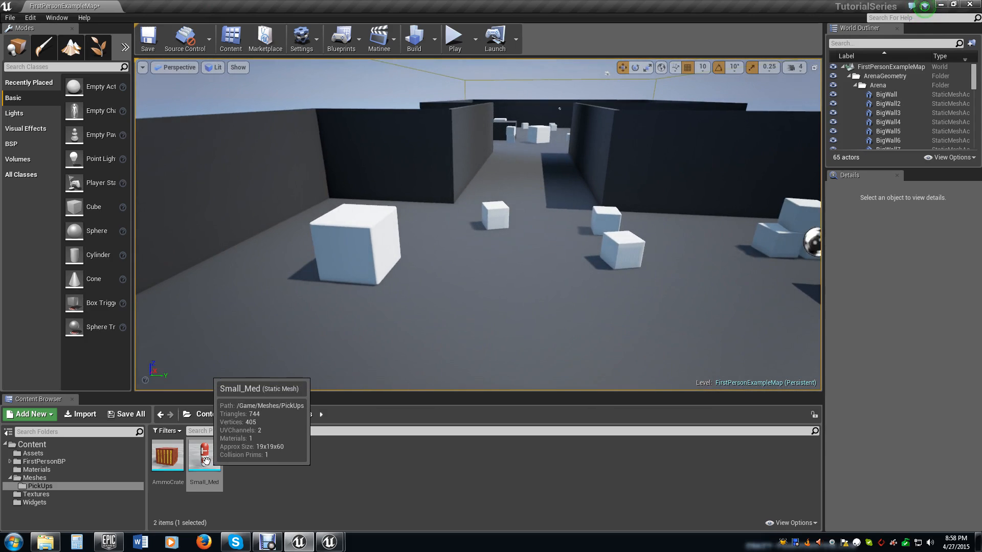
# Create a HealthPickup blueprint in the Blueprints folder from the Small_Med mesh
pyautogui.rightClick(204, 455)
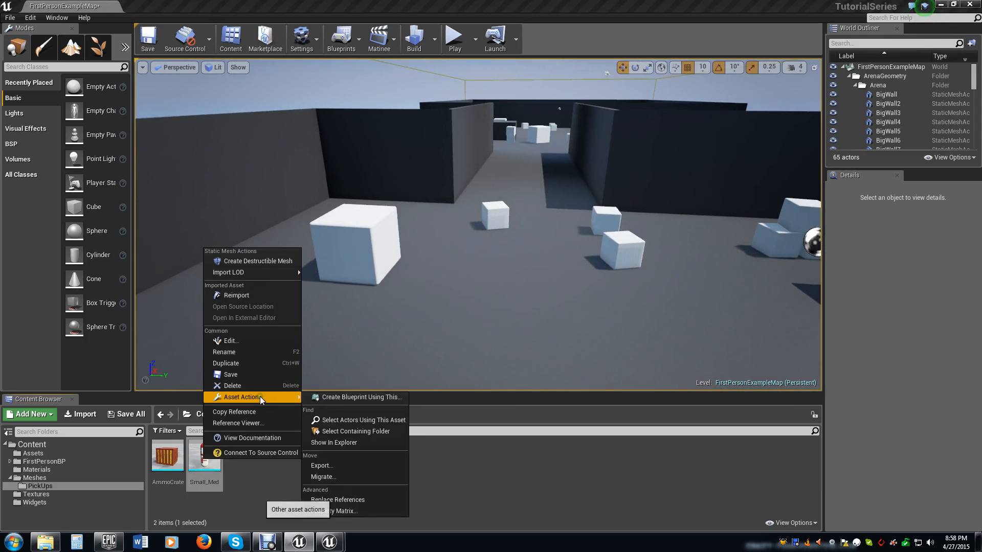
pyautogui.moveTo(358, 396)
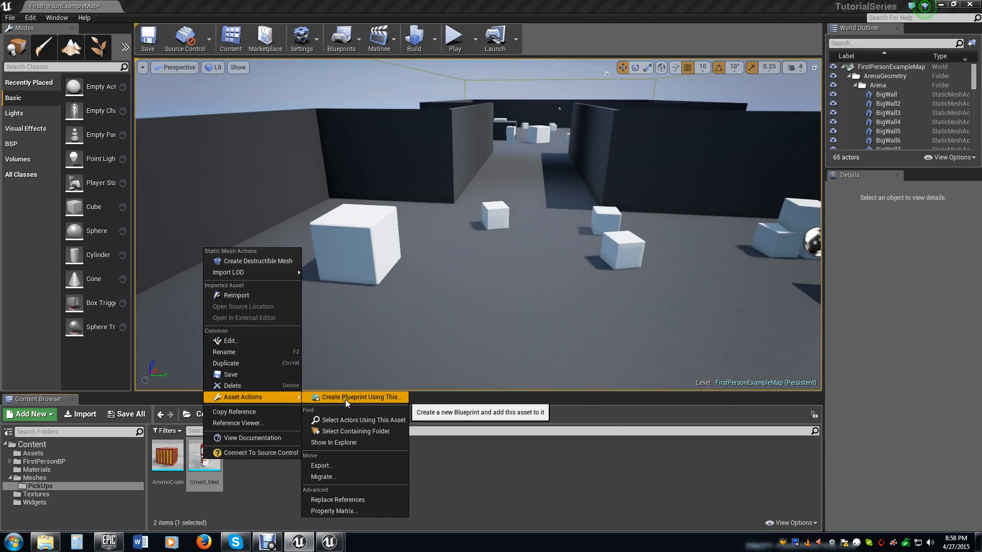
pyautogui.click(359, 397)
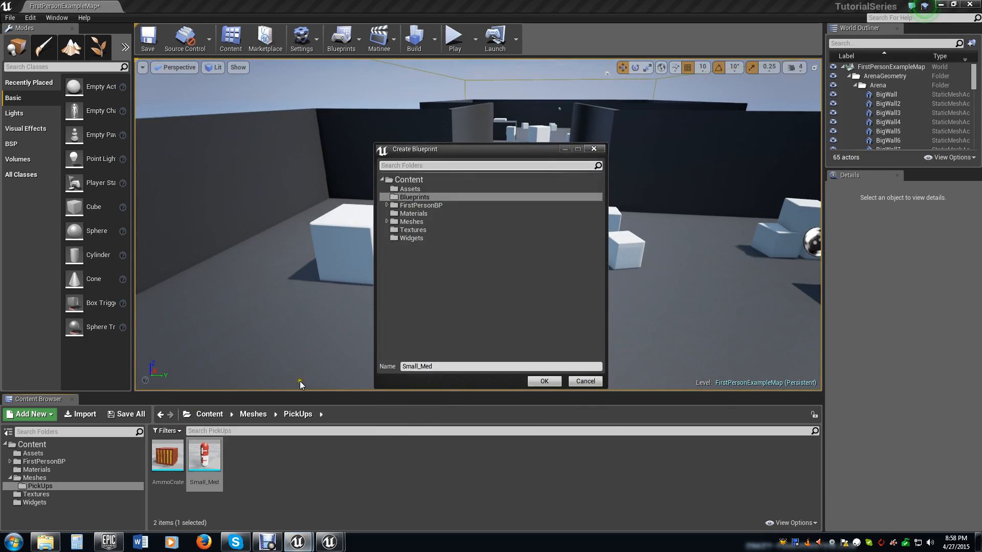
pyautogui.moveTo(442, 186)
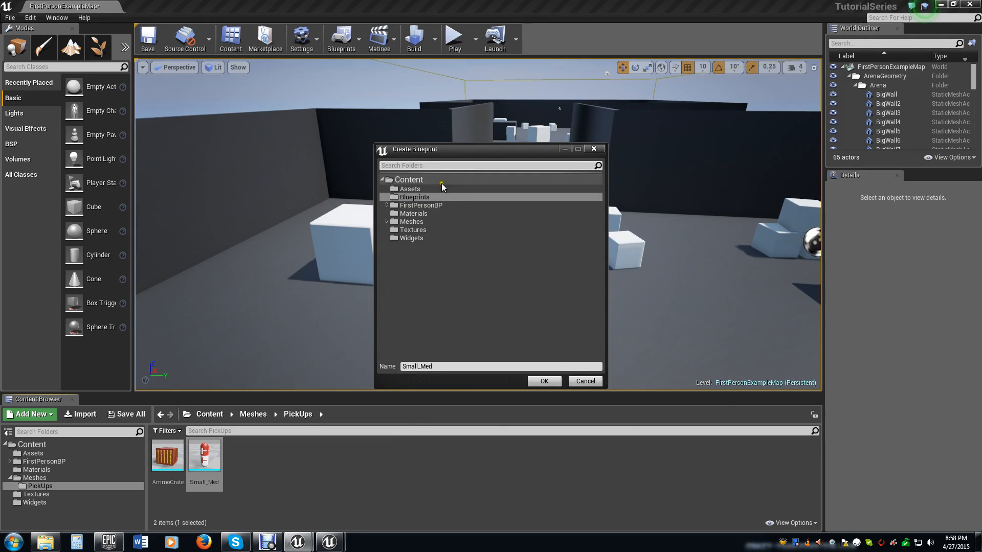
pyautogui.moveTo(418, 189)
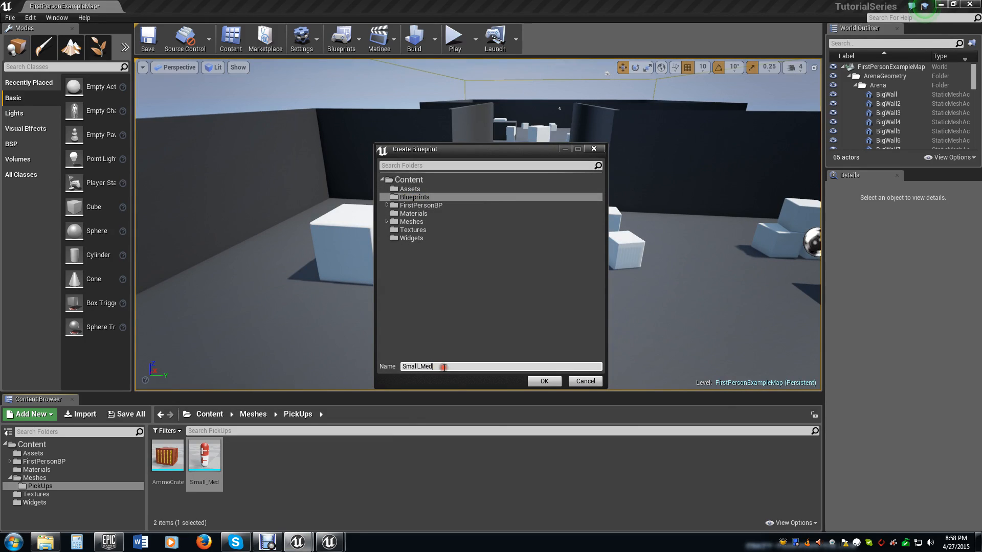
pyautogui.write('Health')
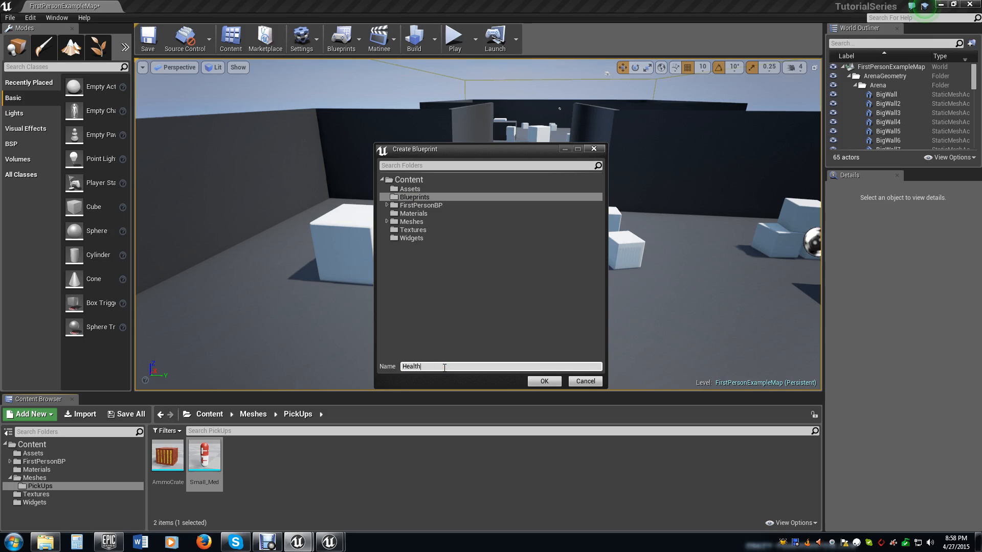
pyautogui.click(543, 381)
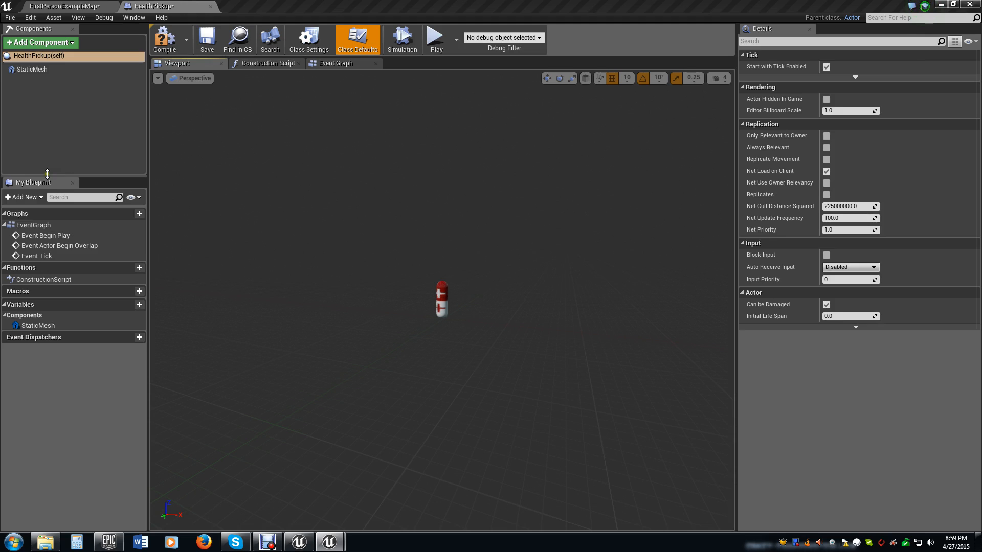
pyautogui.moveTo(38, 42)
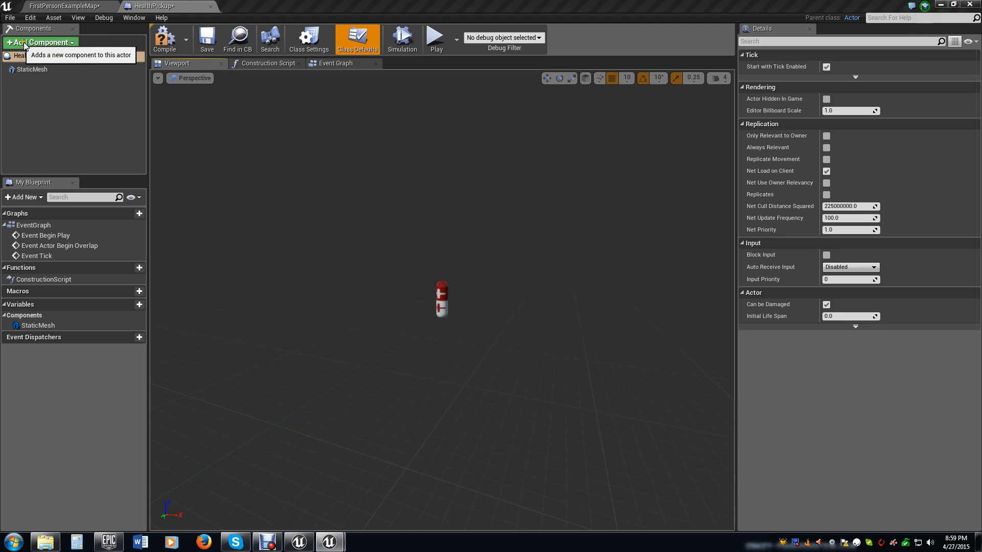
# Add a Box Collision component named PickupRadius to HealthPickup
pyautogui.click(40, 42)
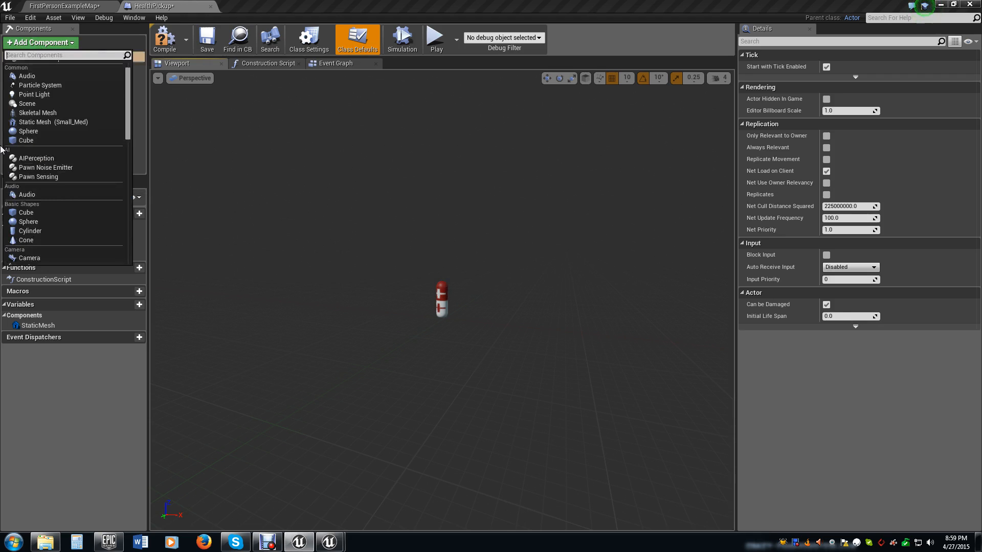
pyautogui.scroll(-3)
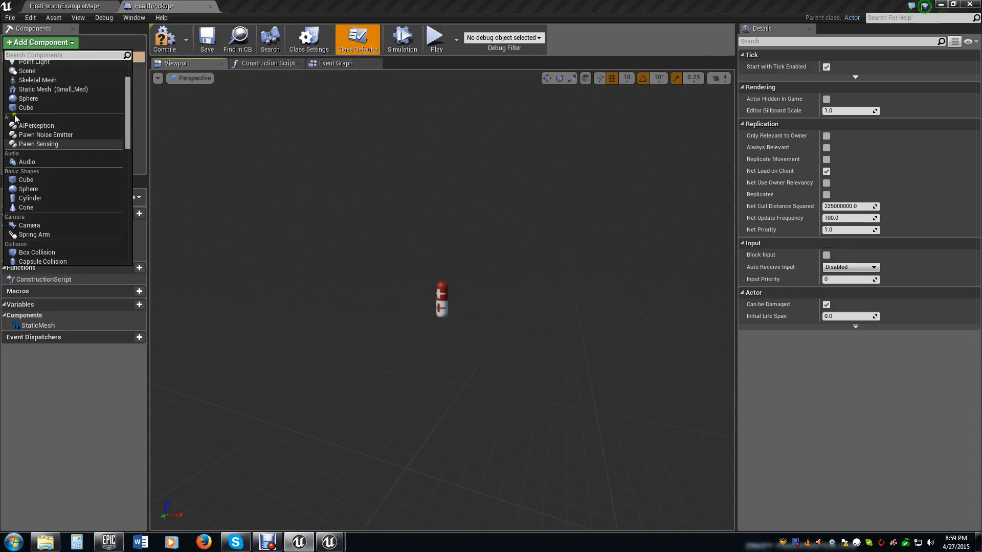
pyautogui.moveTo(27, 180)
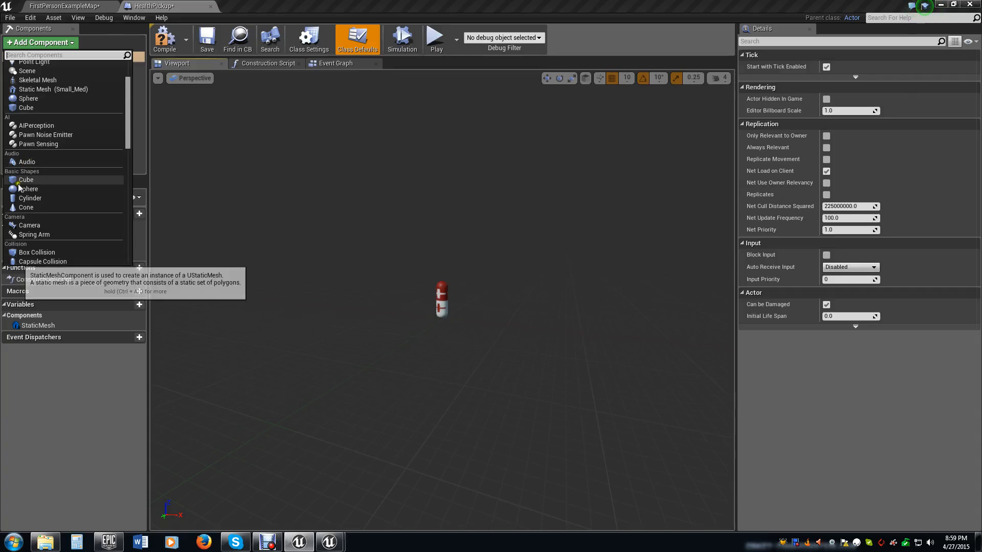
pyautogui.scroll(-3)
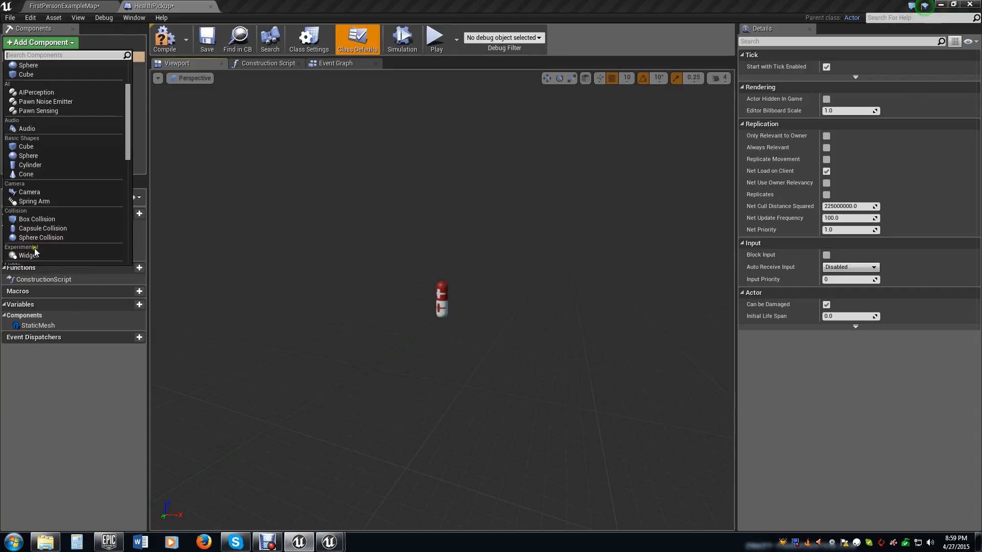
pyautogui.moveTo(36, 219)
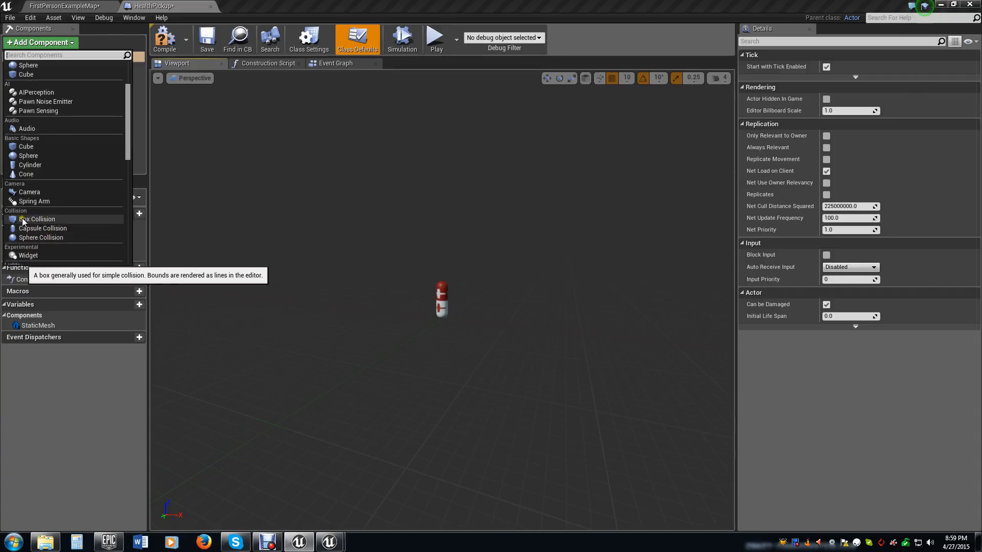
pyautogui.click(38, 219)
pyautogui.write('PickupRadius')
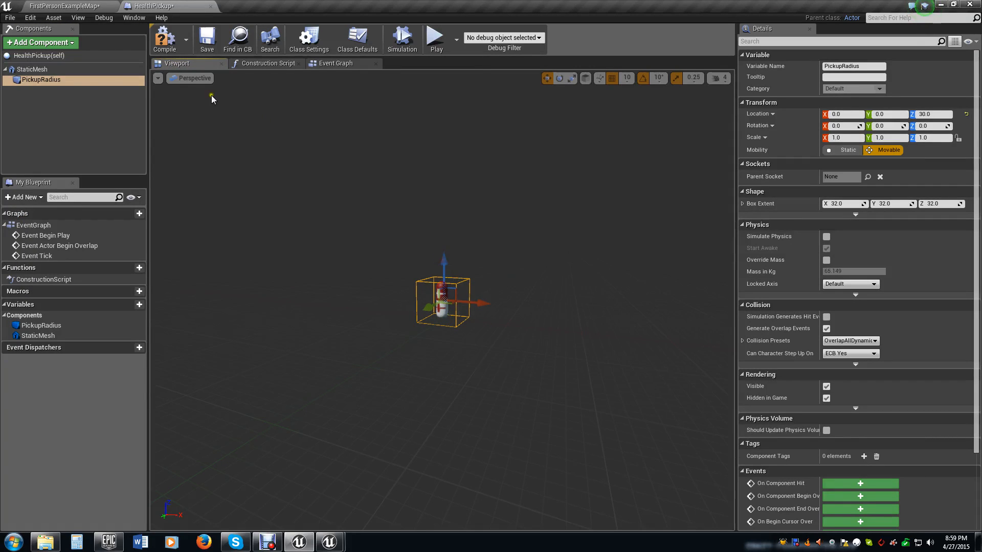
# Size PickupRadius to extents 64, 64, 32 viewed from above and compile the blueprint
pyautogui.click(193, 78)
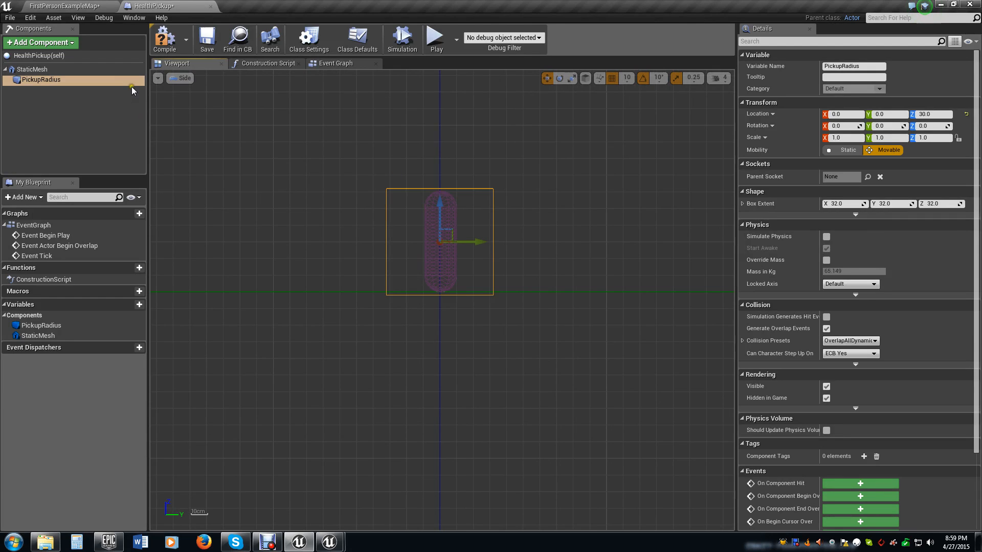
pyautogui.click(180, 78)
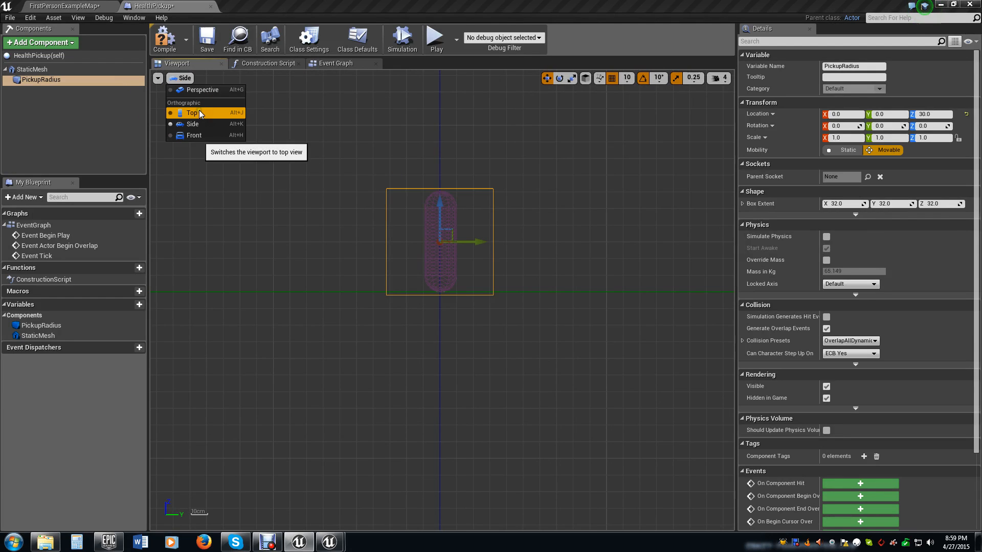
pyautogui.click(203, 90)
pyautogui.write('64')
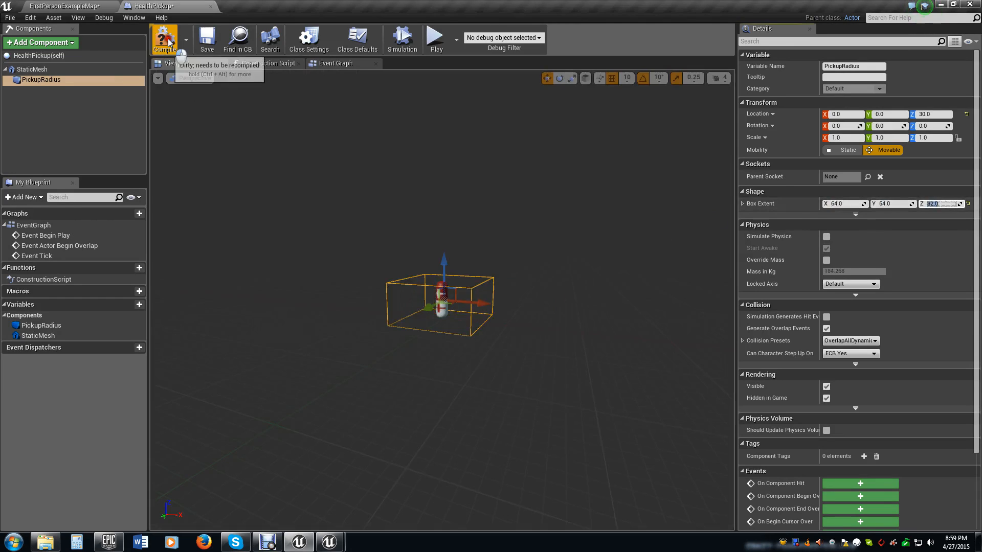
pyautogui.click(165, 39)
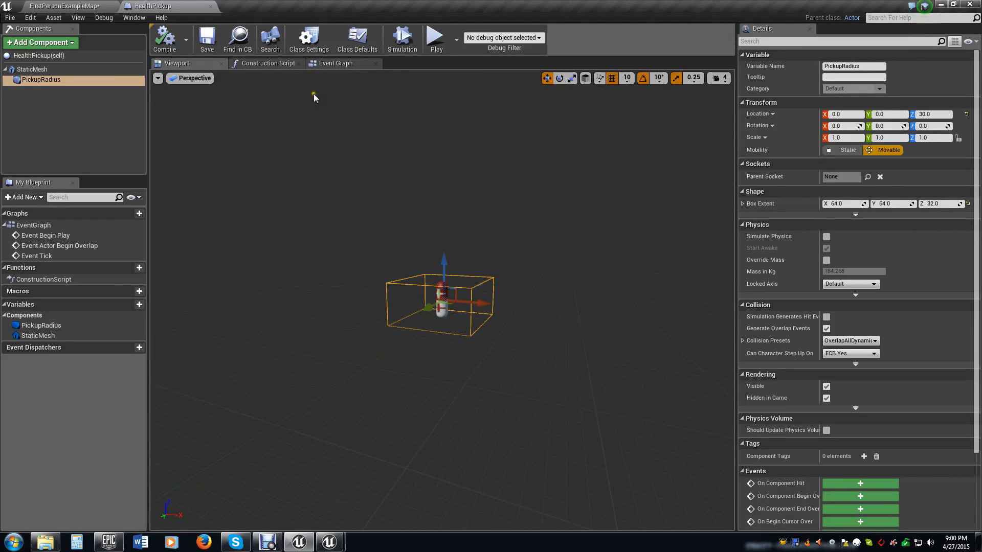
pyautogui.moveTo(68, 130)
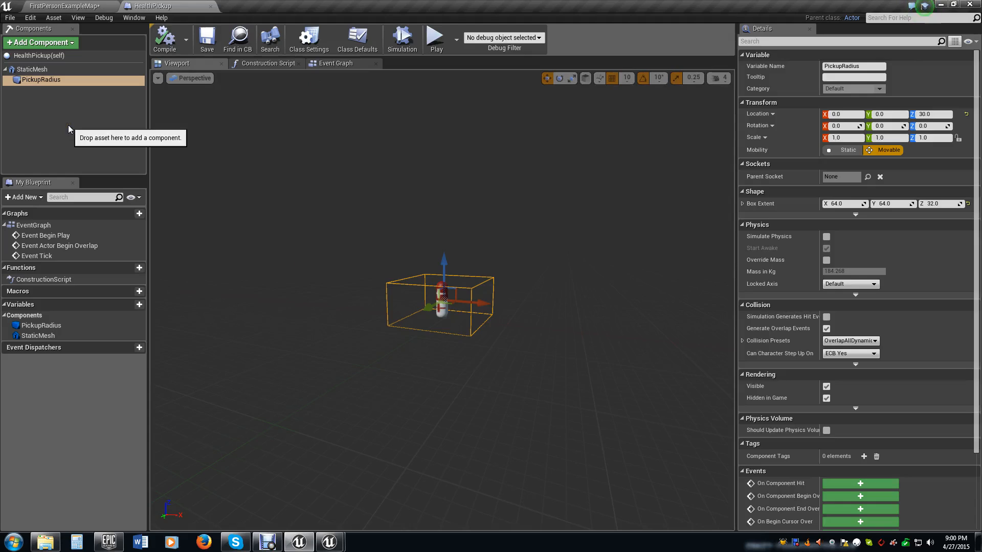
pyautogui.moveTo(456, 195)
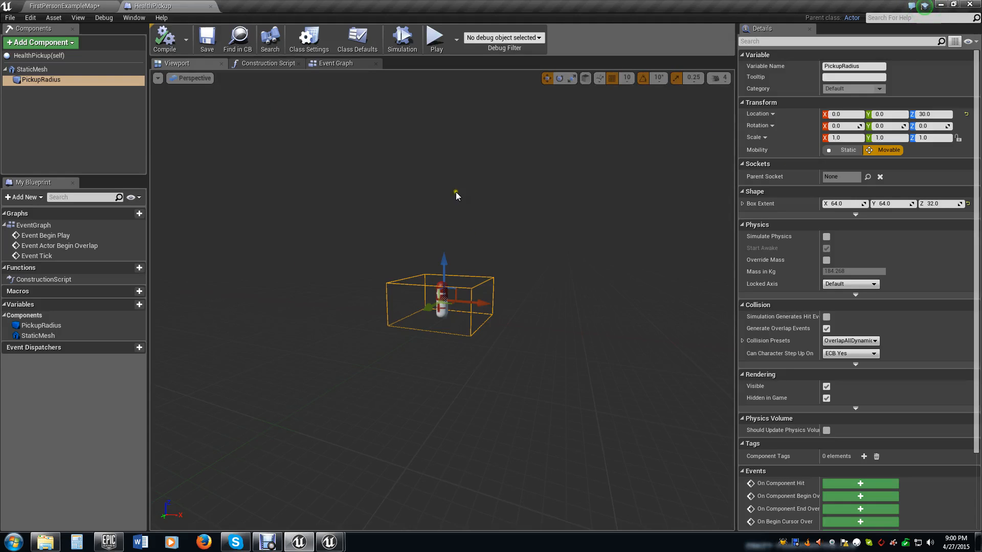
pyautogui.moveTo(617, 303)
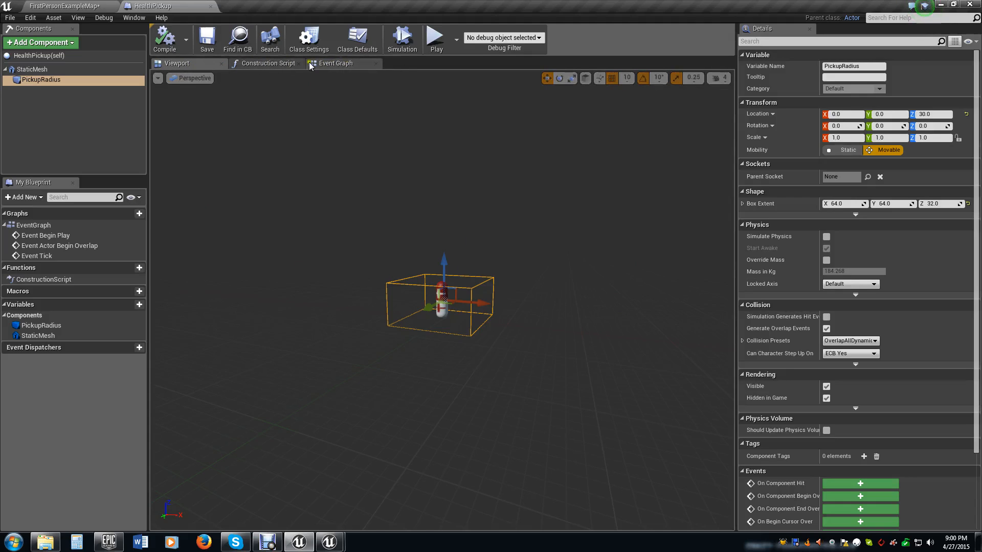
pyautogui.moveTo(337, 63)
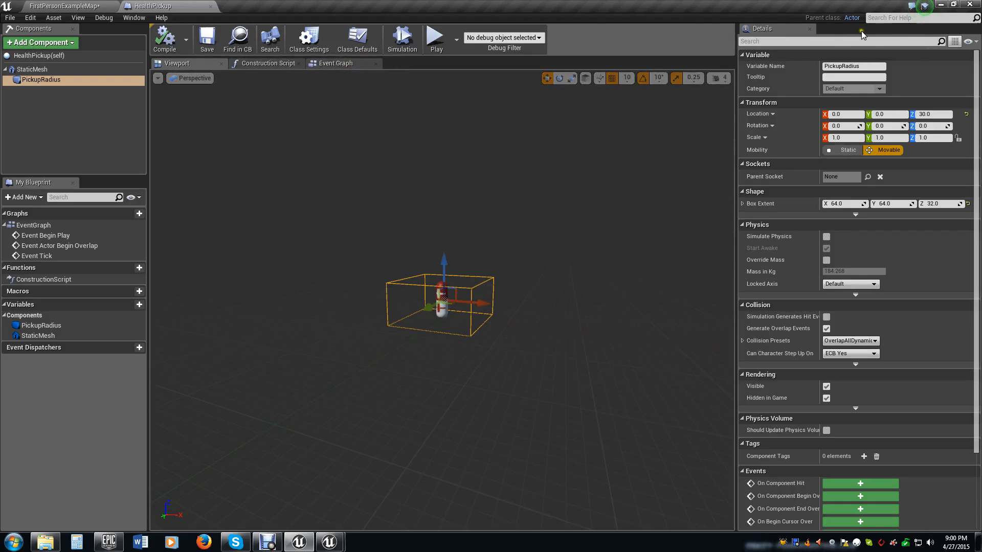
# Show HealthPickup's Event Graph with PickupRadius selected and its Events section visible
pyautogui.click(335, 62)
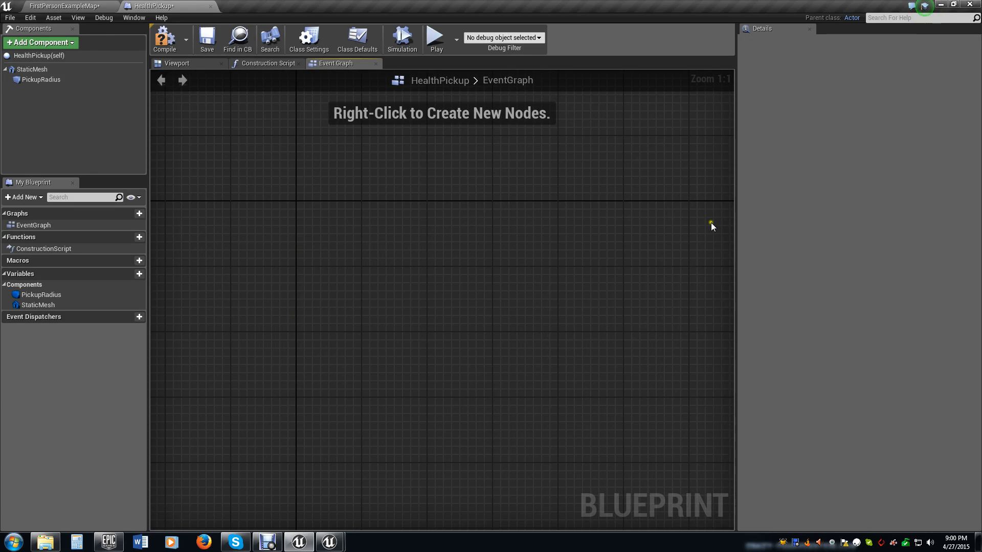
pyautogui.click(41, 80)
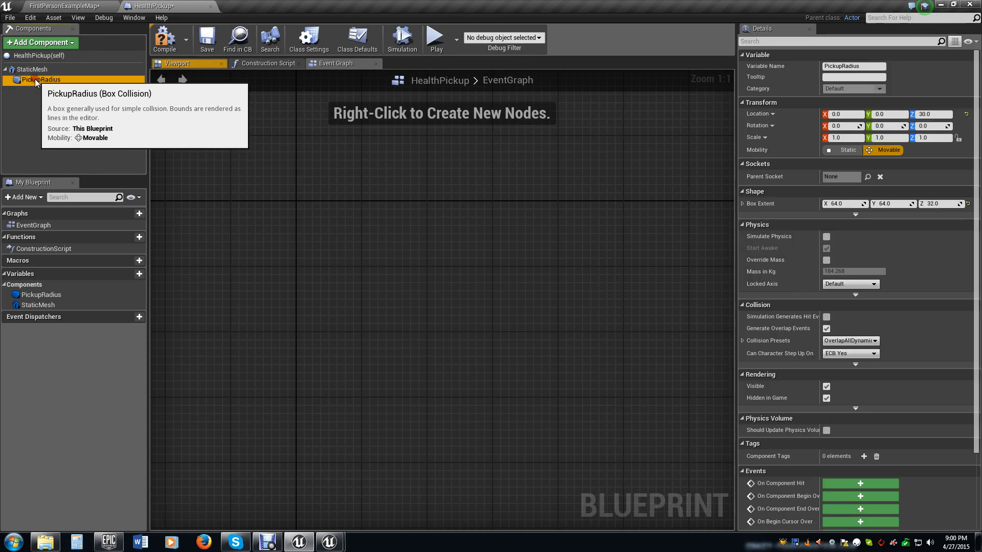
pyautogui.moveTo(454, 381)
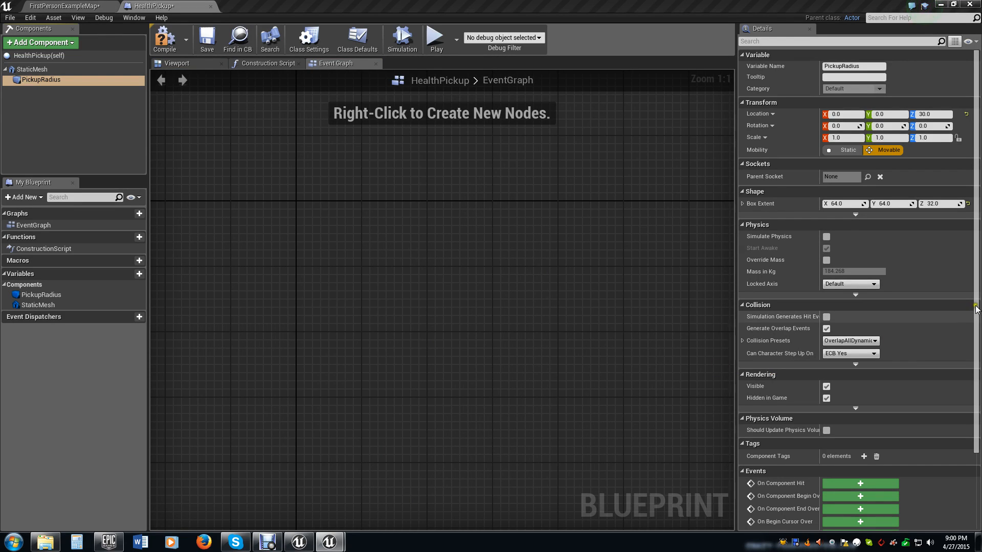
pyautogui.scroll(-3)
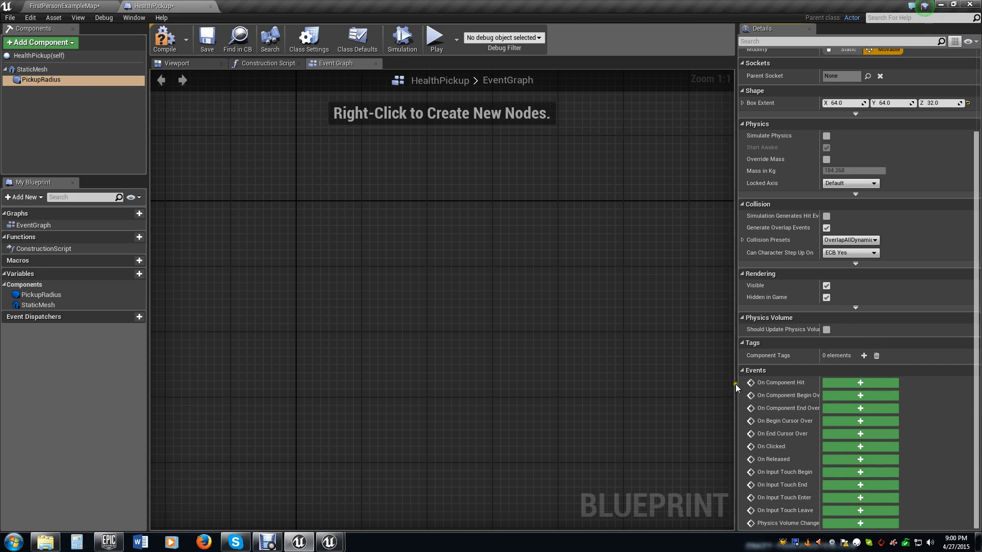
pyautogui.moveTo(908, 468)
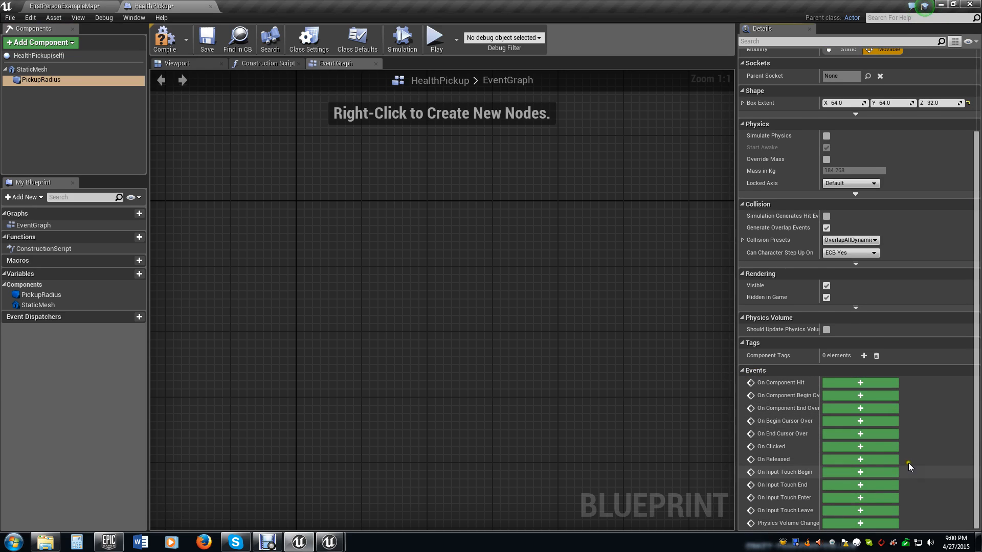
pyautogui.moveTo(907, 478)
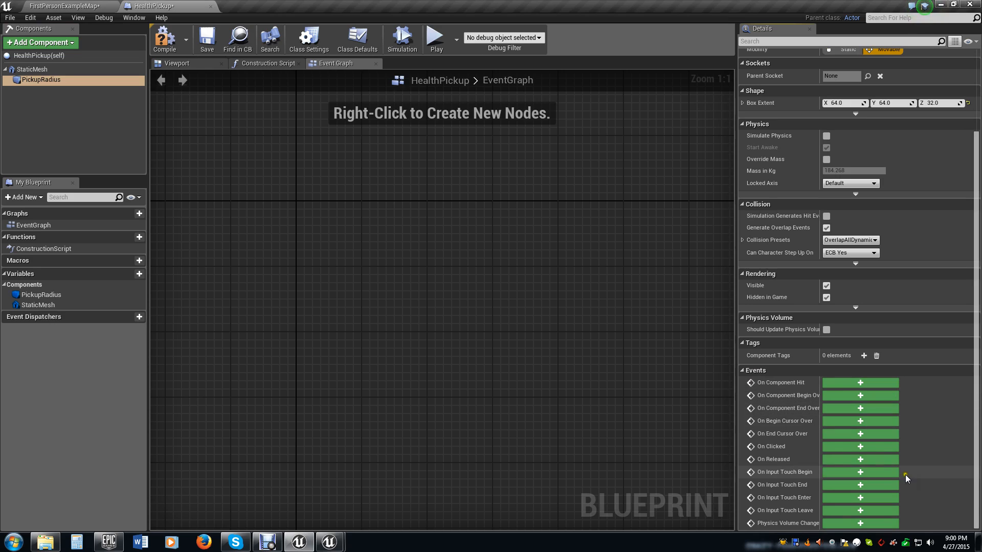
pyautogui.moveTo(853, 363)
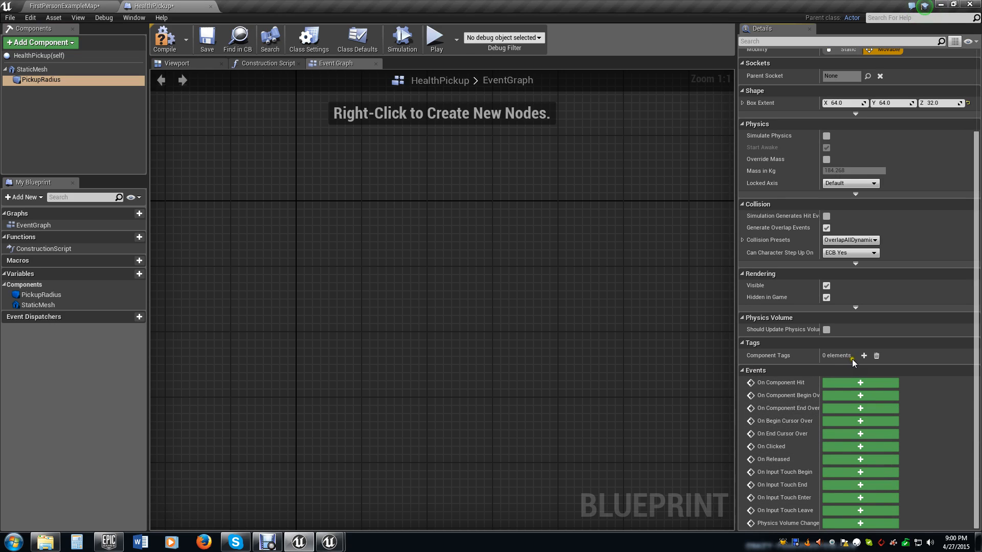
pyautogui.moveTo(791, 497)
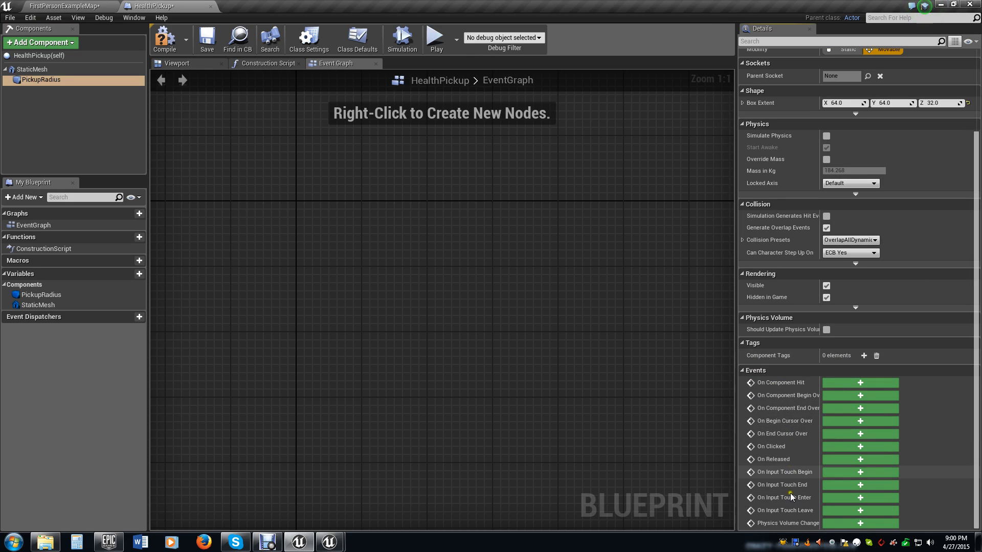
pyautogui.moveTo(860, 395)
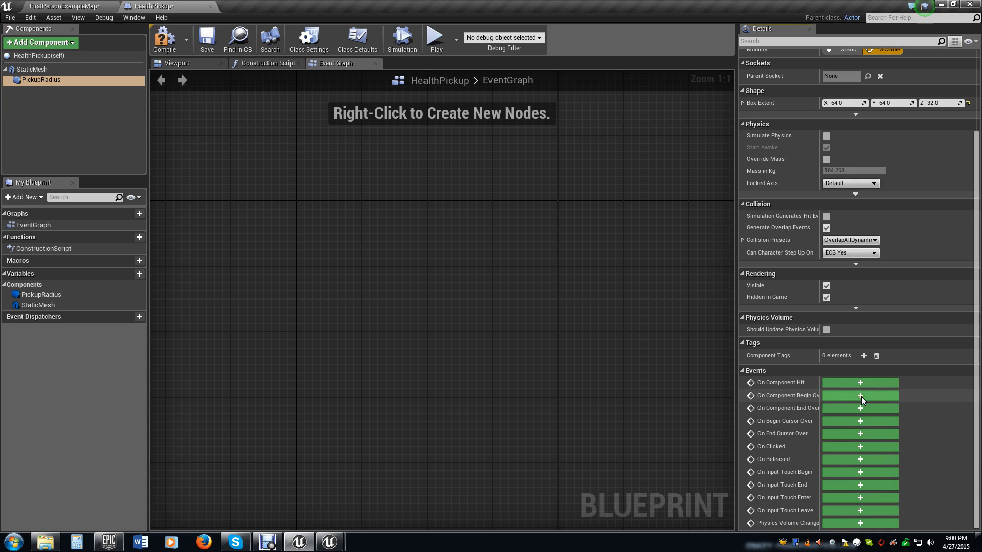
pyautogui.moveTo(782, 395)
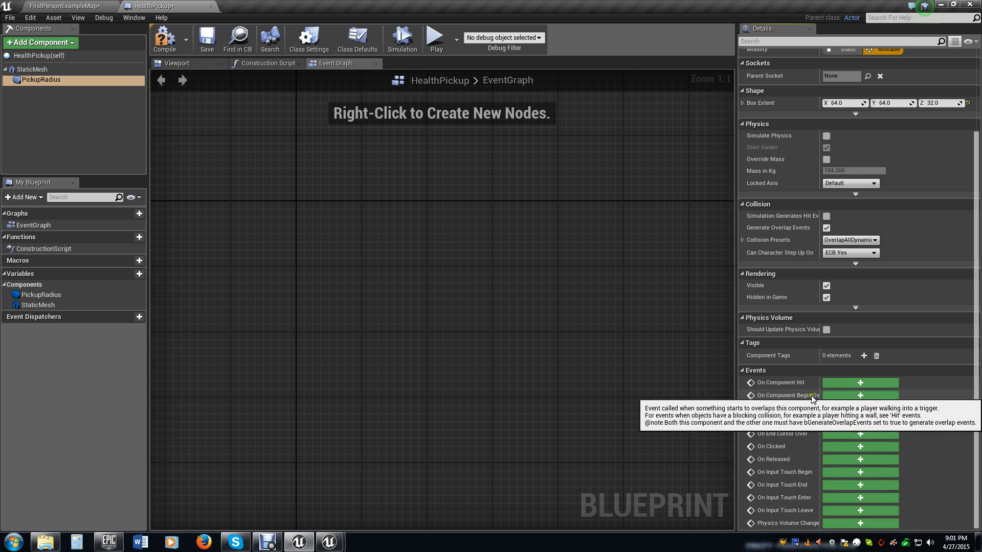
# Add PickupRadius's On Component Begin Overlap event wired into Cast To FirstPersonCharacter
pyautogui.click(860, 394)
pyautogui.write('cast to F')
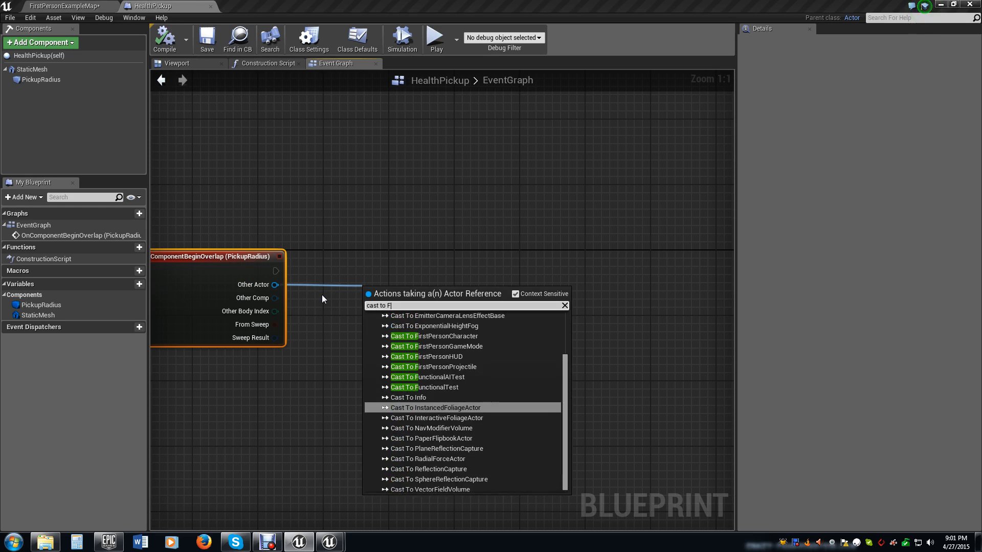
pyautogui.write('Irst')
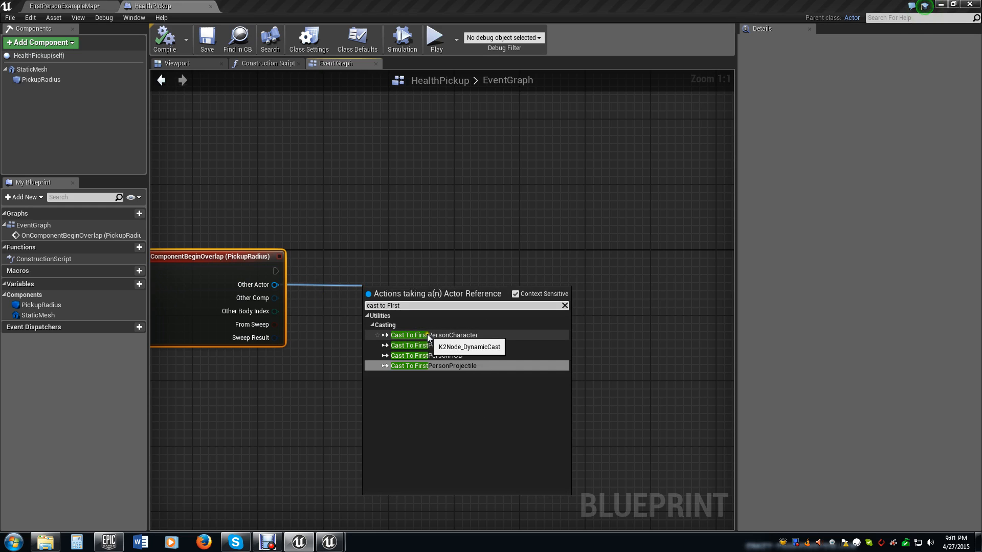
pyautogui.click(434, 336)
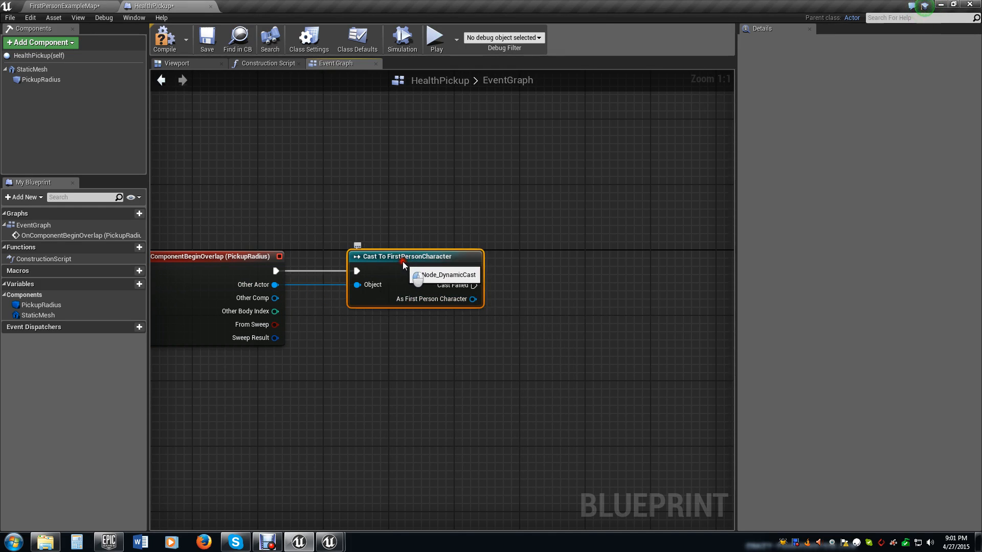
pyautogui.moveTo(408, 244)
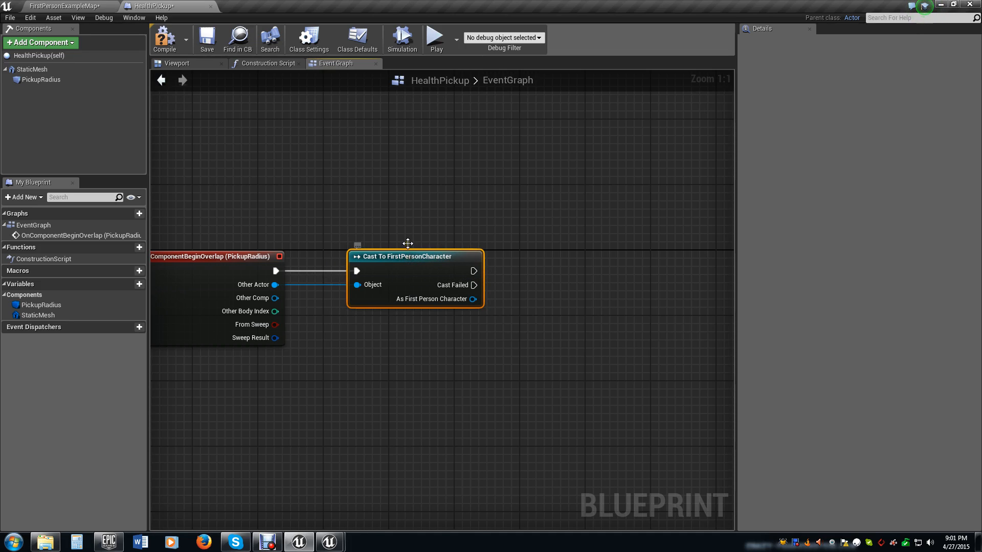
pyautogui.moveTo(358, 256)
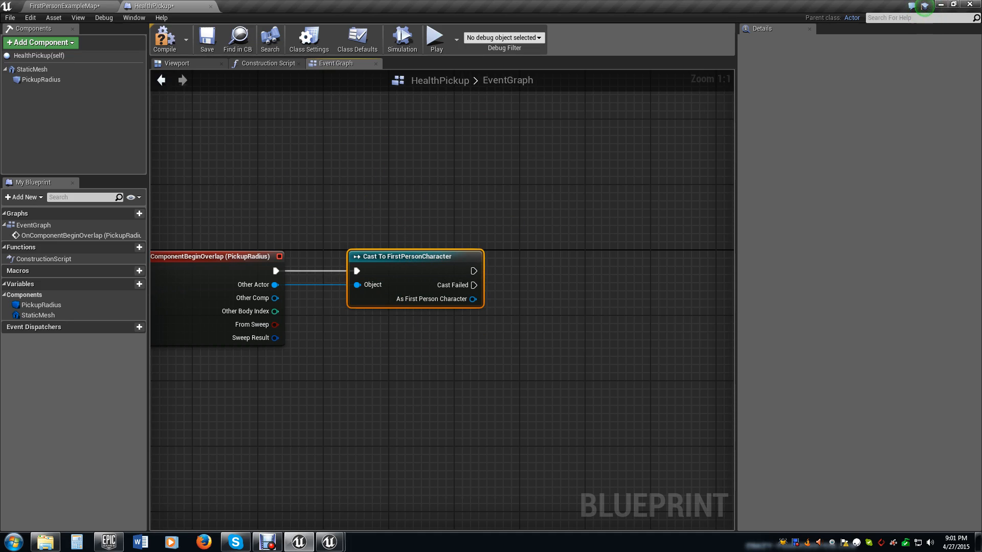
pyautogui.moveTo(552, 99)
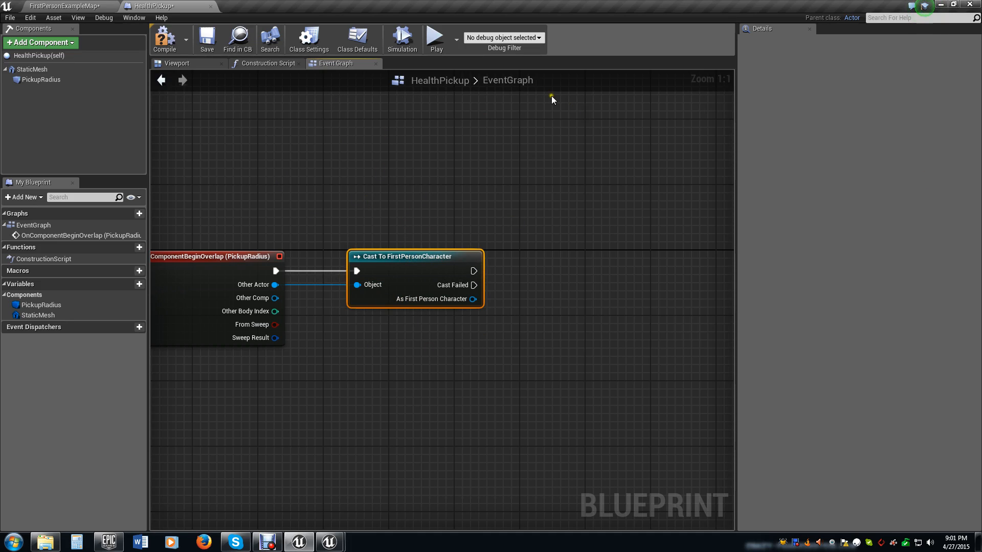
pyautogui.moveTo(470, 228)
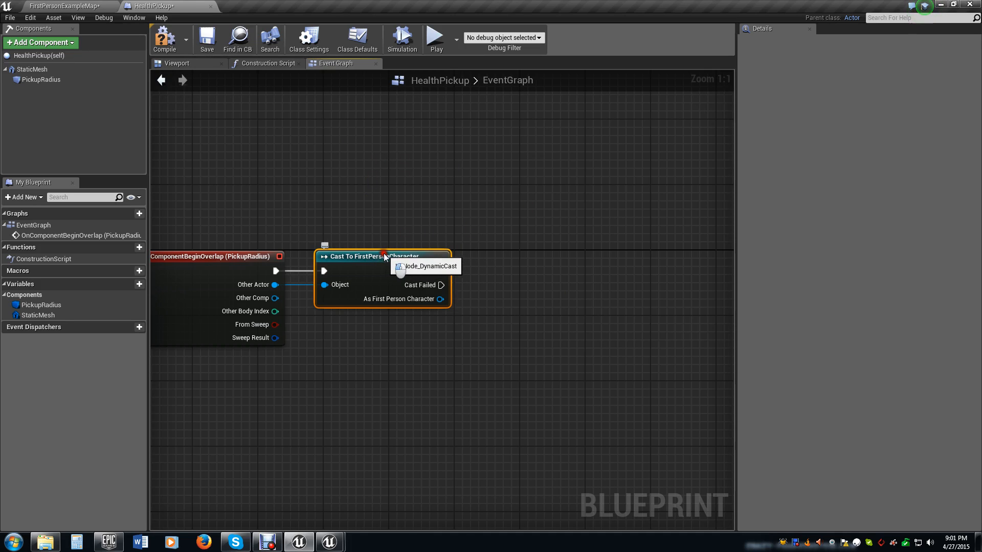
pyautogui.moveTo(356, 210)
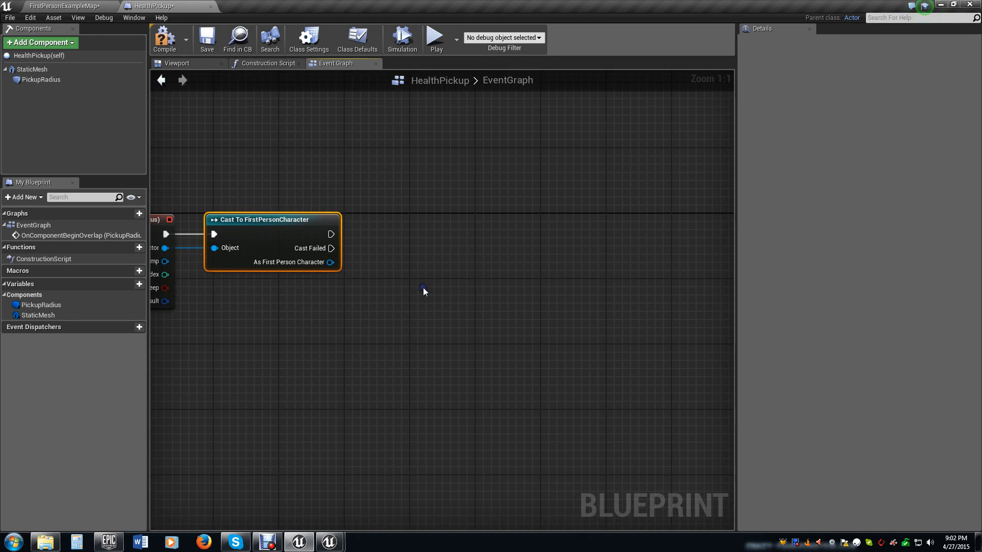
# Promote the cast's As First Person Character output to a Char variable and add a Get Char node
pyautogui.rightClick(330, 262)
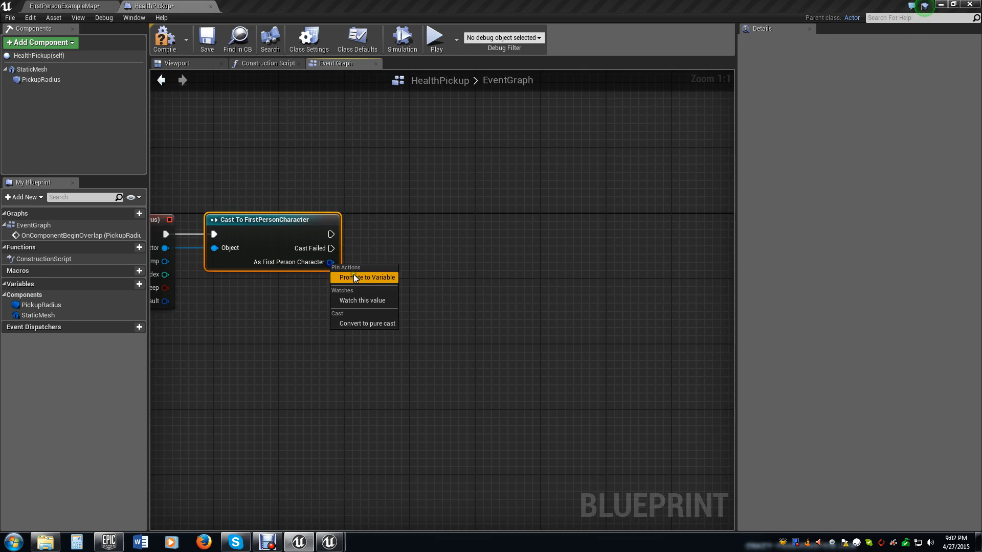
pyautogui.click(365, 277)
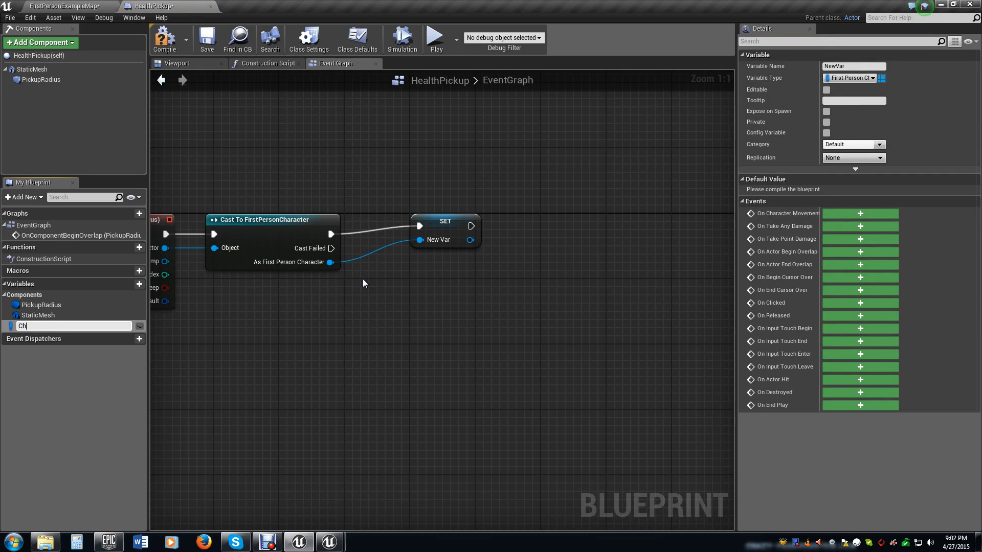
pyautogui.press('Return')
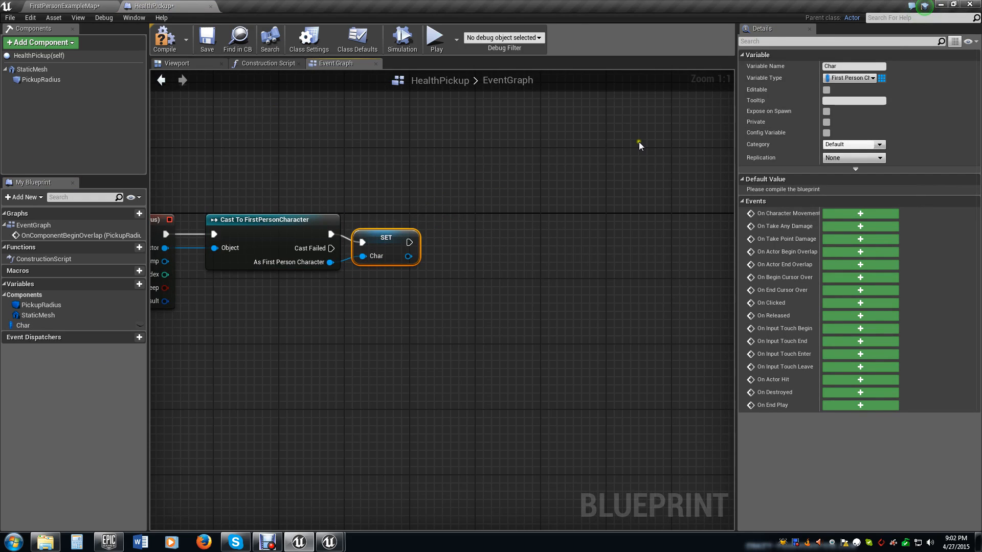
pyautogui.moveTo(183, 323)
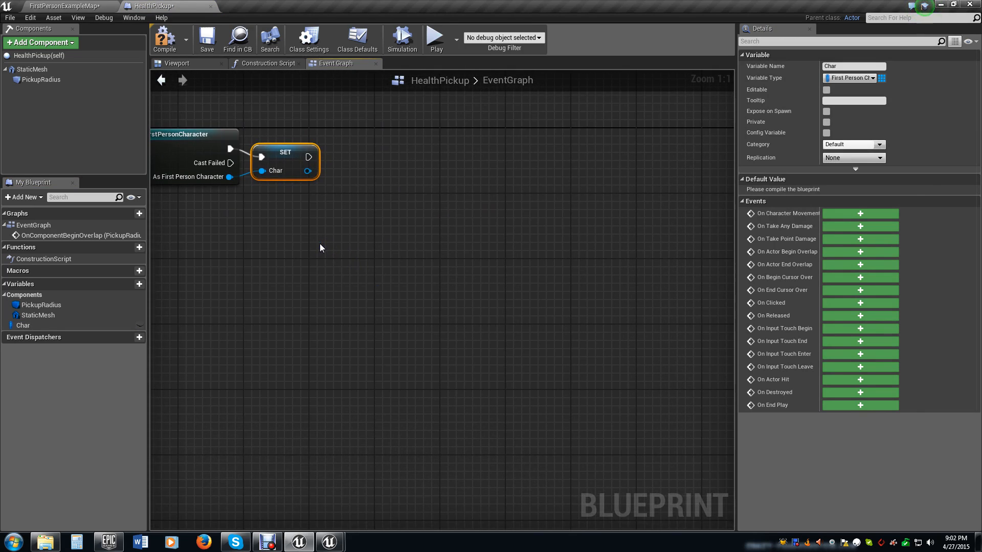
pyautogui.moveTo(308, 171)
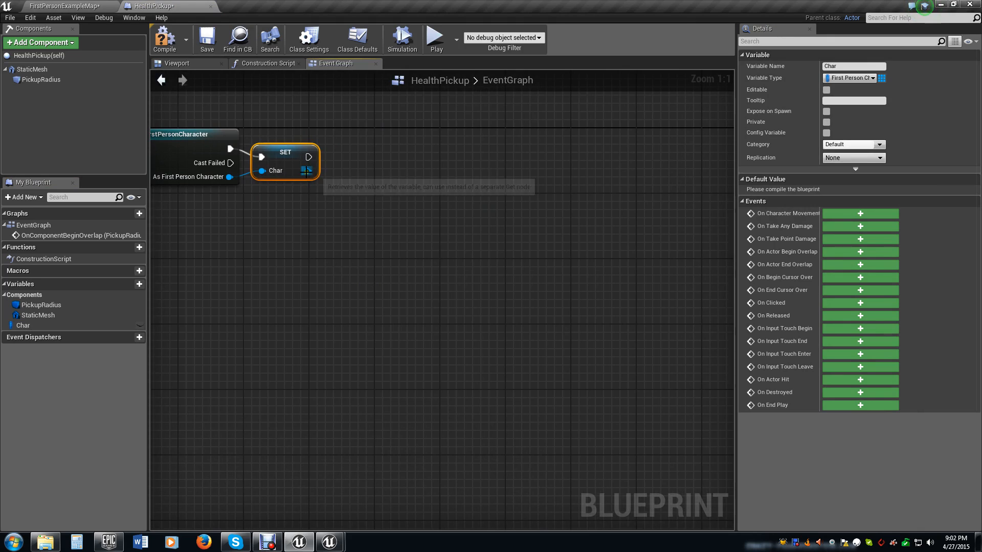
pyautogui.moveTo(304, 172)
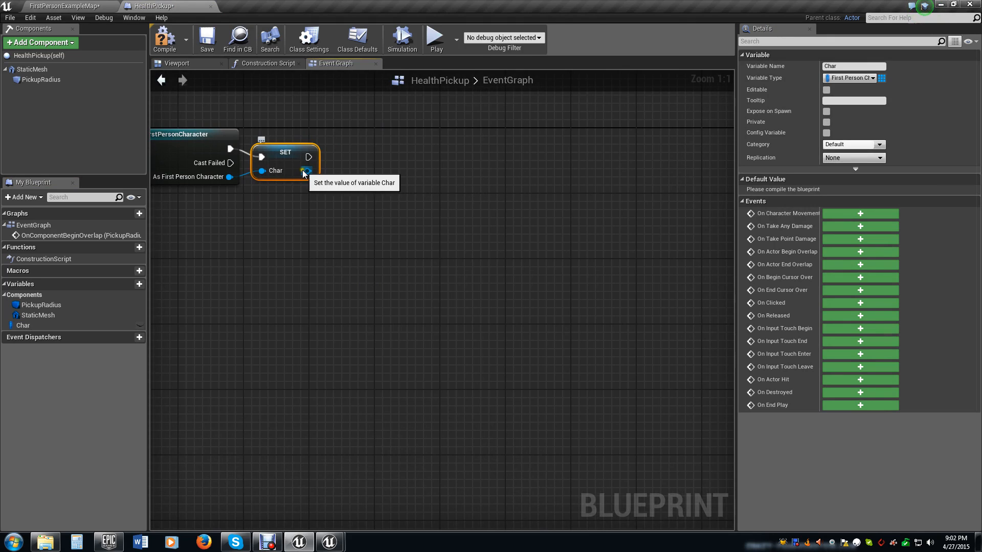
pyautogui.moveTo(306, 170)
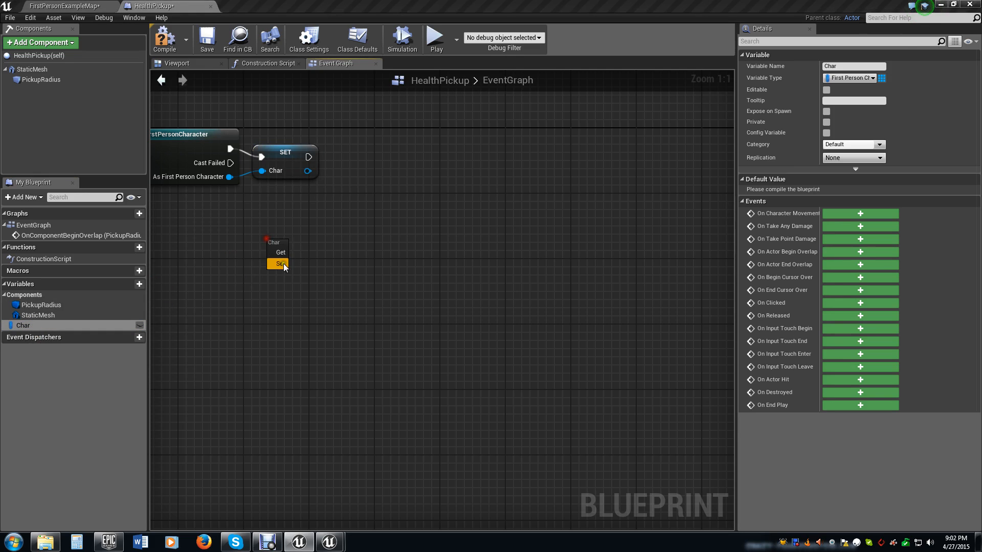
pyautogui.click(274, 253)
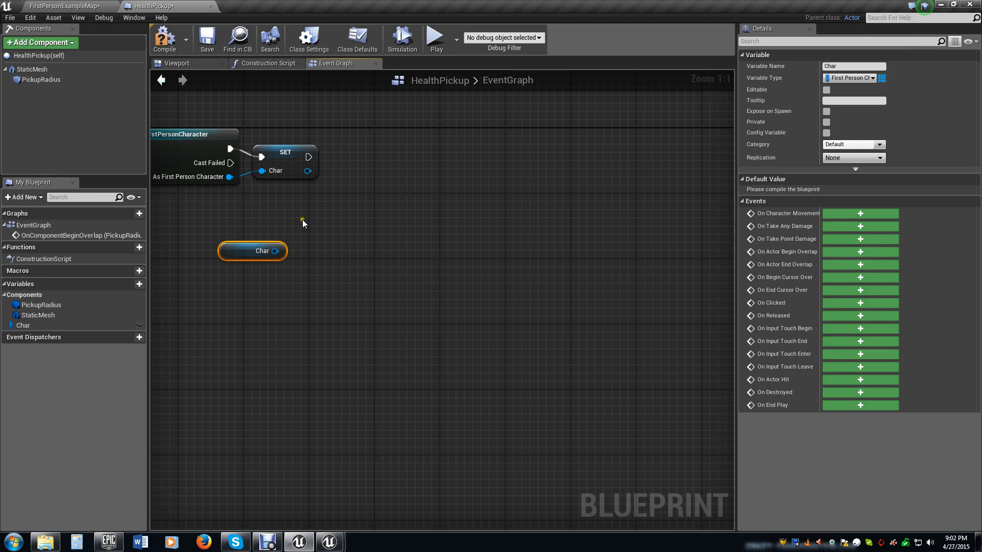
pyautogui.moveTo(277, 290)
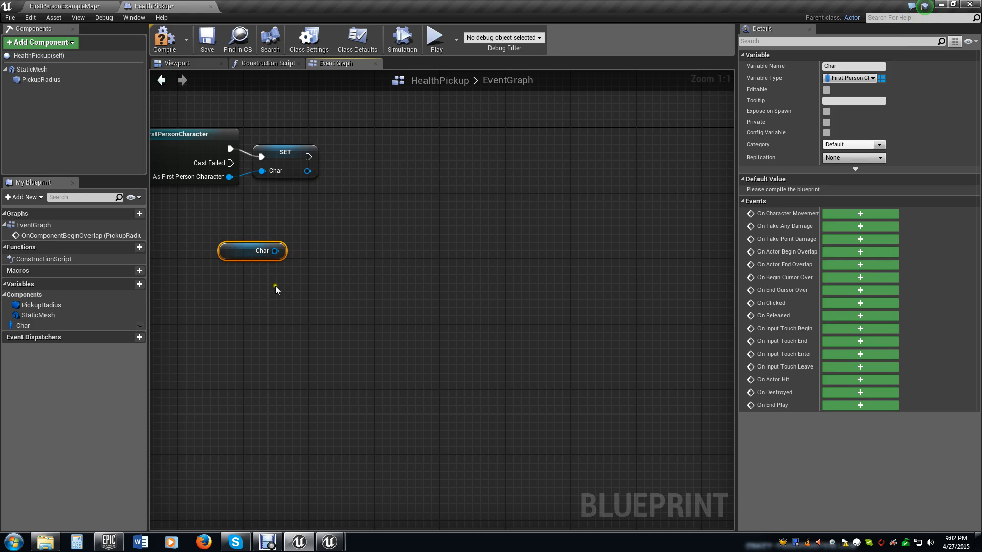
pyautogui.moveTo(352, 224)
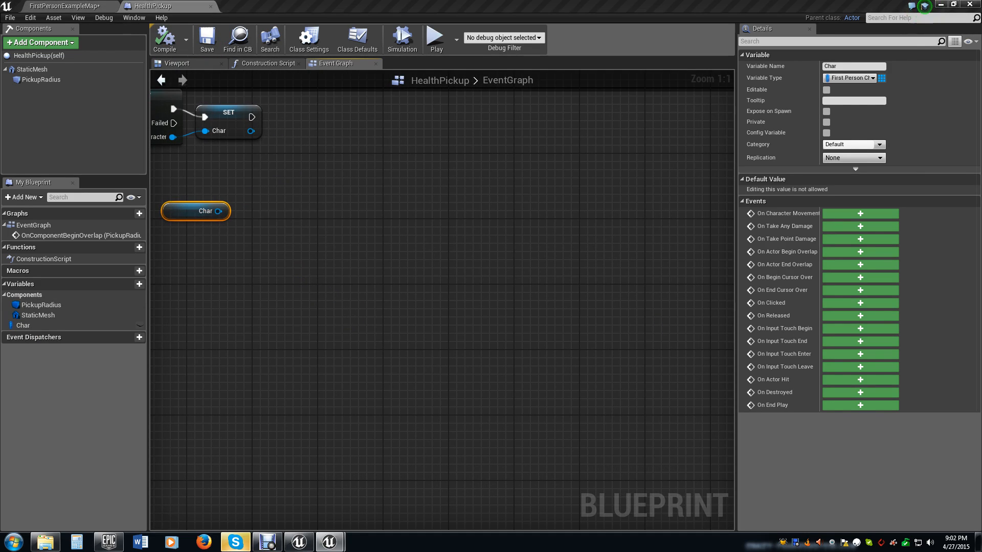
pyautogui.moveTo(575, 273)
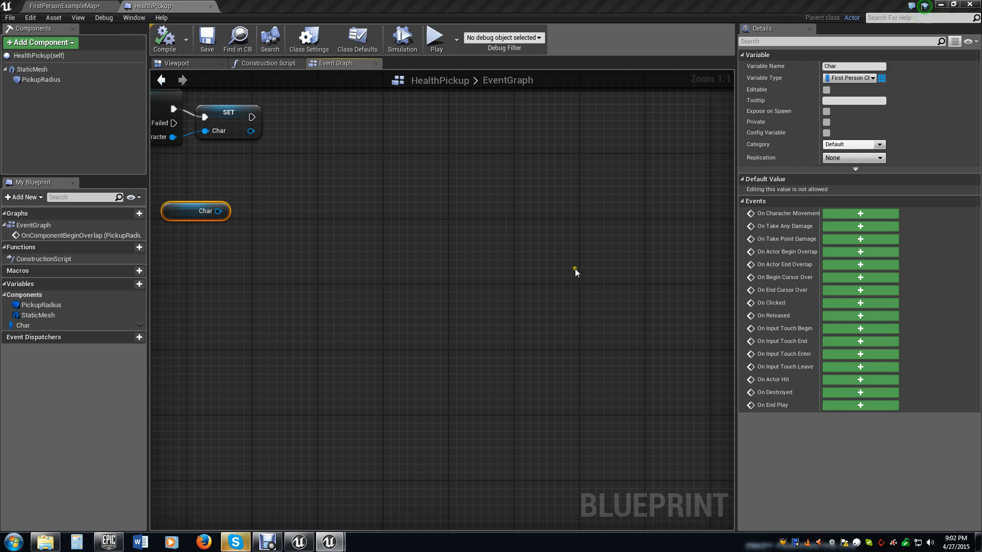
pyautogui.moveTo(575, 272)
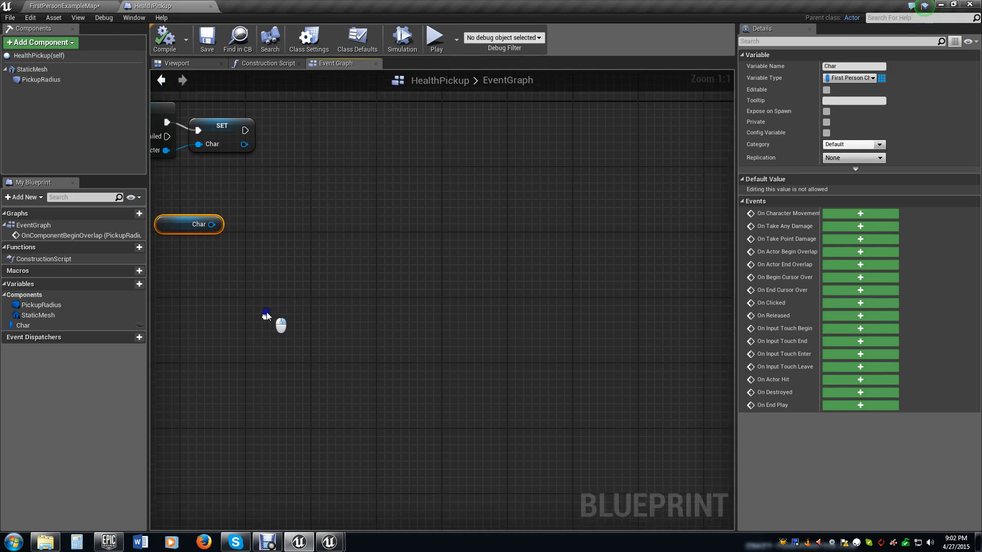
pyautogui.moveTo(200, 224)
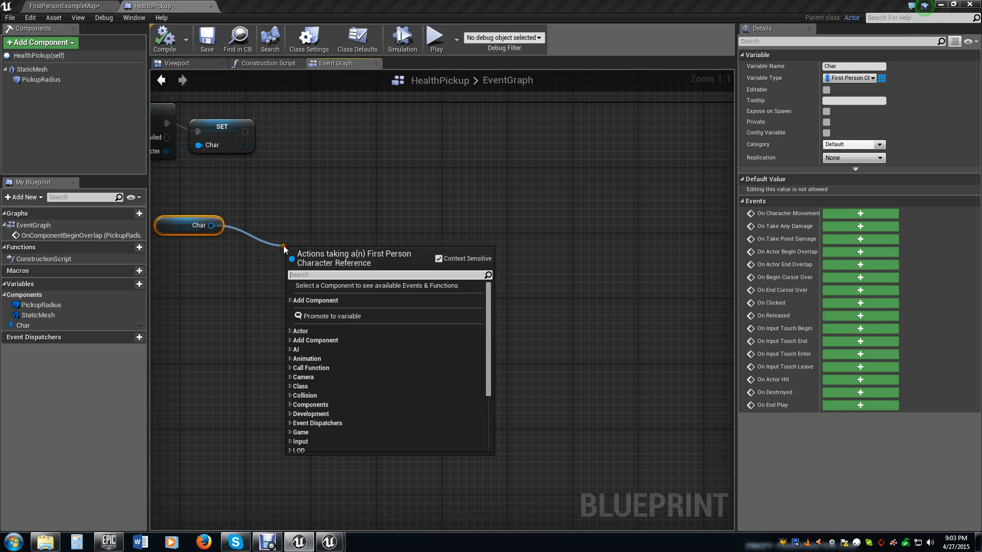
# Add a Get Health node reading Health from the Char getter
pyautogui.write('current')
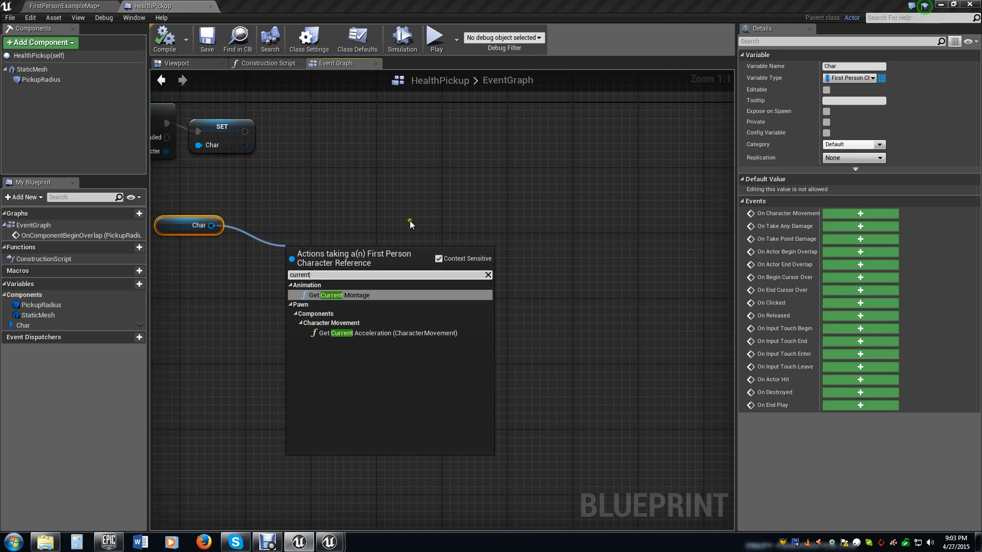
pyautogui.click(288, 225)
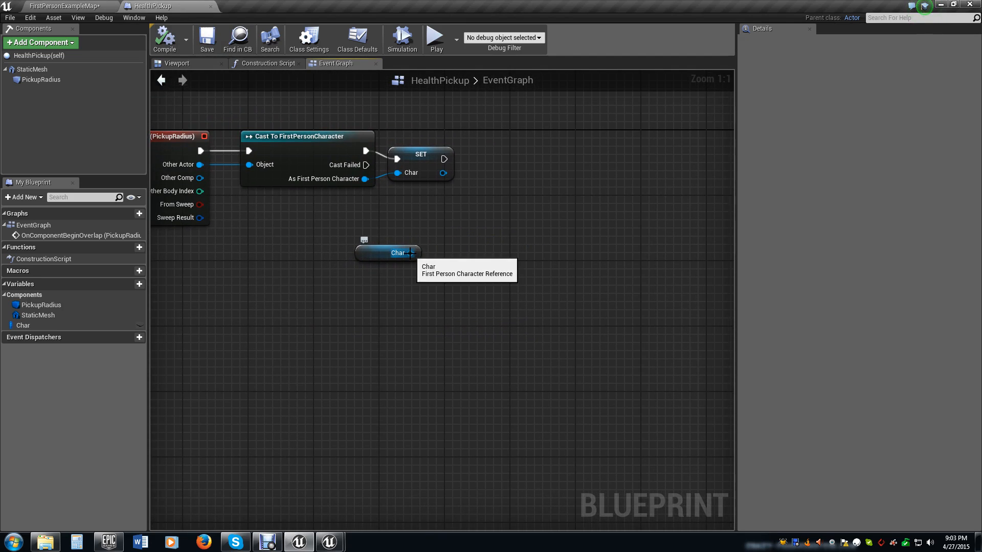
pyautogui.moveTo(3, 315)
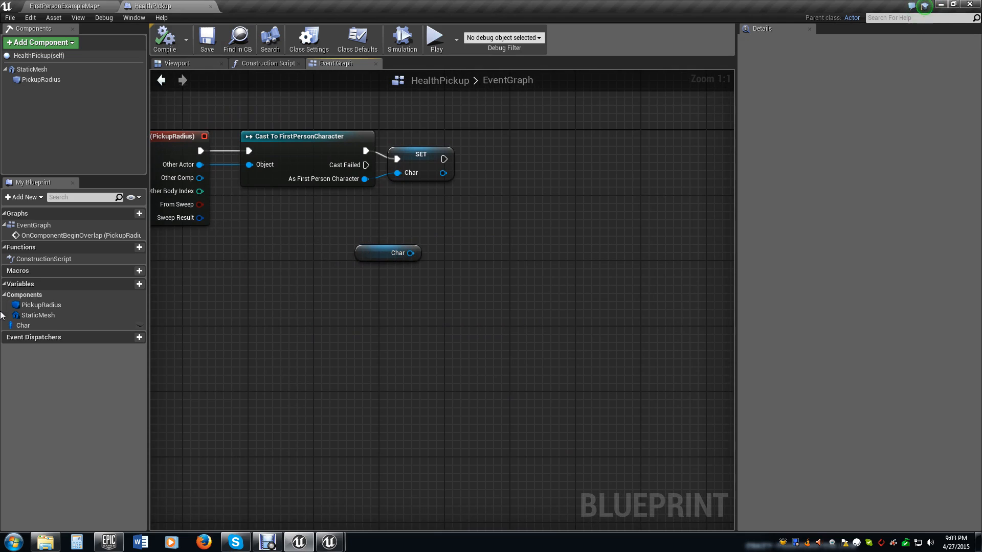
pyautogui.click(24, 325)
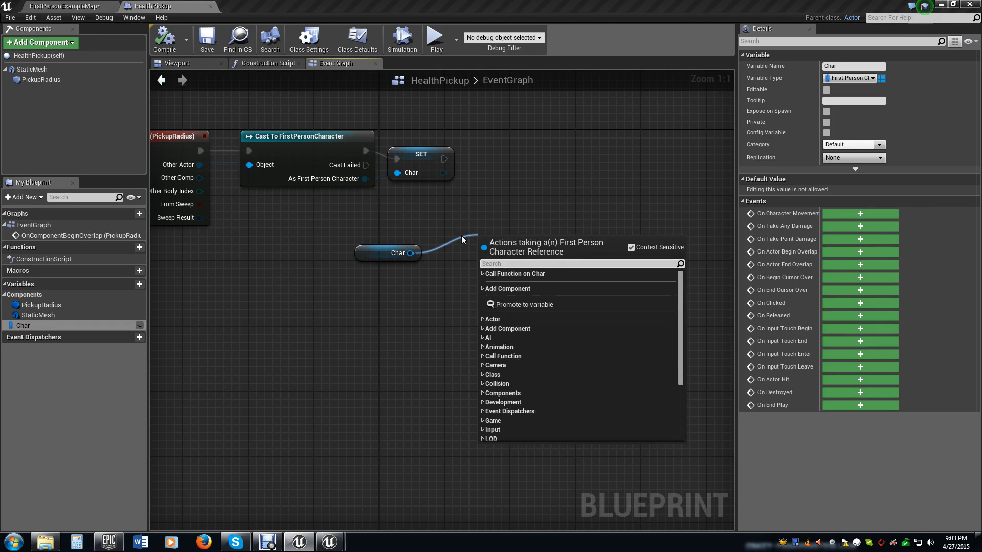
pyautogui.write('get heal')
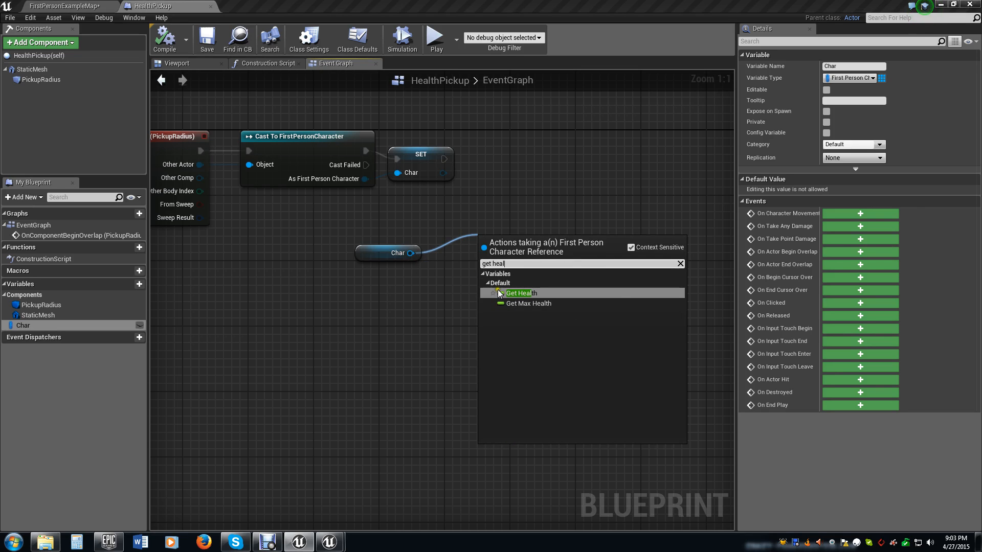
pyautogui.click(518, 293)
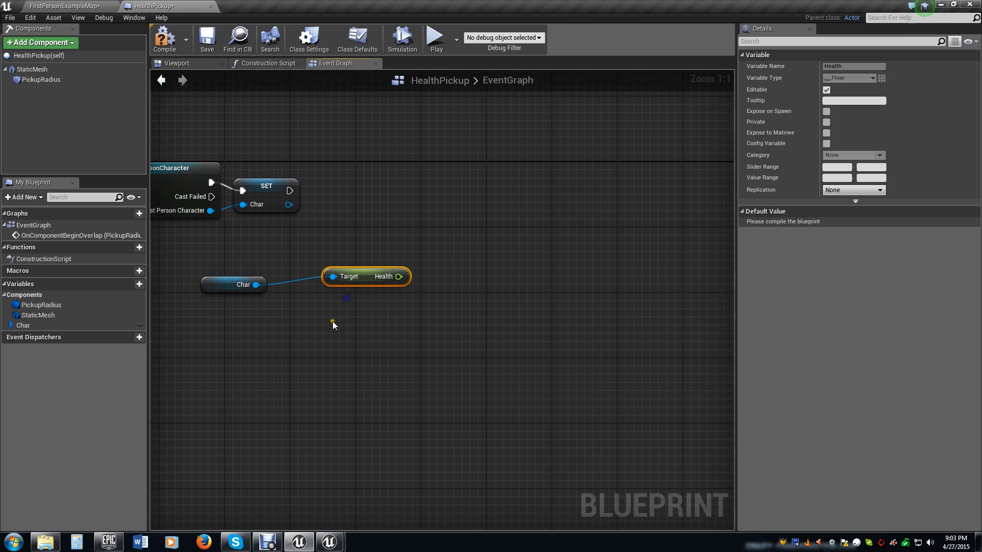
pyautogui.moveTo(367, 316)
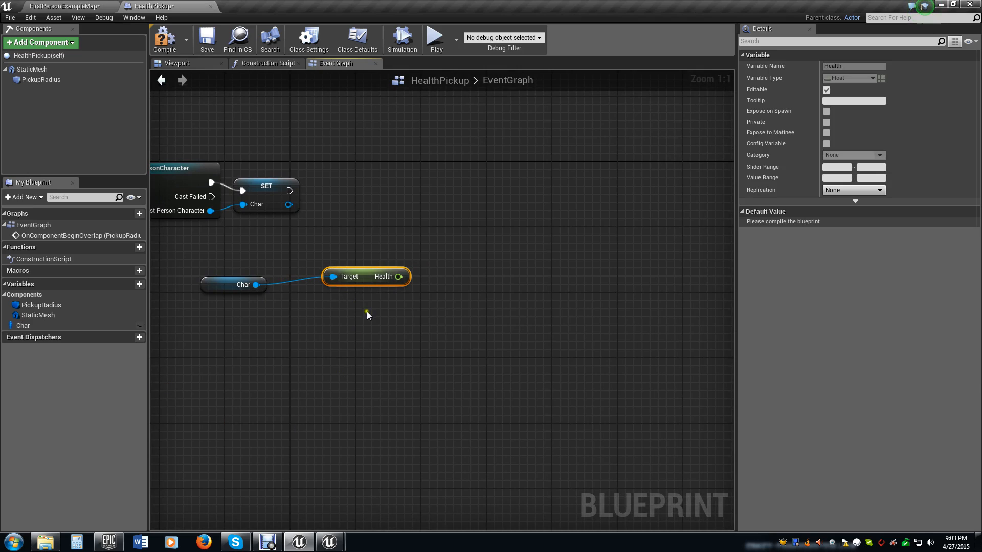
pyautogui.moveTo(335, 282)
pyautogui.write('eqaul')
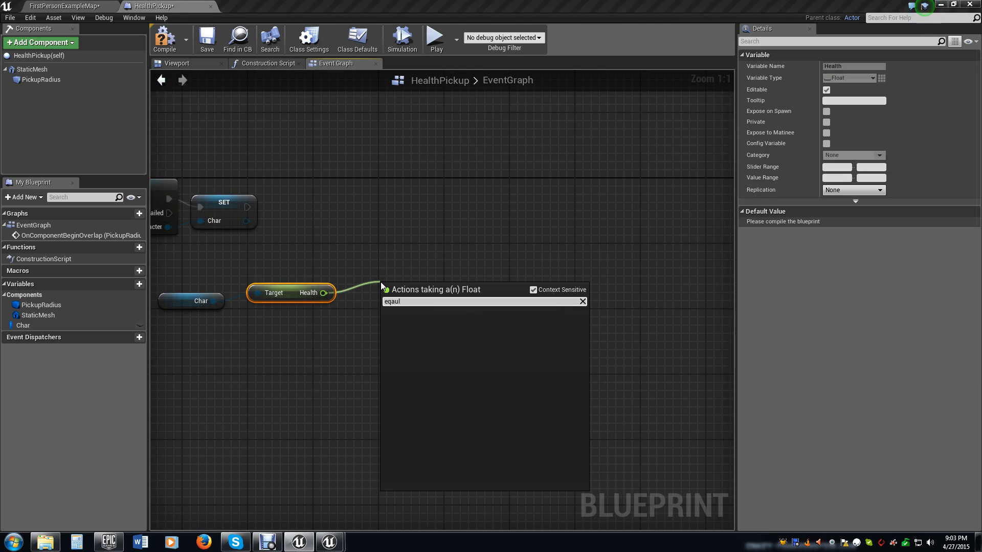
# Compare Health against 100 with a float comparison node for the Branch
pyautogui.write('equl')
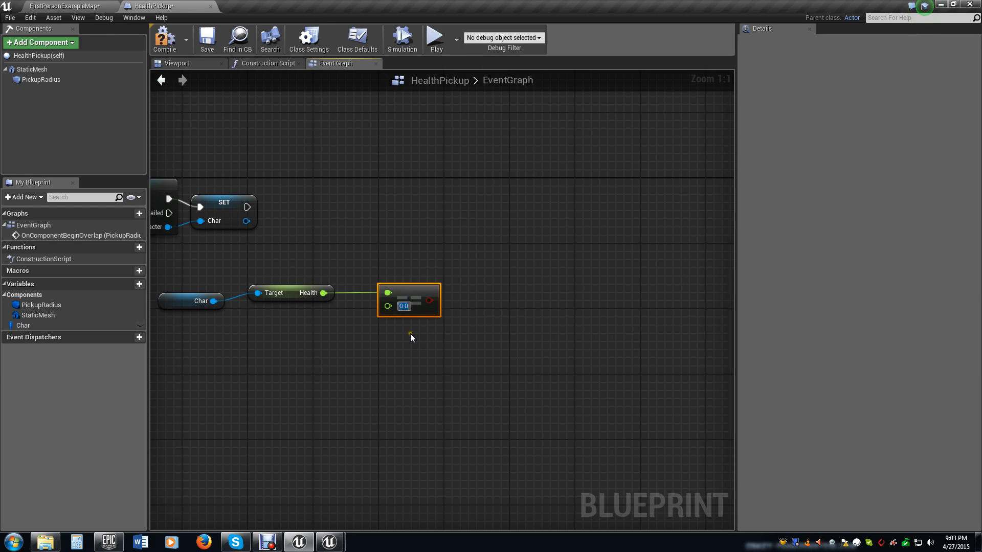
pyautogui.write('100')
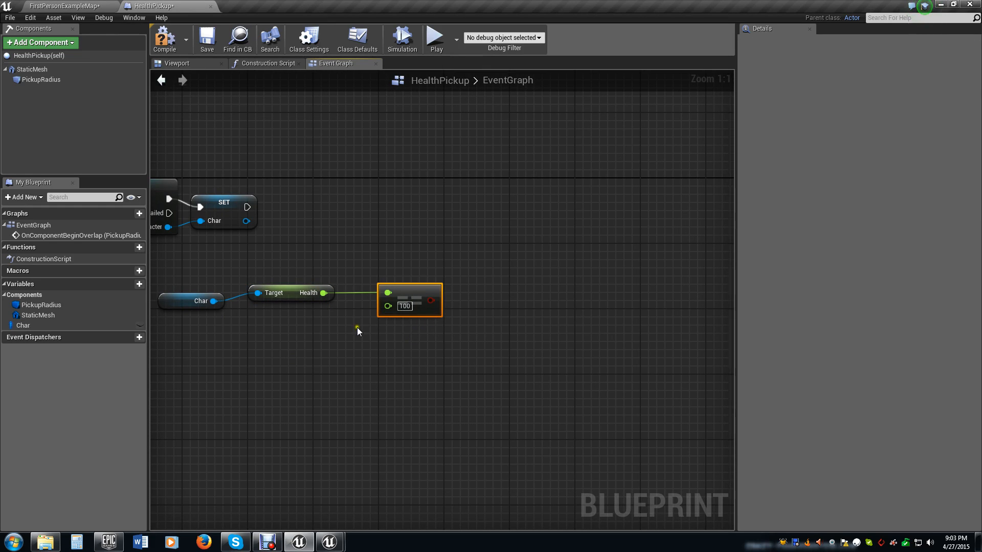
pyautogui.moveTo(384, 289)
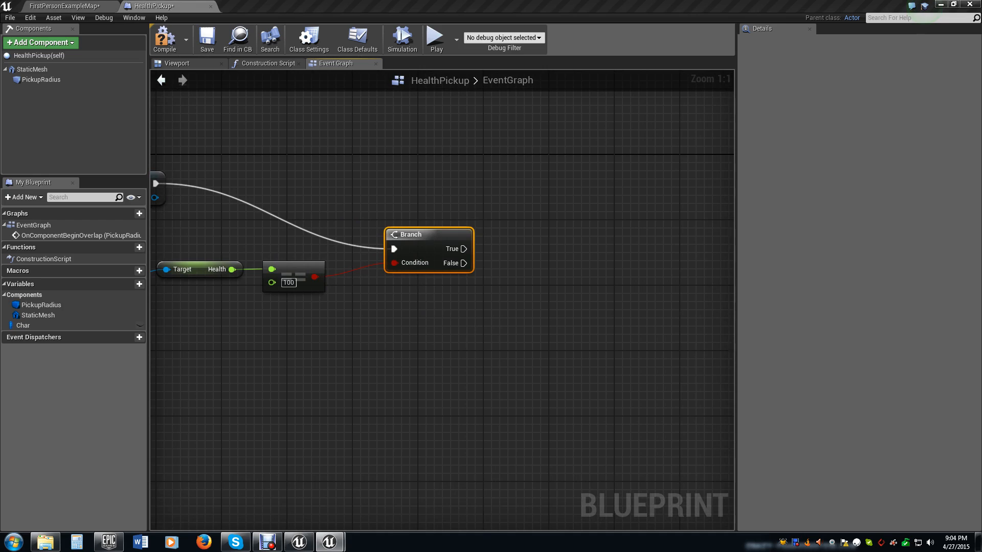
pyautogui.moveTo(575, 178)
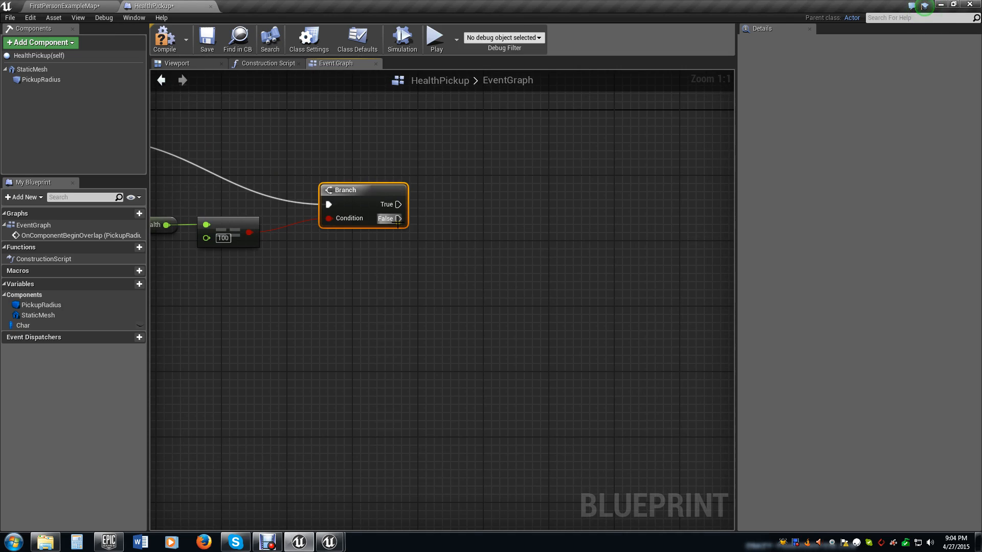
pyautogui.moveTo(397, 219)
pyautogui.write('bra')
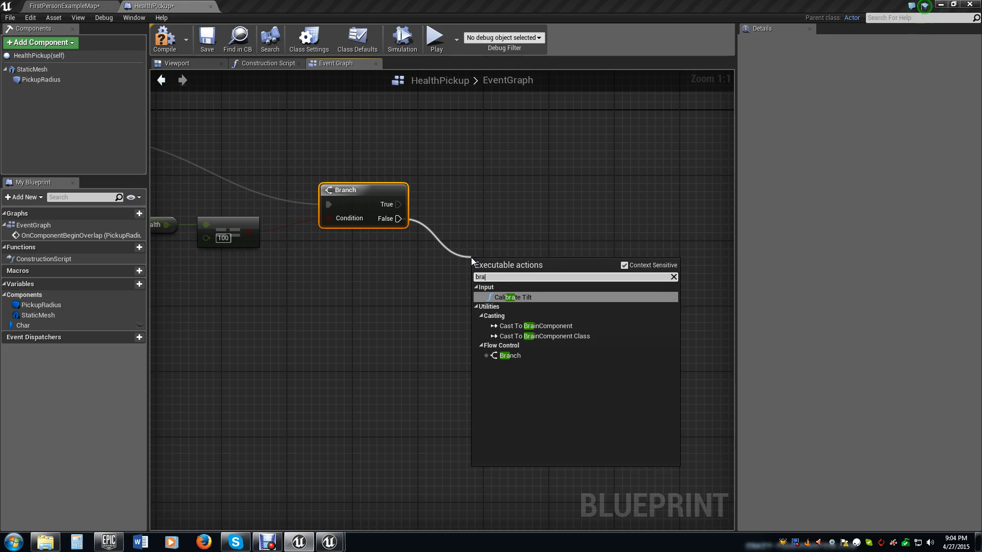
# Add a second Branch fed by the first Branch's False output
pyautogui.click(510, 355)
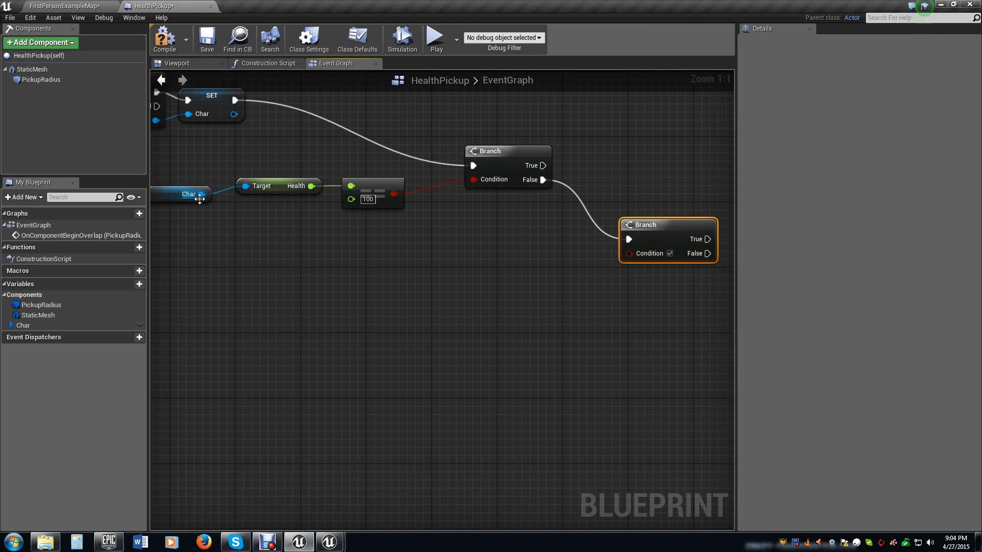
pyautogui.moveTo(201, 195)
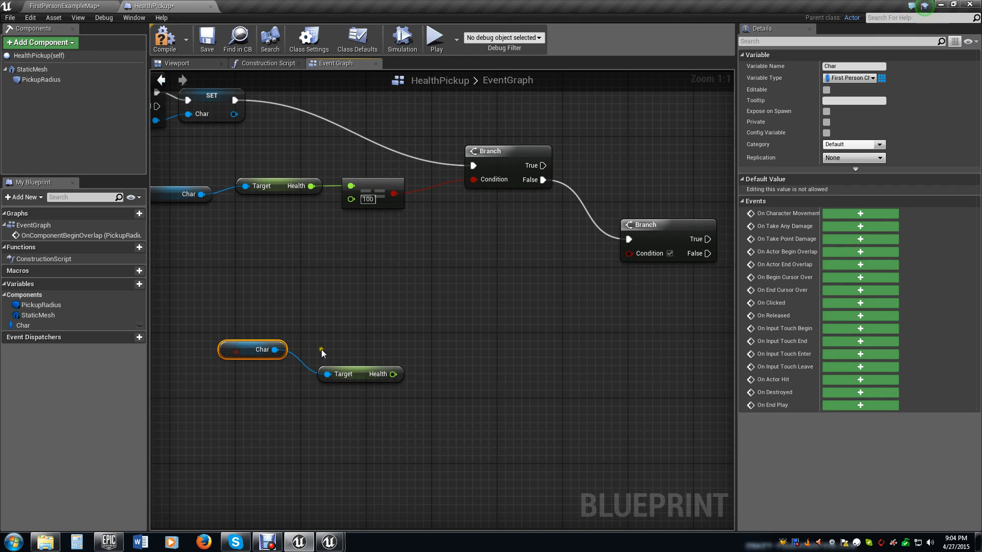
# Create a new variable named HealthPickup of type Float and compile the blueprint
pyautogui.click(129, 285)
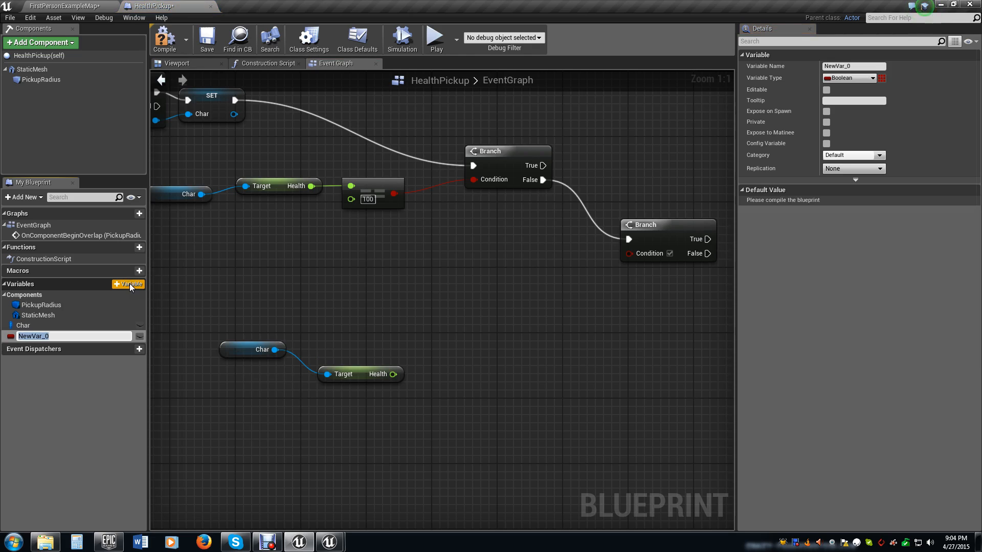
pyautogui.write('Health')
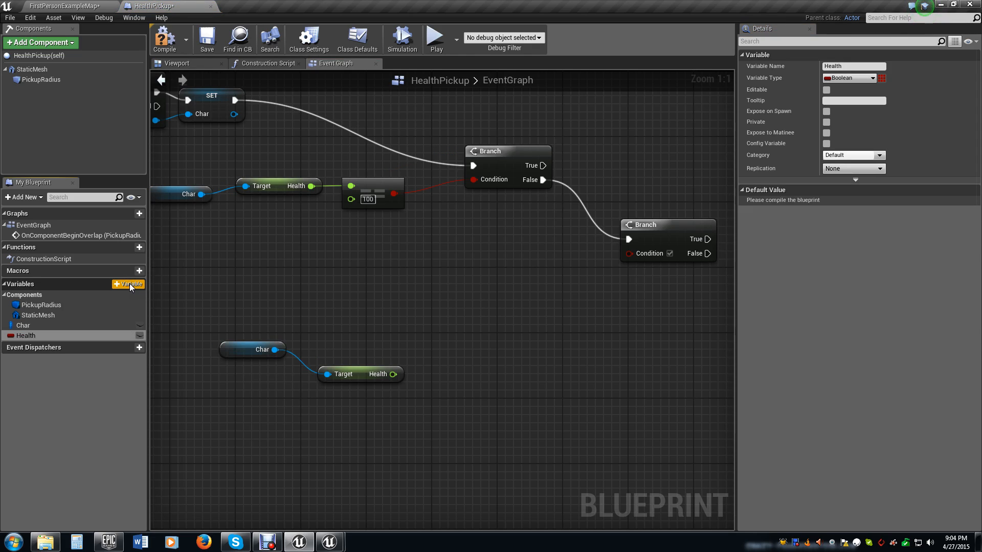
pyautogui.click(849, 78)
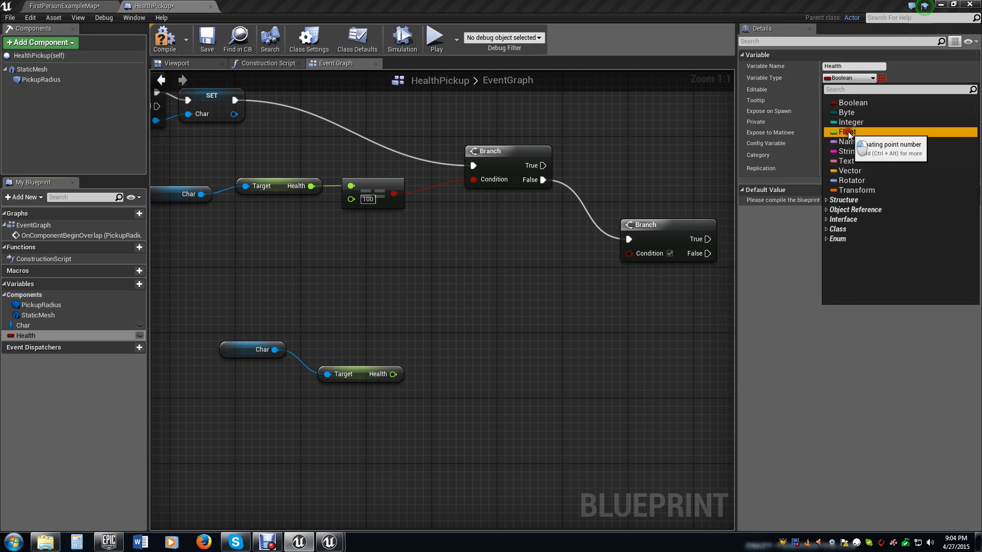
pyautogui.click(847, 132)
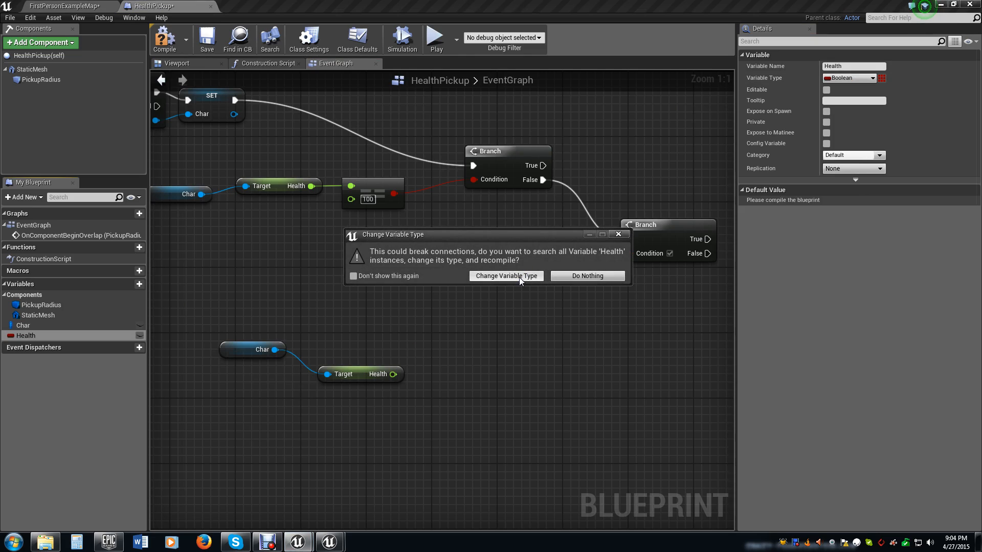
pyautogui.moveTo(586, 275)
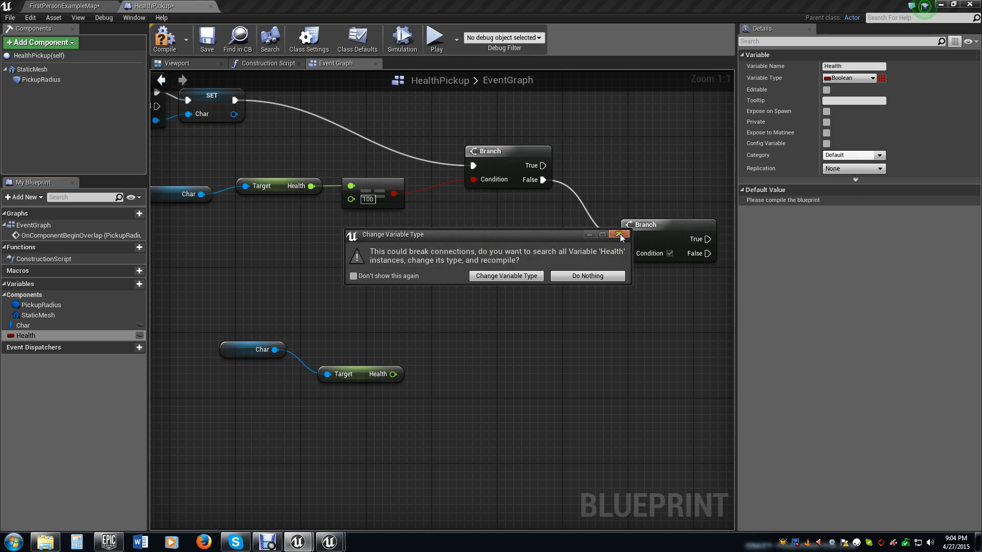
pyautogui.click(620, 234)
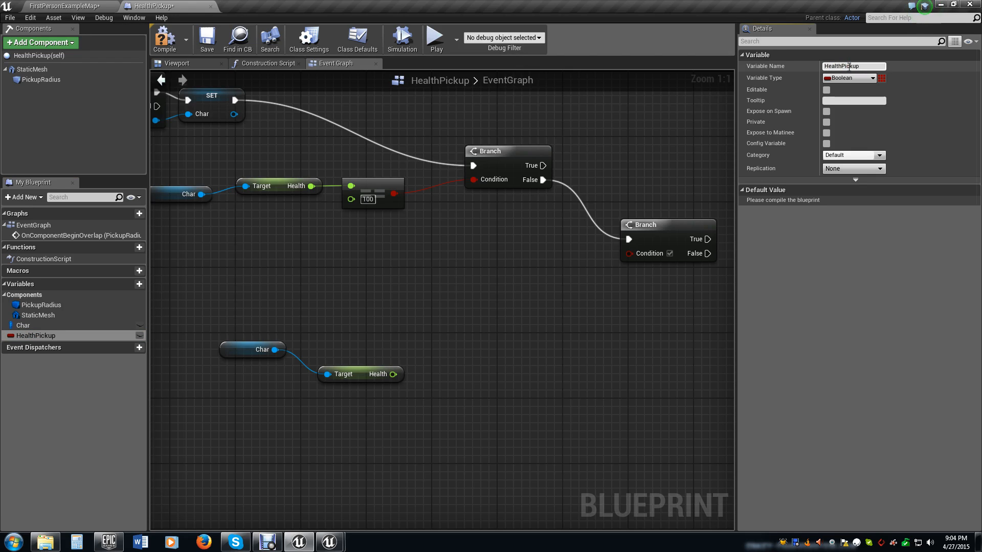
pyautogui.click(850, 78)
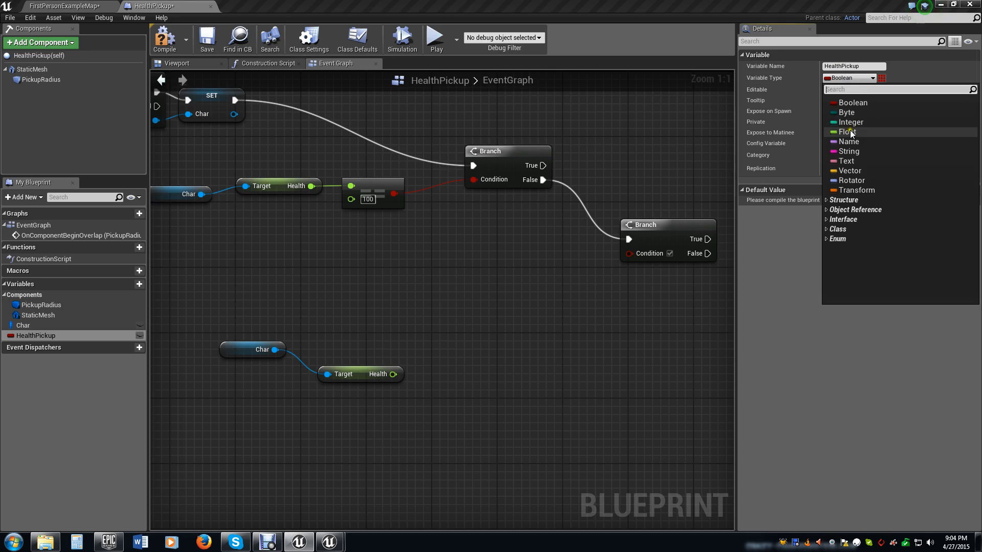
pyautogui.click(848, 132)
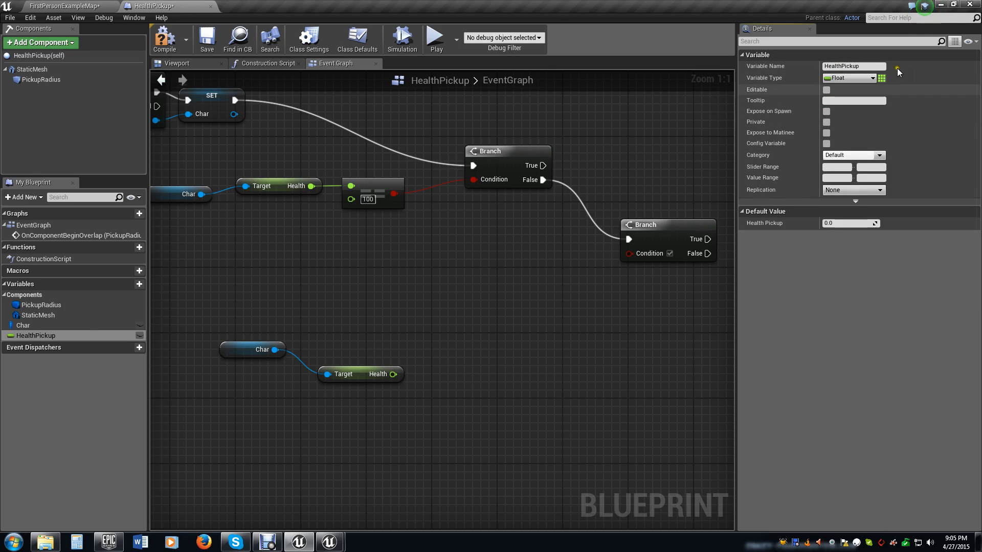
pyautogui.moveTo(222, 136)
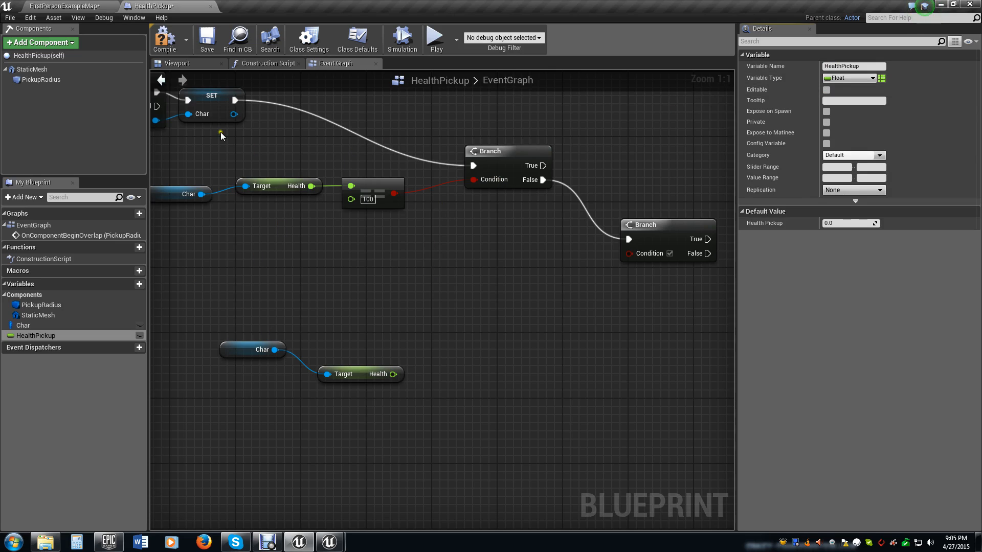
pyautogui.click(207, 37)
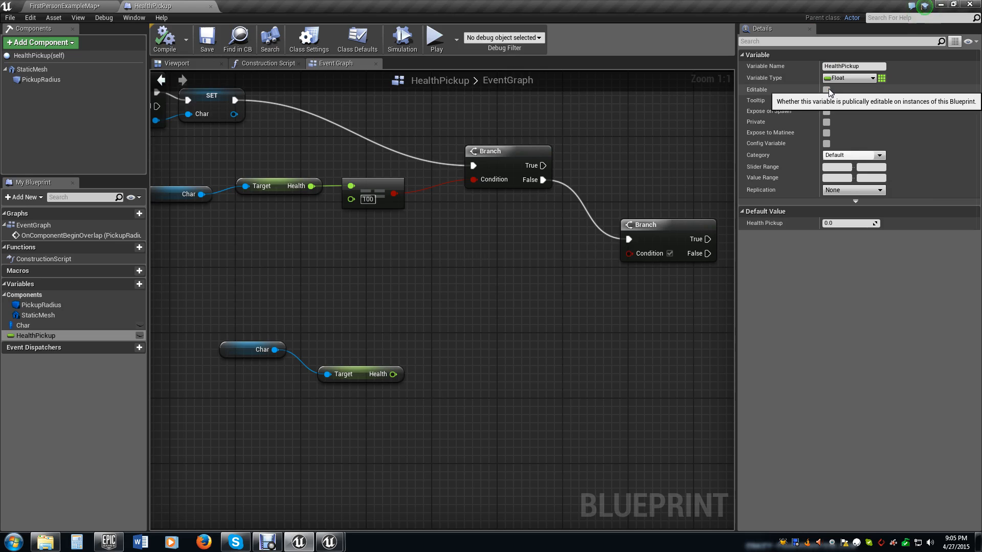
# Make HealthPickup editable and sum it with Health, comparing the total against 100 for the second Branch
pyautogui.click(826, 90)
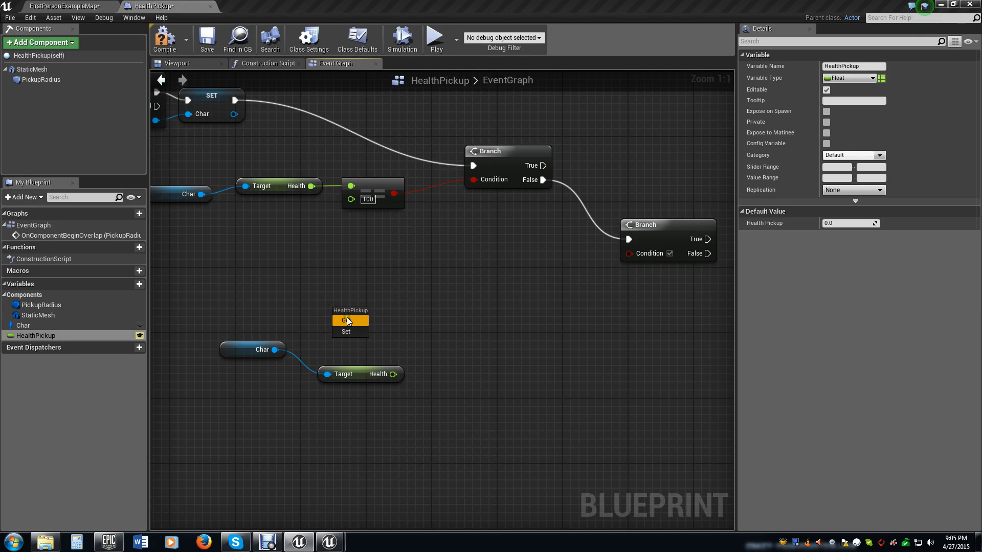
pyautogui.moveTo(348, 320)
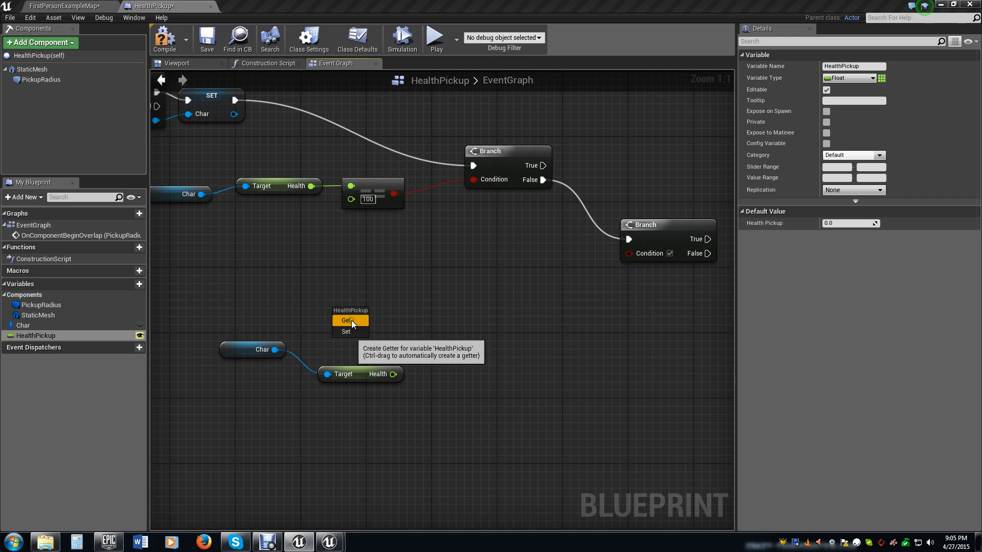
pyautogui.click(345, 320)
pyautogui.write('add')
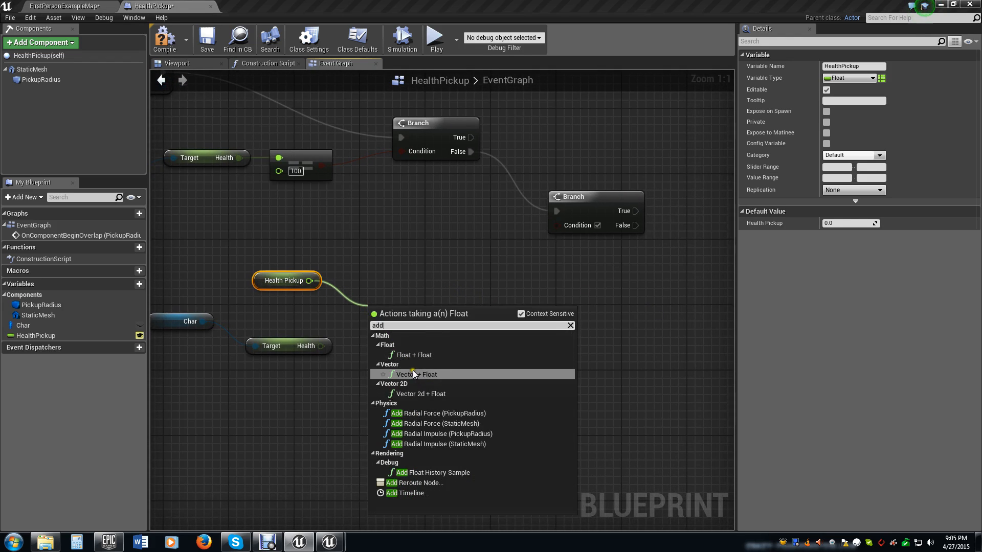
pyautogui.click(415, 355)
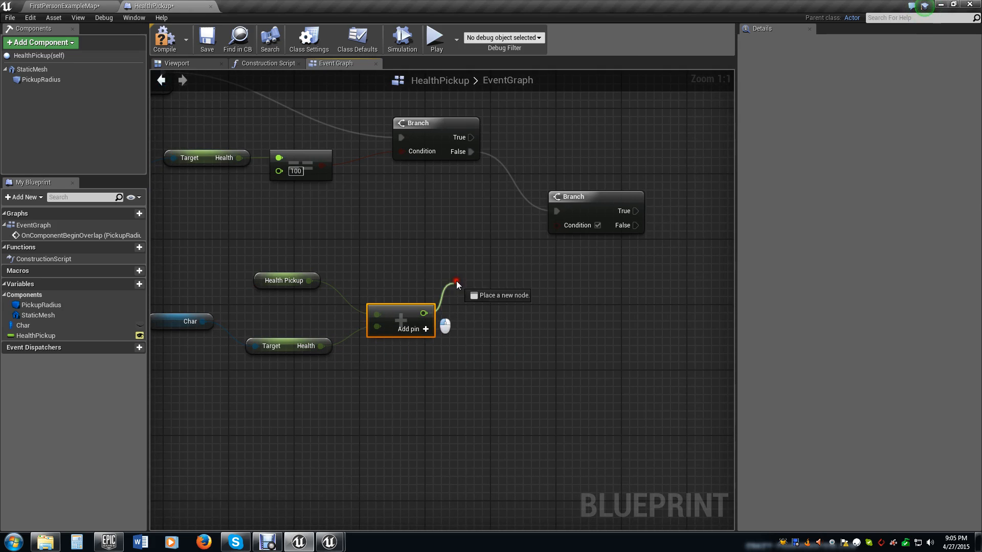
pyautogui.click(456, 282)
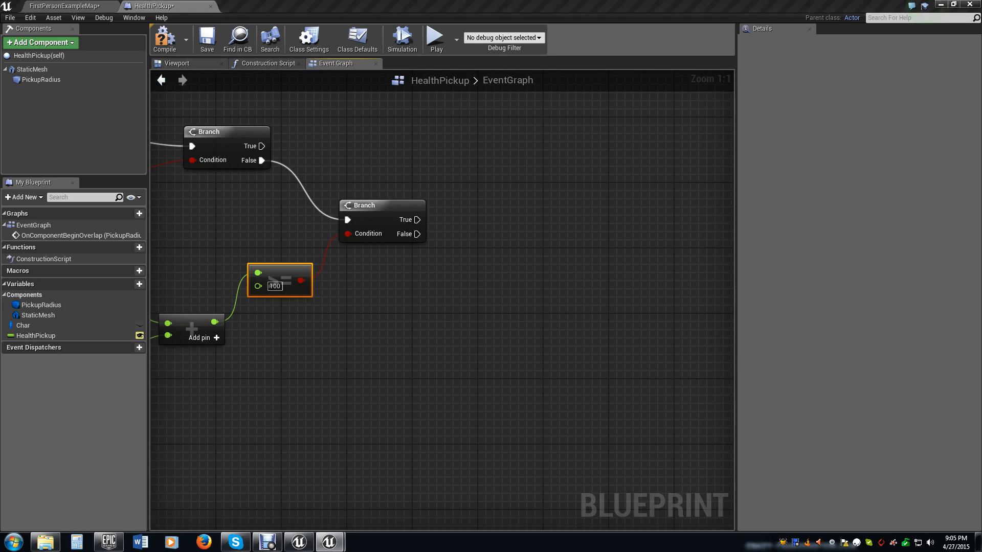
pyautogui.moveTo(456, 290)
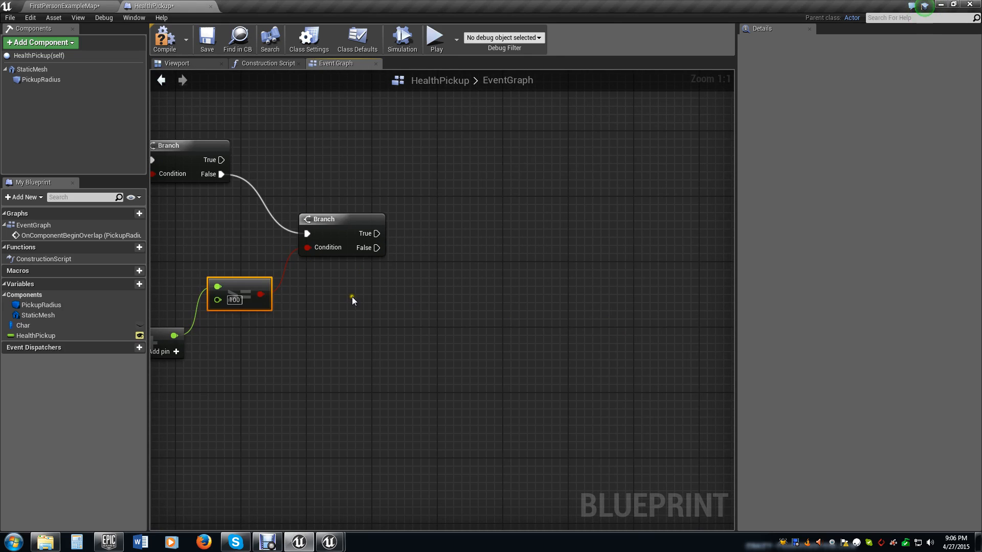
# Bring a Char getter into the graph to target the Set Health nodes on both branch outputs
pyautogui.click(24, 326)
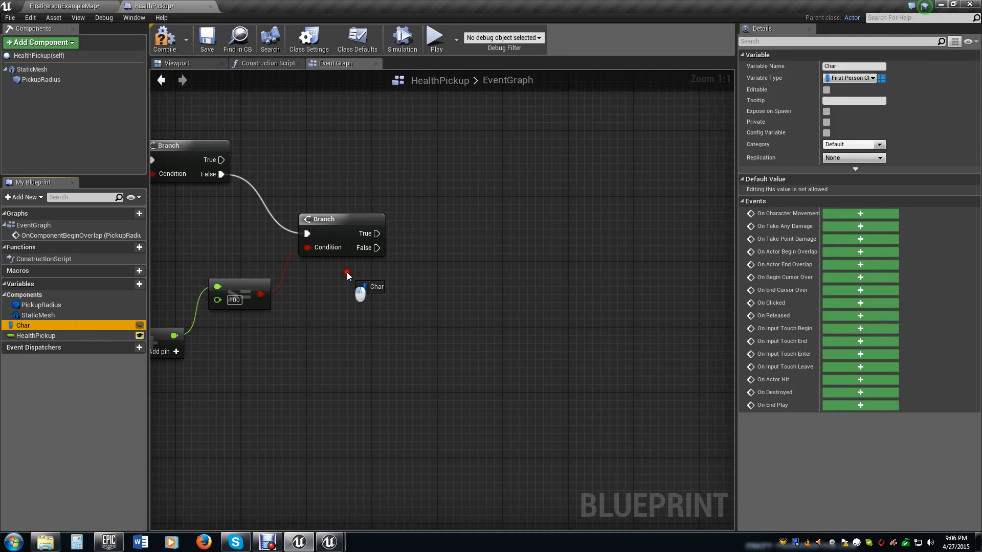
pyautogui.click(377, 287)
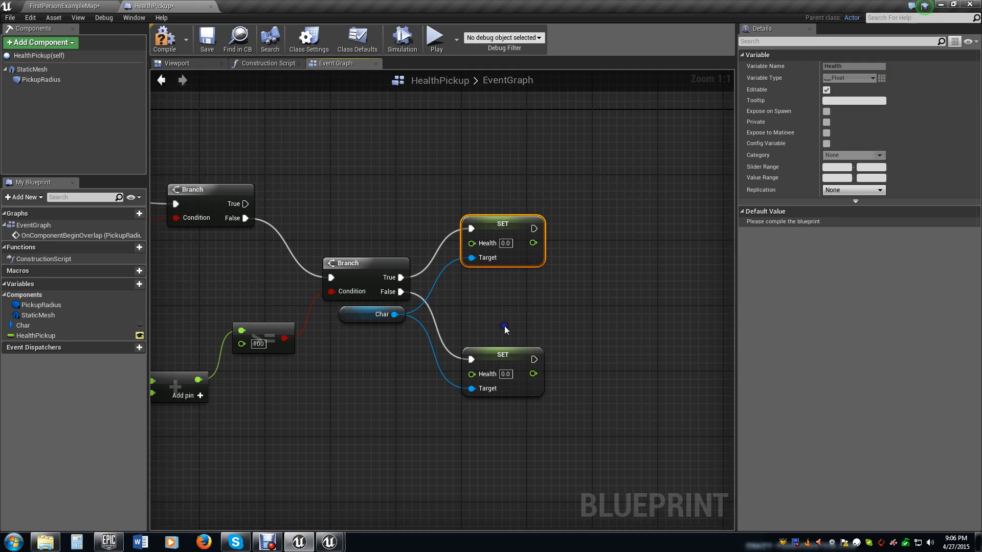
pyautogui.moveTo(605, 304)
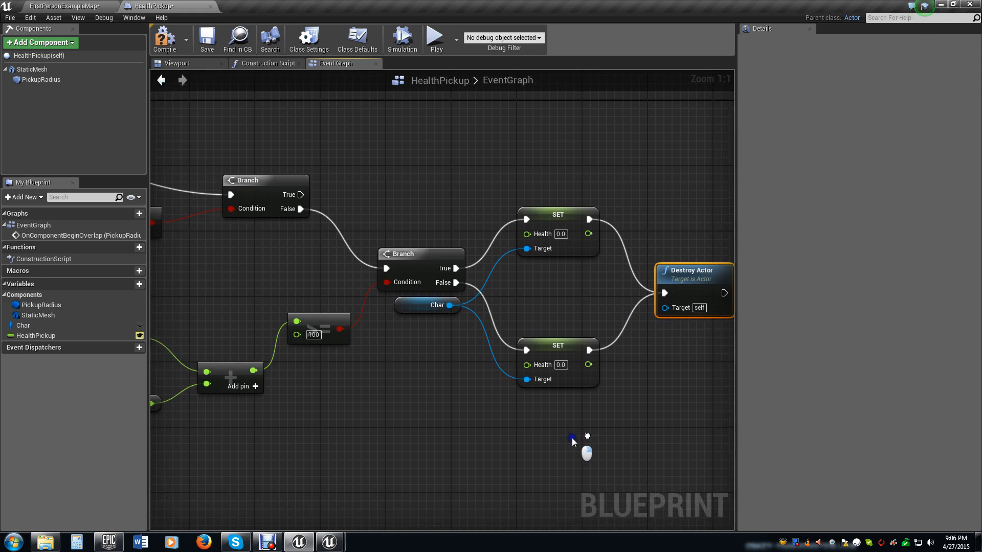
pyautogui.moveTo(351, 88)
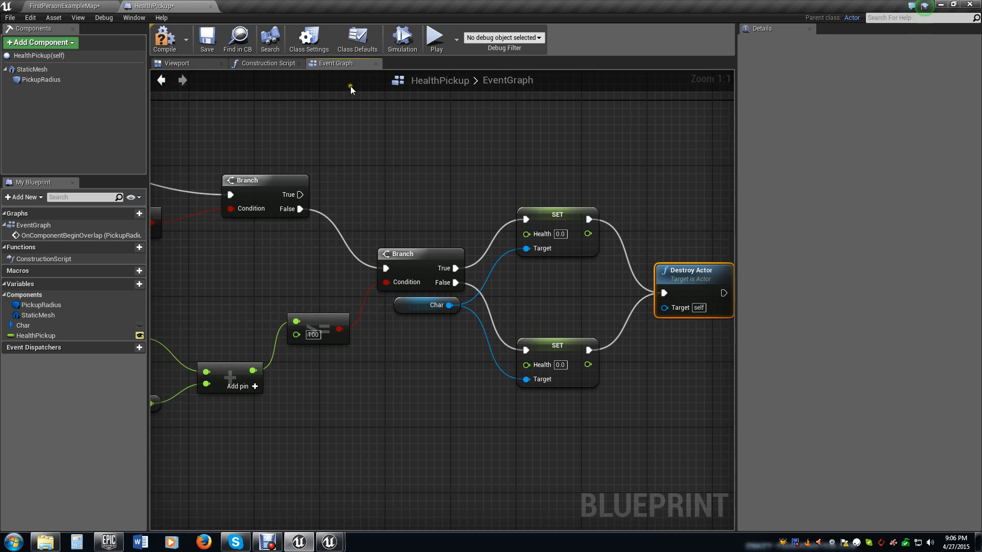
pyautogui.moveTo(390, 200)
pyautogui.write('max he')
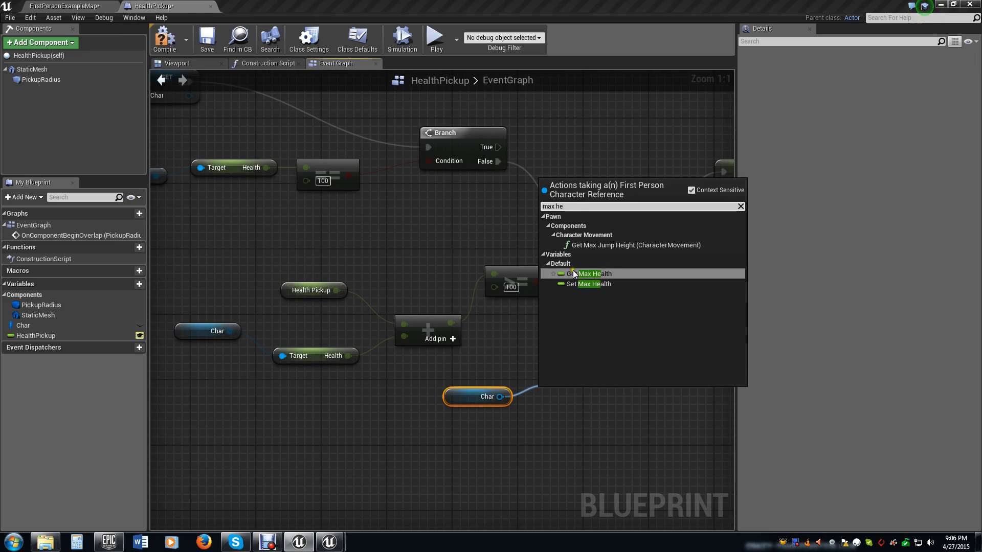
# Clamp the summed health with Char's Max Health as Max, breaking the misplaced link on Value
pyautogui.click(589, 274)
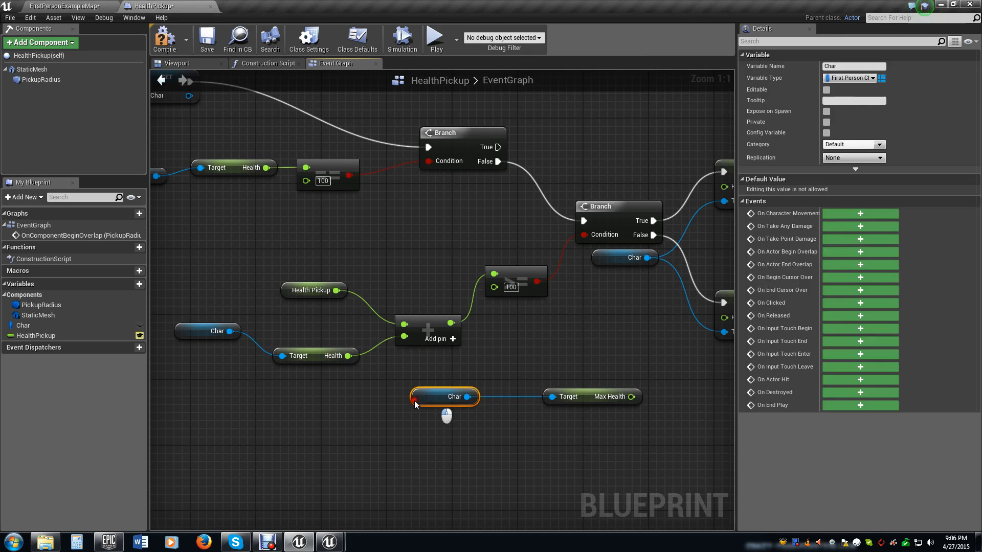
pyautogui.click(545, 397)
pyautogui.write('clamp')
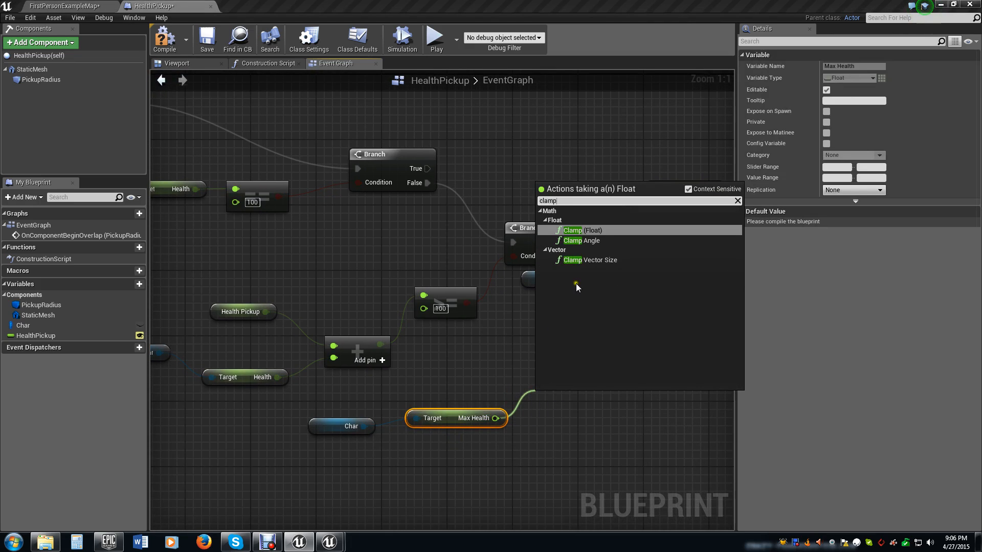
pyautogui.click(573, 231)
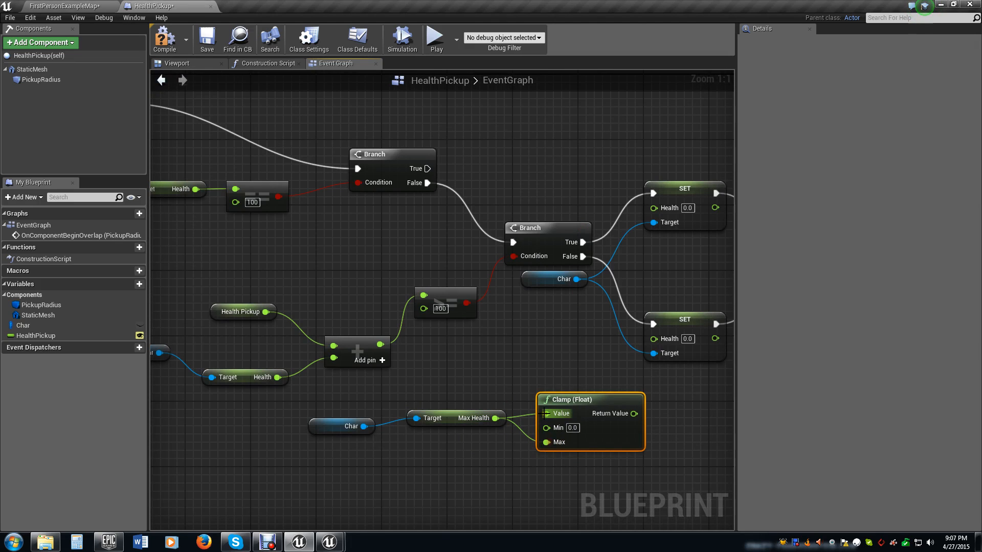
pyautogui.rightClick(550, 413)
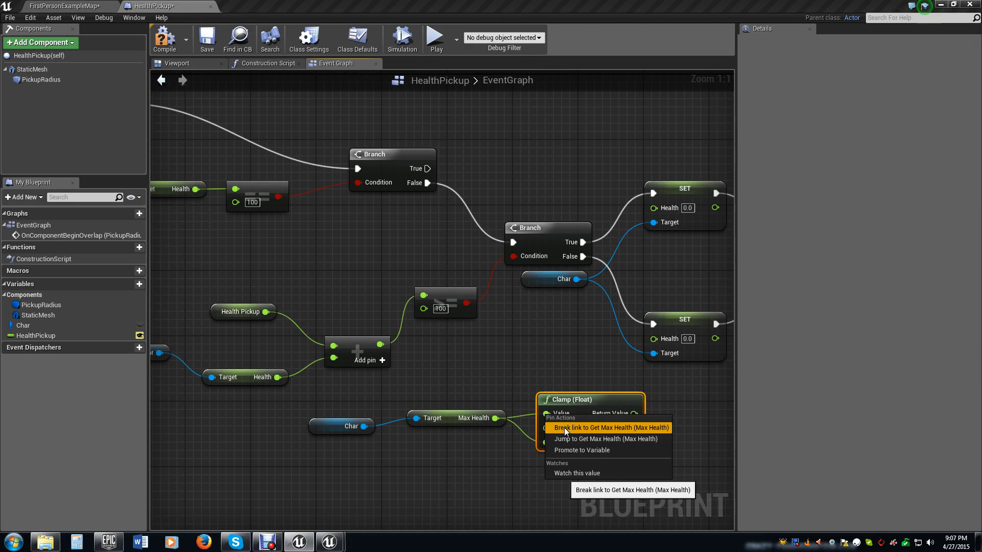
pyautogui.click(608, 427)
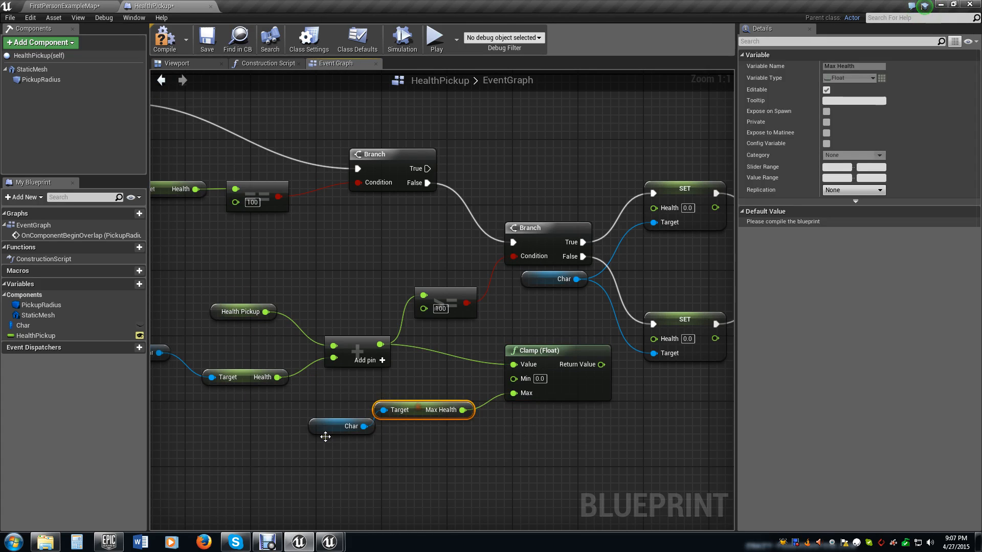
pyautogui.click(342, 426)
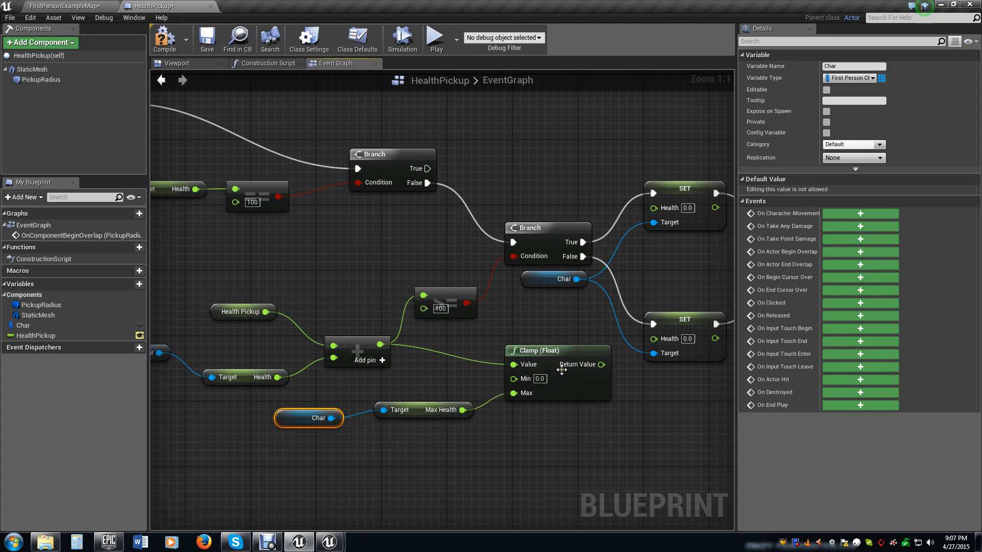
pyautogui.moveTo(554, 348)
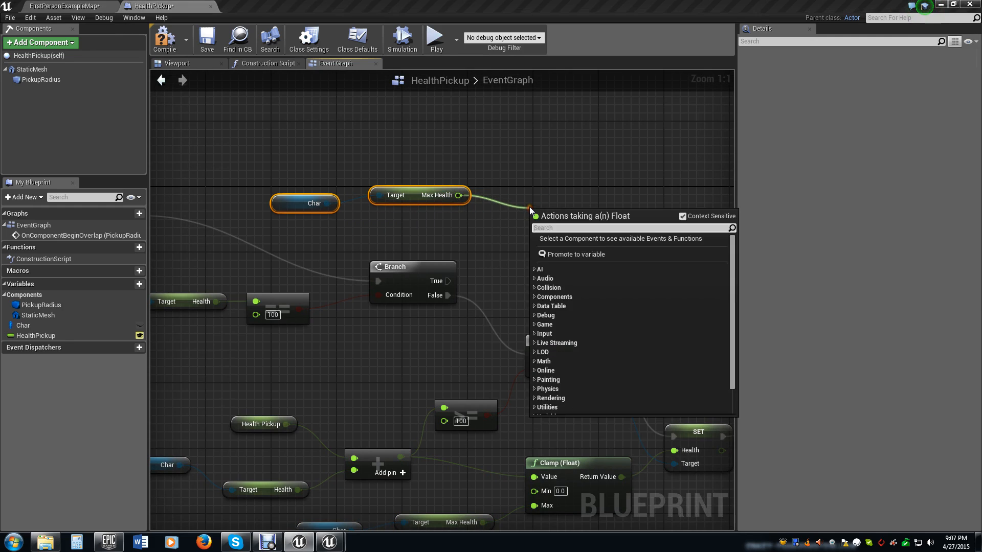
# Add a second Clamp (Float) with Value 100 and Max Health as Max feeding the True-path Set Health
pyautogui.write('clamp')
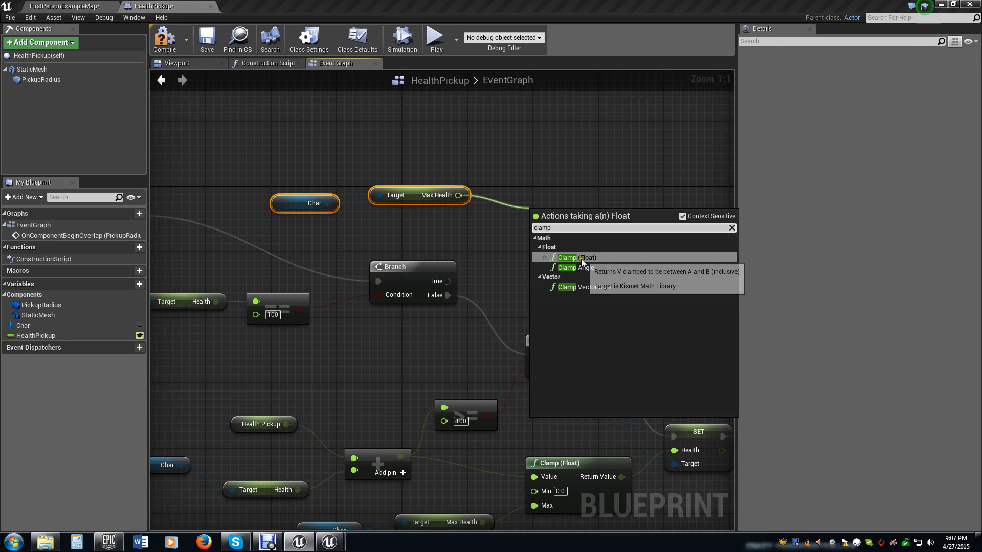
pyautogui.click(567, 257)
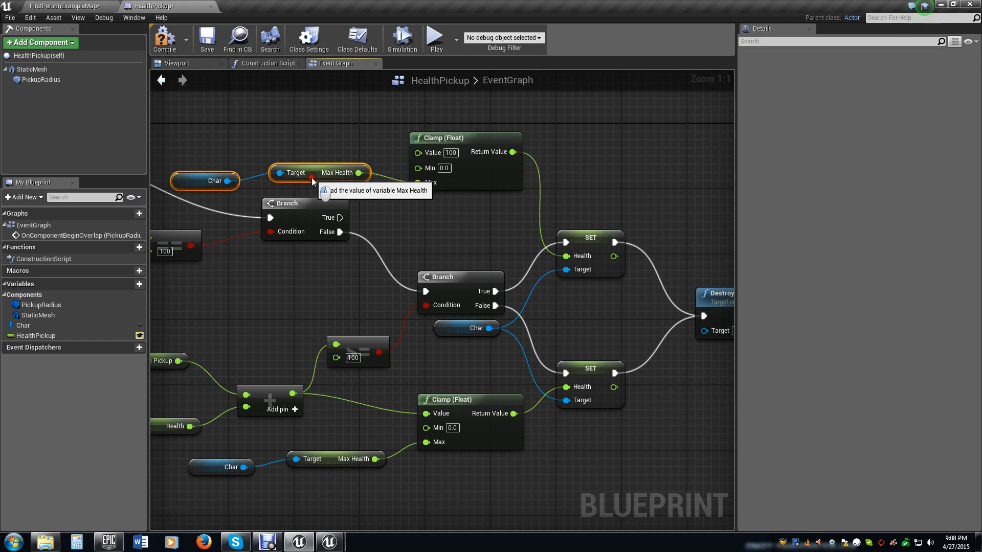
pyautogui.click(204, 155)
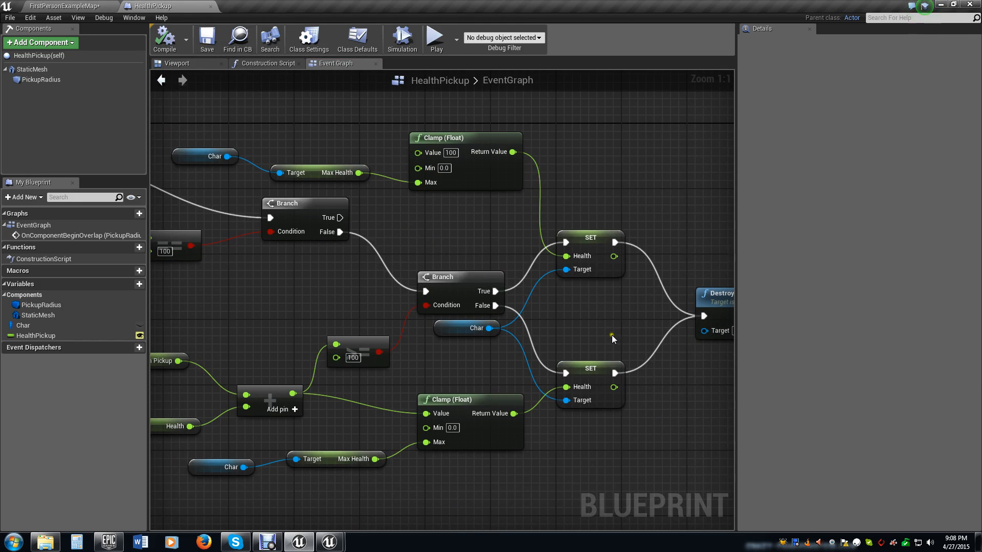
pyautogui.scroll(-3)
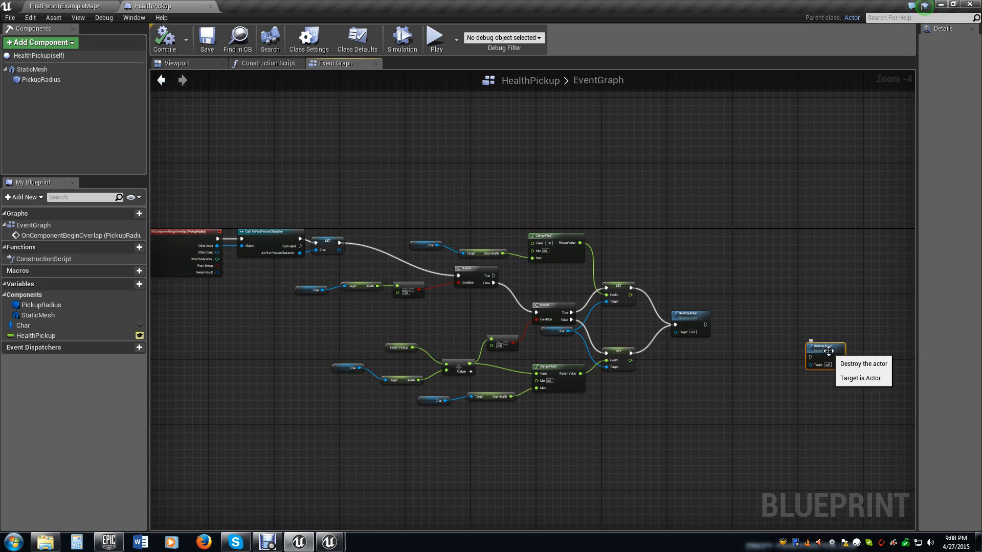
pyautogui.scroll(3)
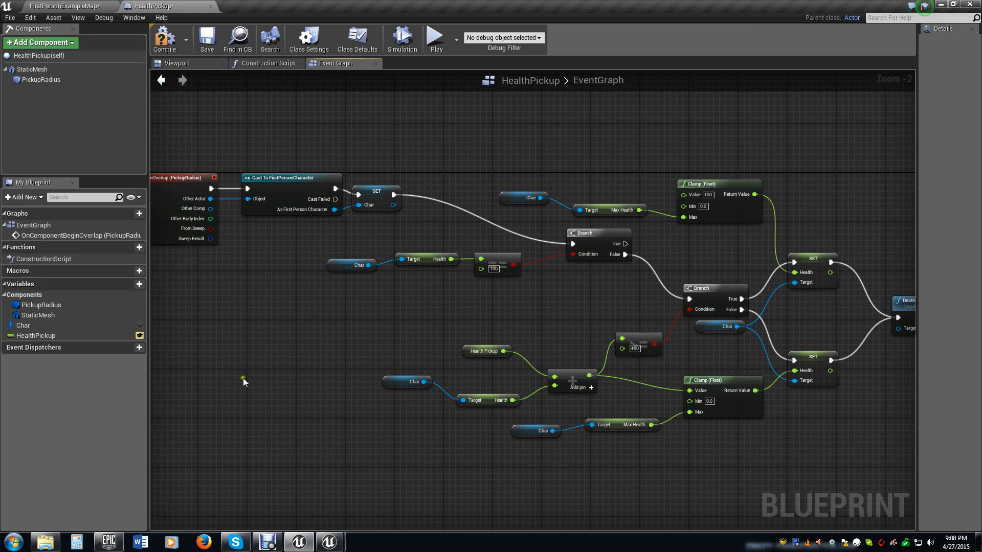
pyautogui.moveTo(564, 327)
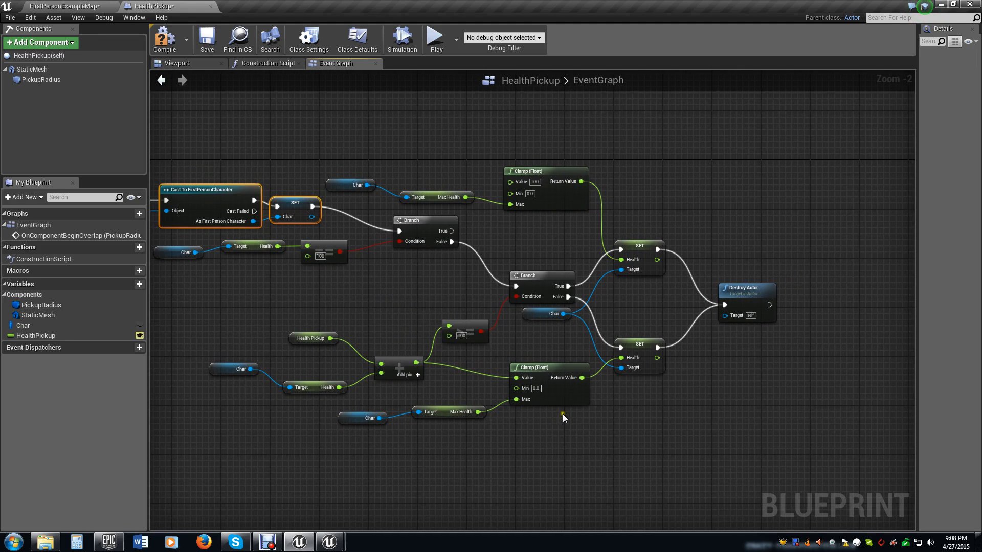
pyautogui.moveTo(165, 39)
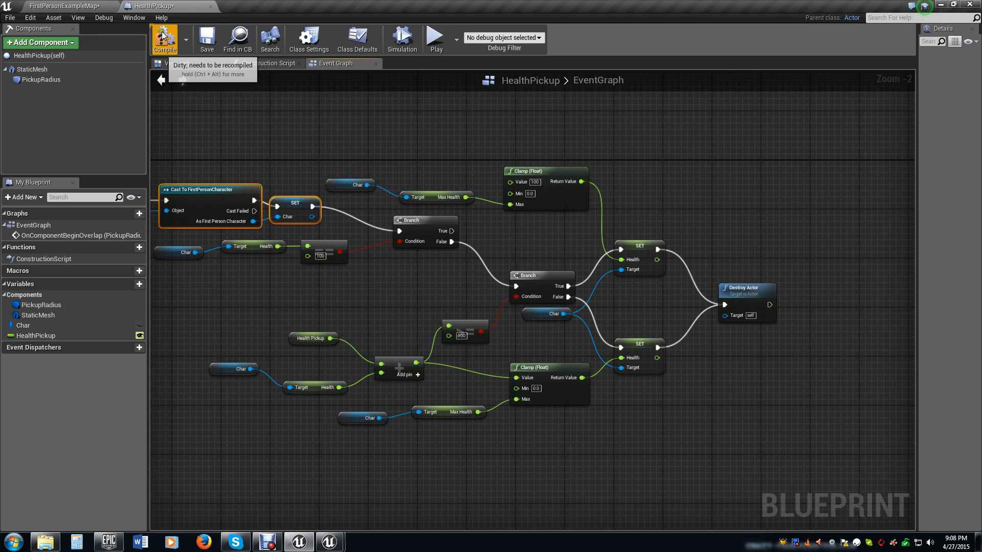
# Place three HealthPickup actors in the level and set the third one's Health Pickup to 50
pyautogui.click(206, 39)
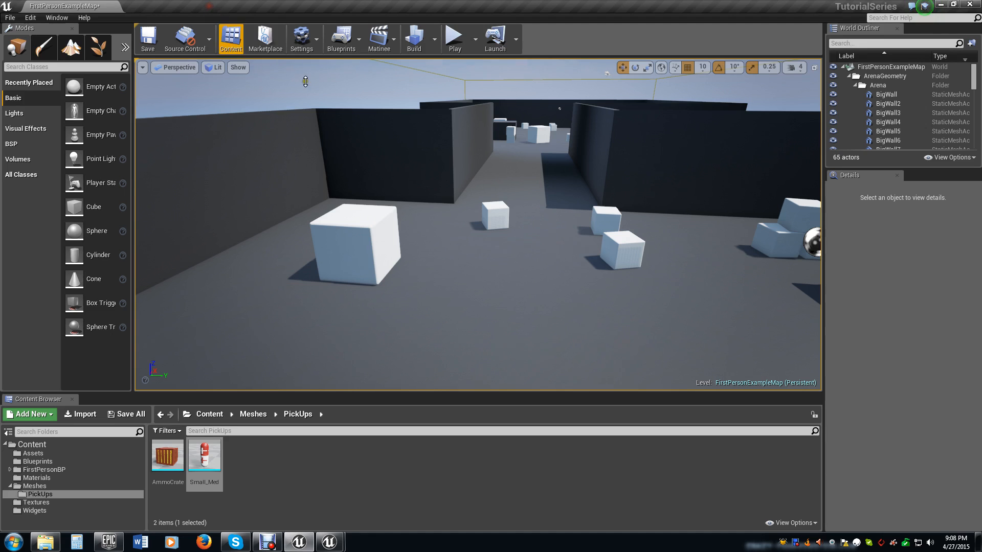
pyautogui.moveTo(36, 461)
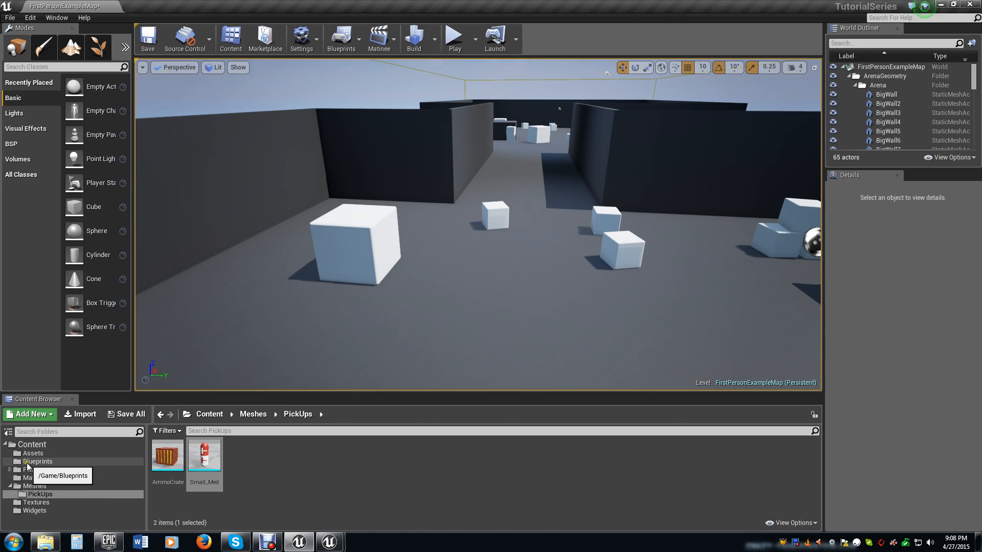
pyautogui.click(37, 461)
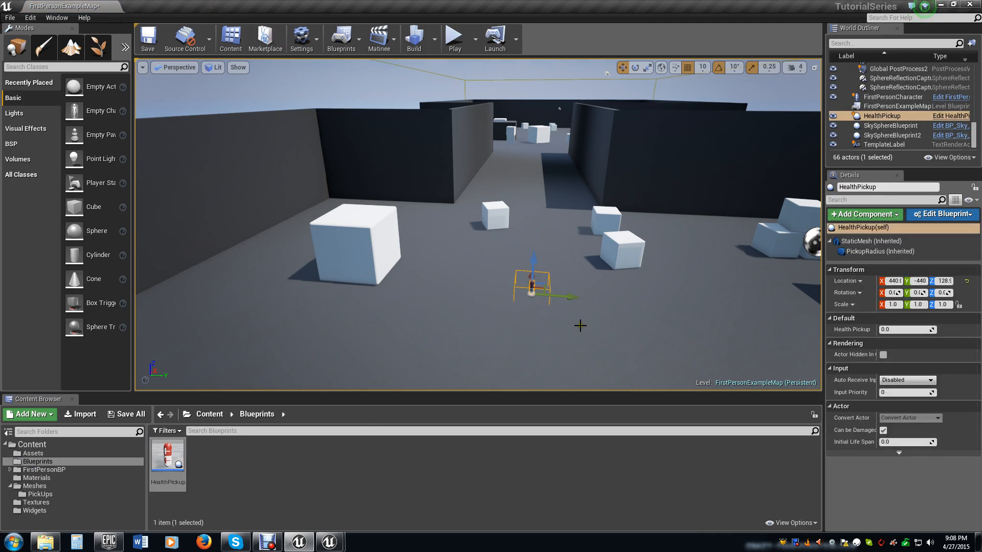
pyautogui.moveTo(841, 329)
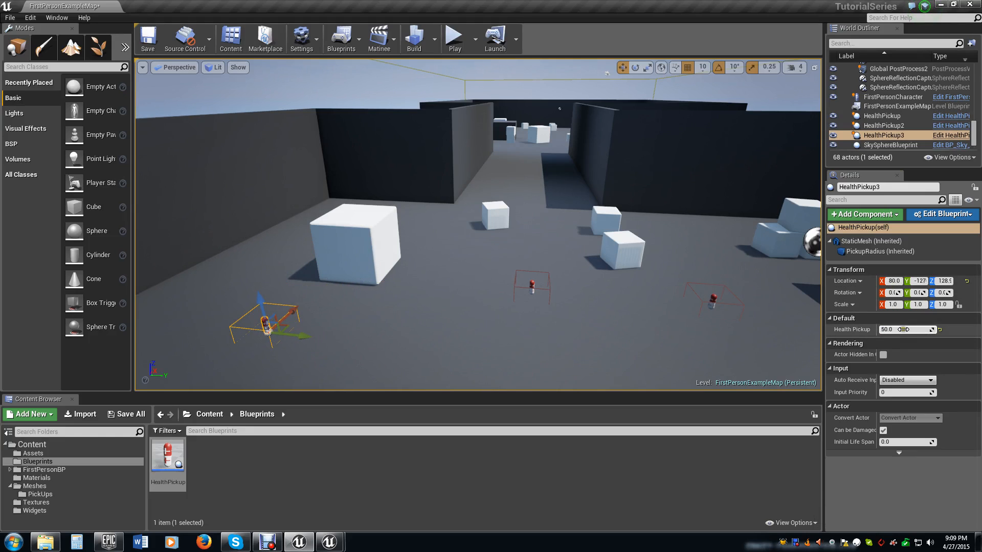
pyautogui.click(147, 38)
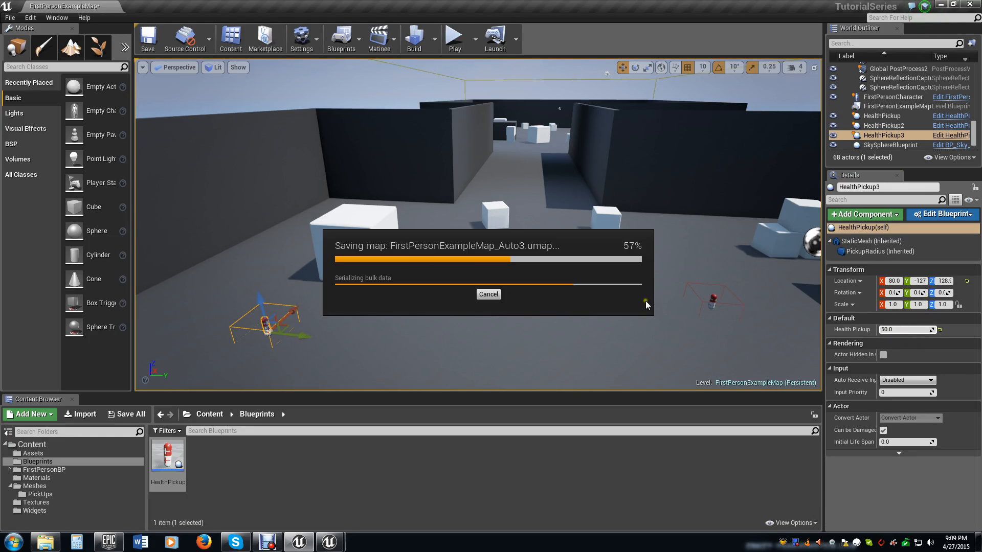
pyautogui.moveTo(543, 282)
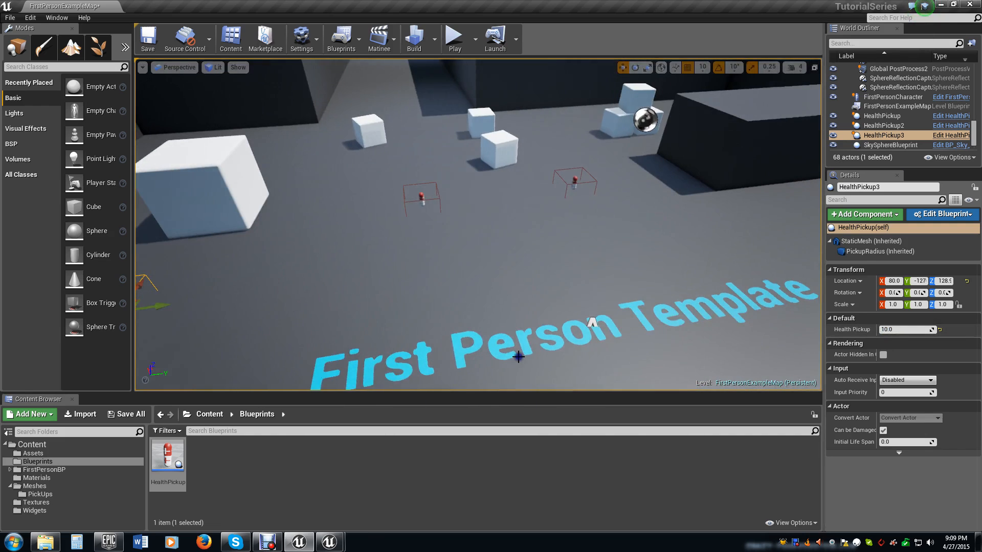
pyautogui.moveTo(453, 39)
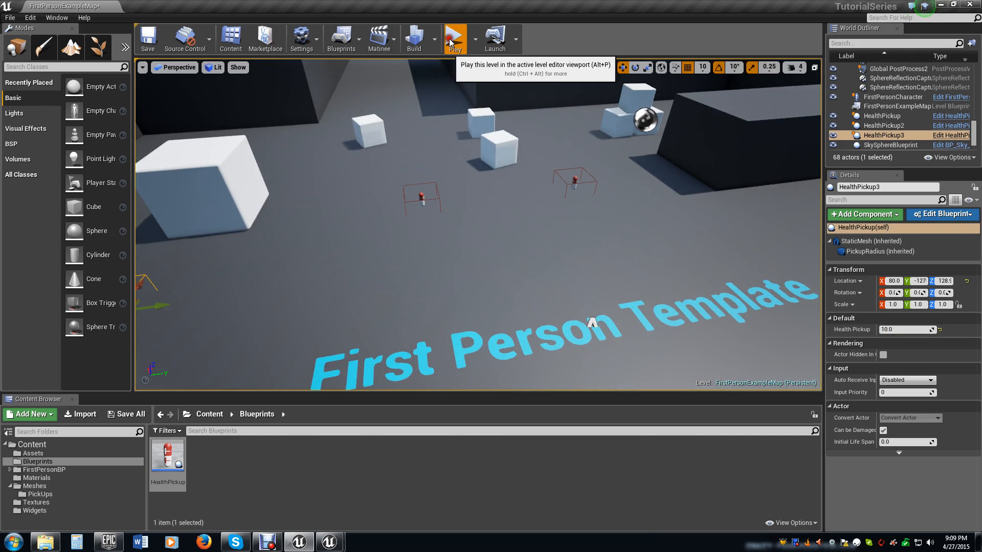
# Play the level to collect the health pickups, then stop the session
pyautogui.click(454, 39)
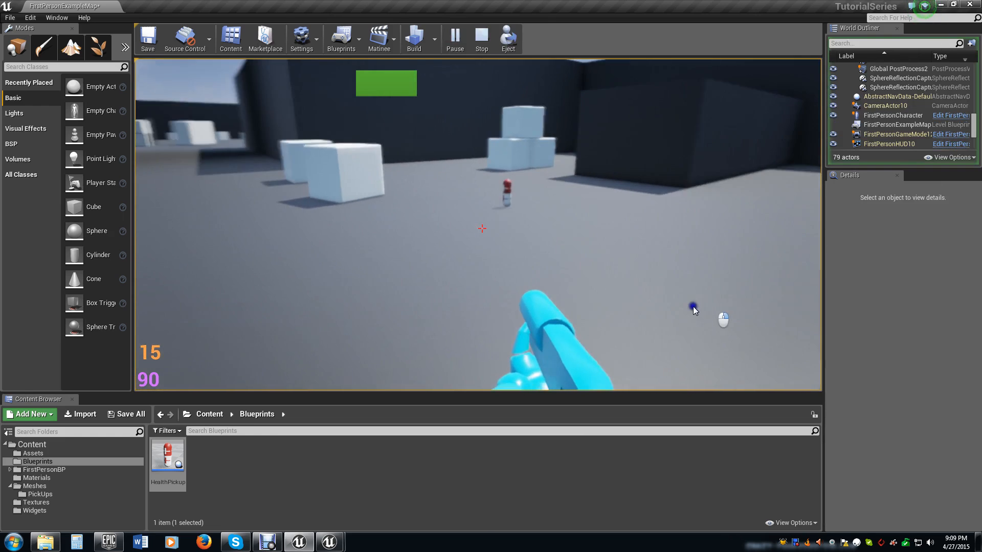
pyautogui.moveTo(319, 325)
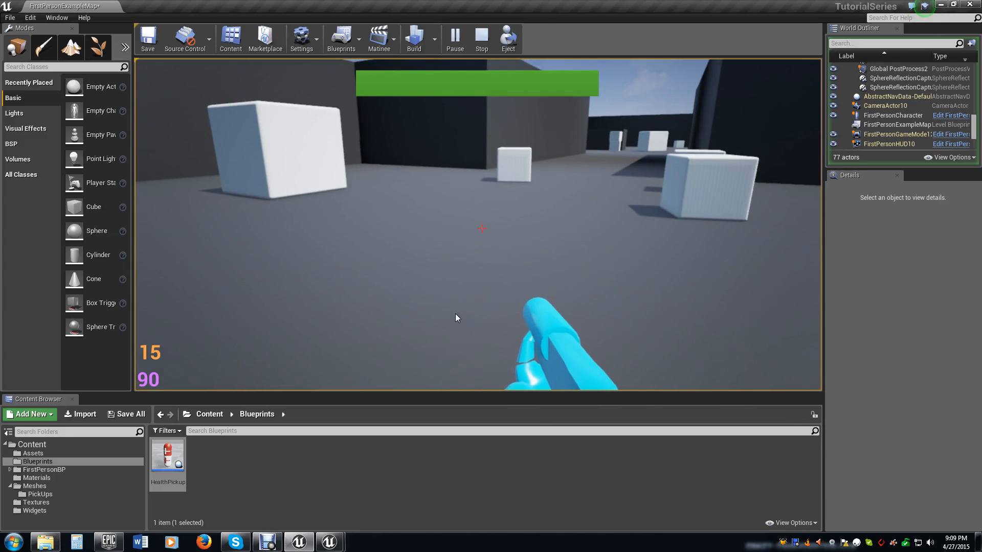
pyautogui.click(481, 39)
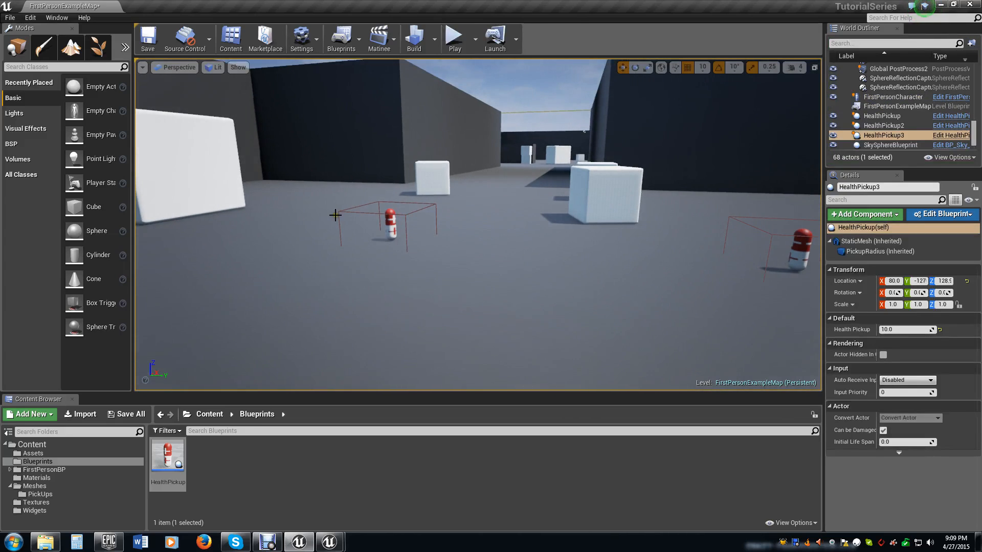
# Create an AmmoCrate blueprint from the AmmoCrate mesh in Meshes > PickUps into the Blueprints folder
pyautogui.click(41, 494)
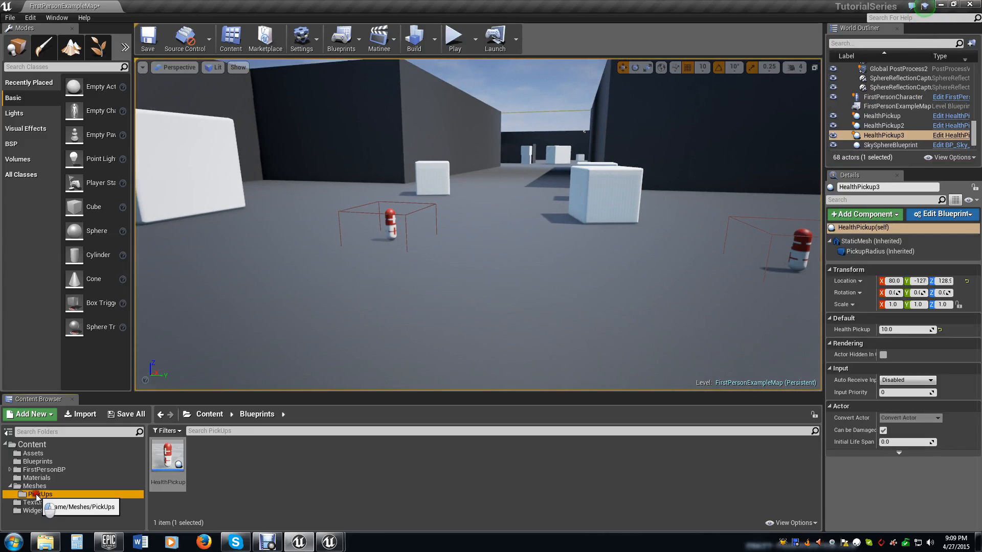
pyautogui.rightClick(167, 457)
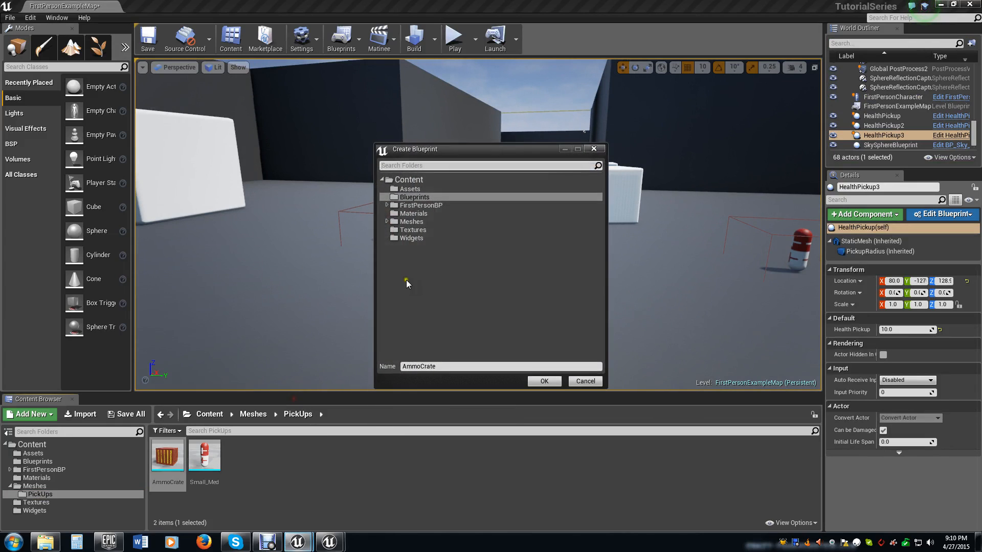
pyautogui.click(543, 382)
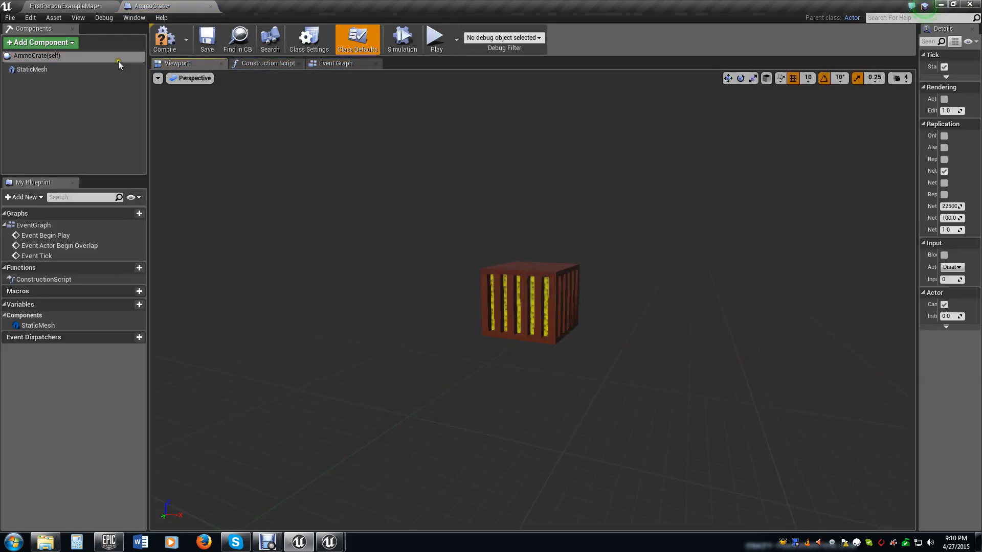
# Add a PickupRadius Box Collision with extent 128, 128, 64, hidden in game, around the crate
pyautogui.click(40, 43)
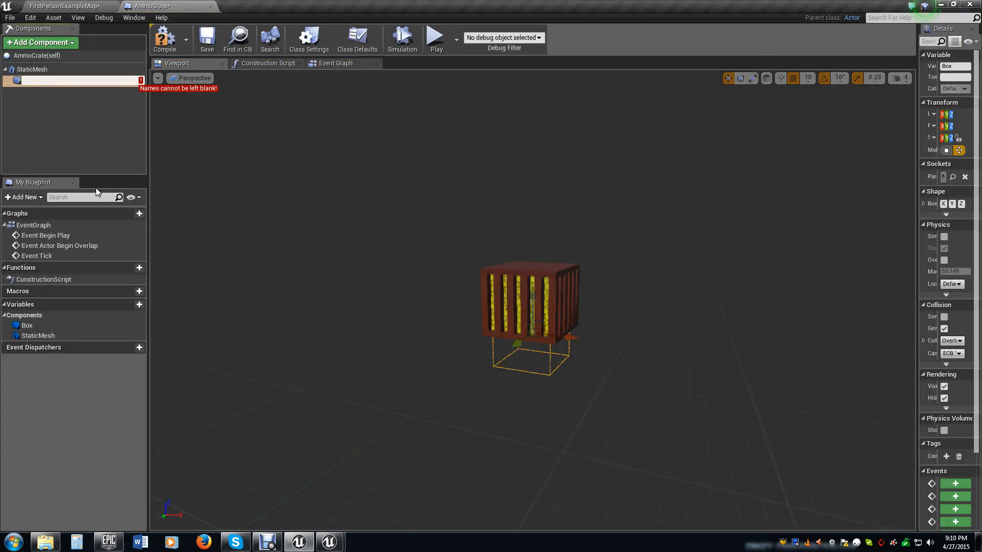
pyautogui.write('PickupRadie')
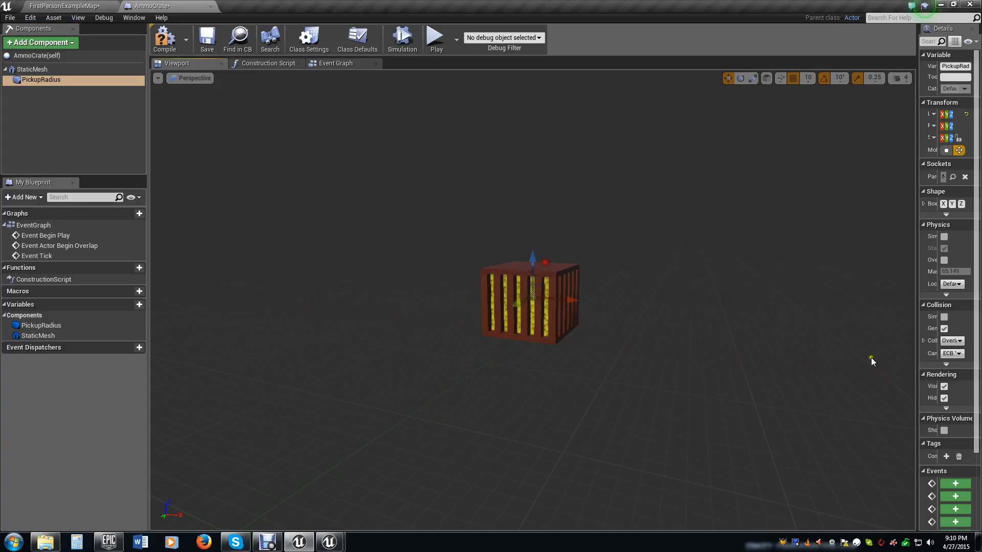
pyautogui.moveTo(915, 320)
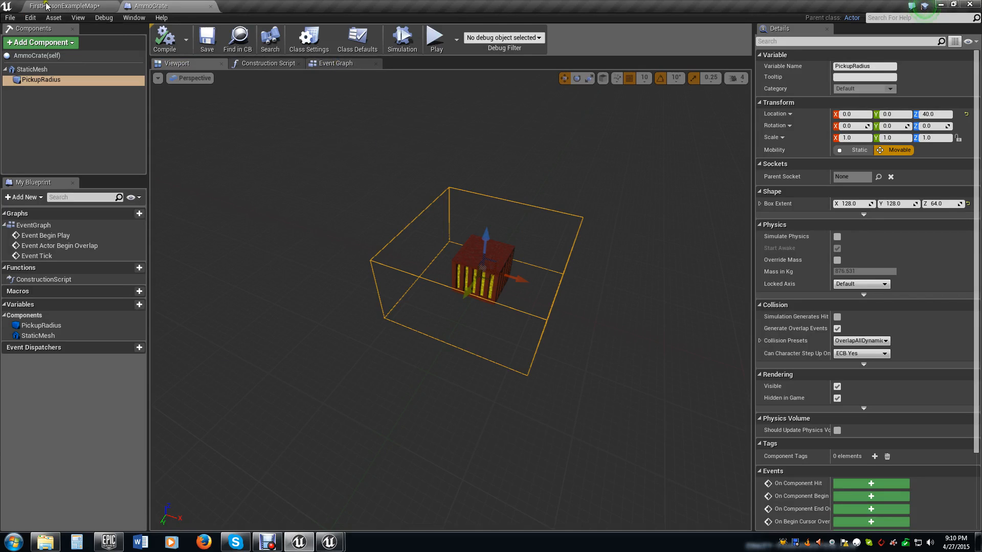
pyautogui.click(62, 6)
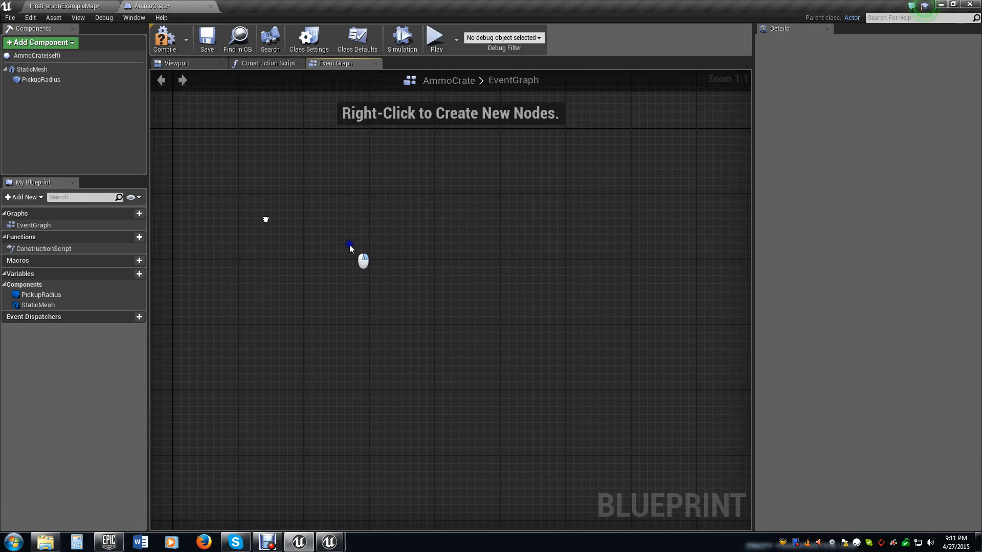
pyautogui.moveTo(262, 224)
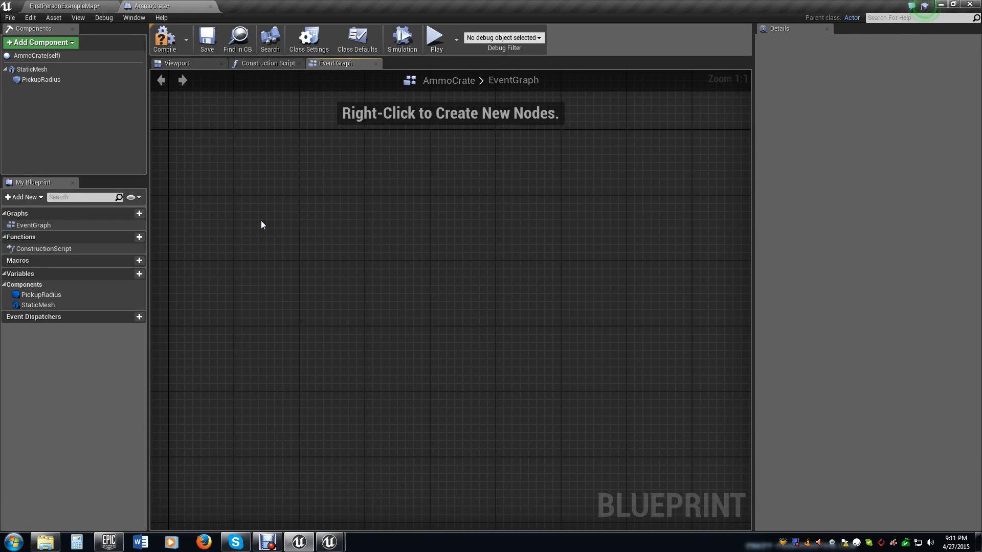
pyautogui.moveTo(375, 263)
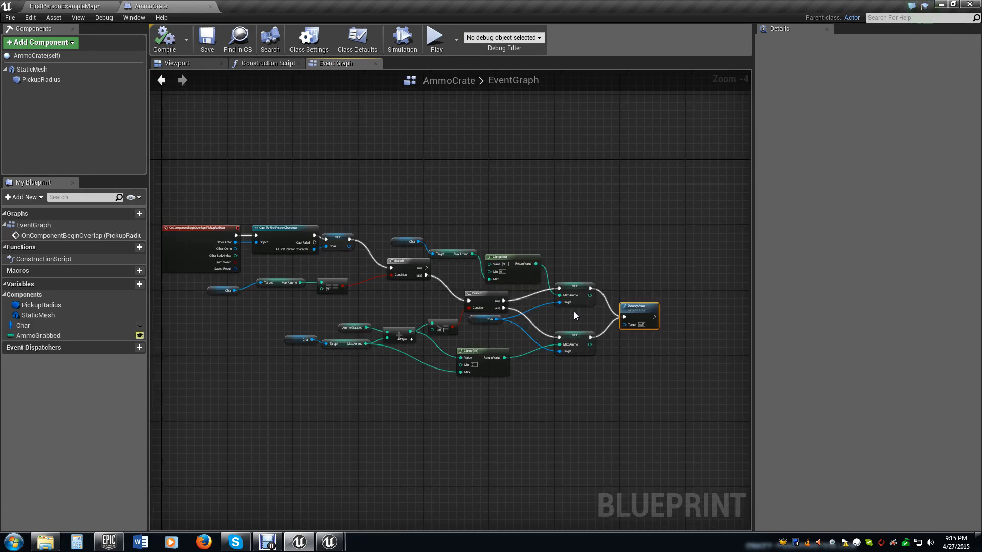
pyautogui.moveTo(474, 344)
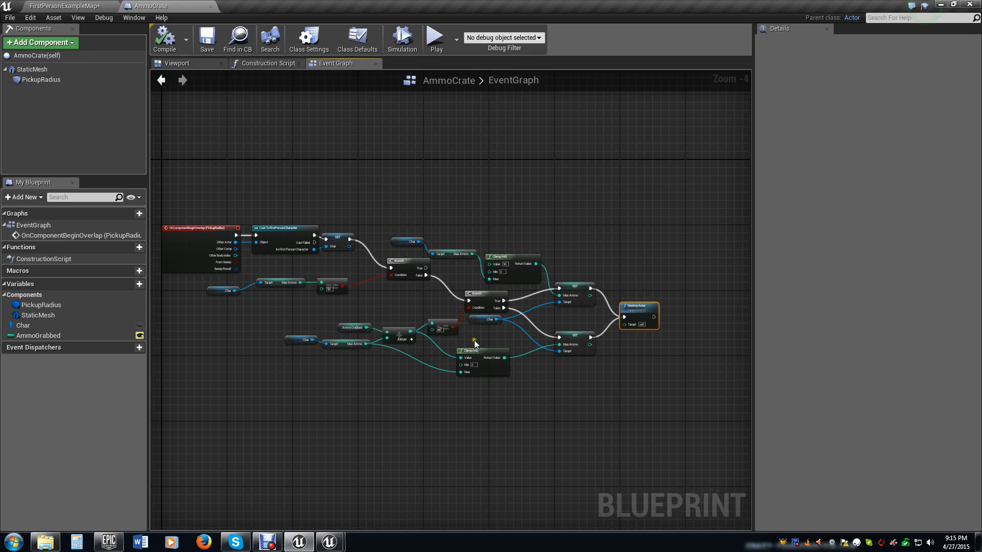
# Scroll the AmmoCrate event graph to review the pasted overlap and clamp nodes
pyautogui.scroll(3)
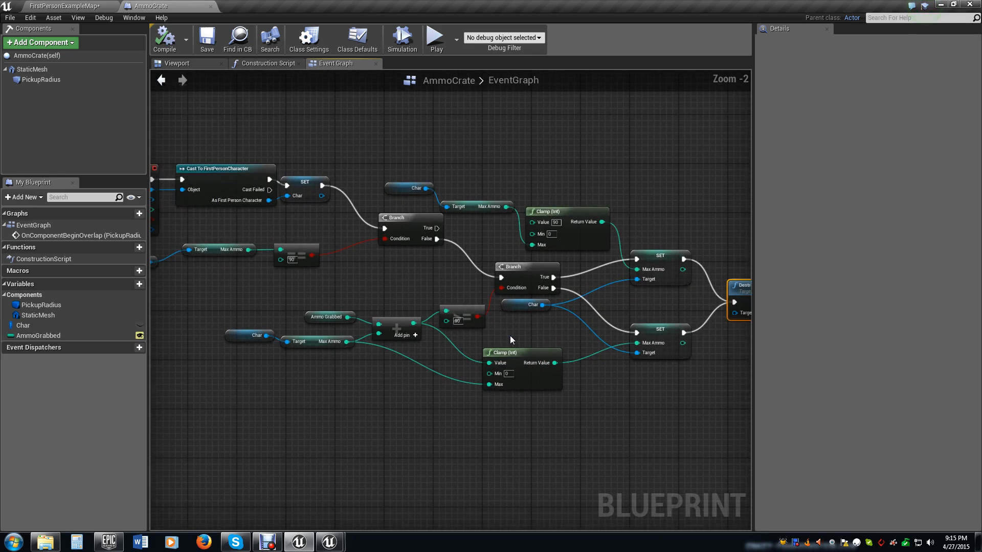
pyautogui.scroll(3)
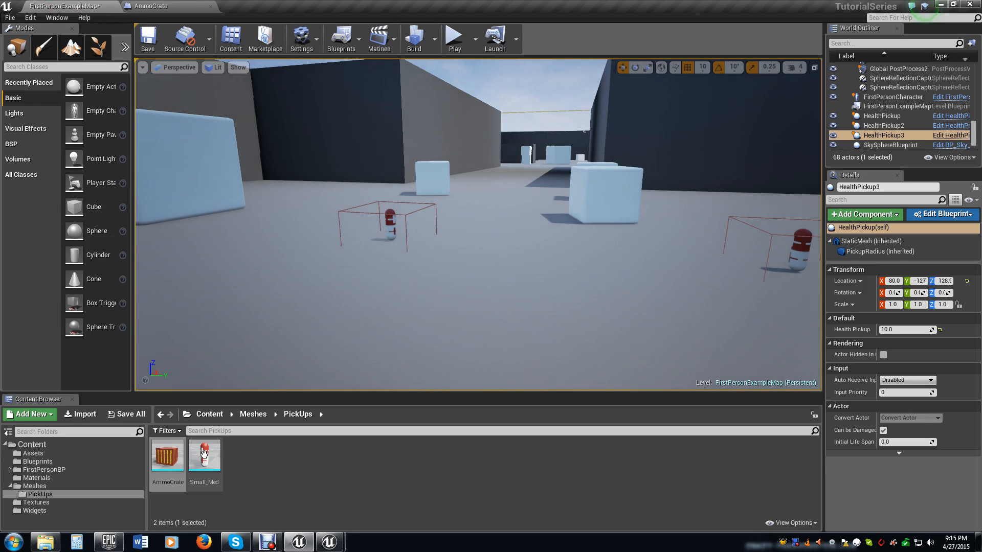
# Compare the HealthPickup and AmmoCrate graphs, then inspect AmmoGrabbed's integer default of 0
pyautogui.doubleClick(203, 454)
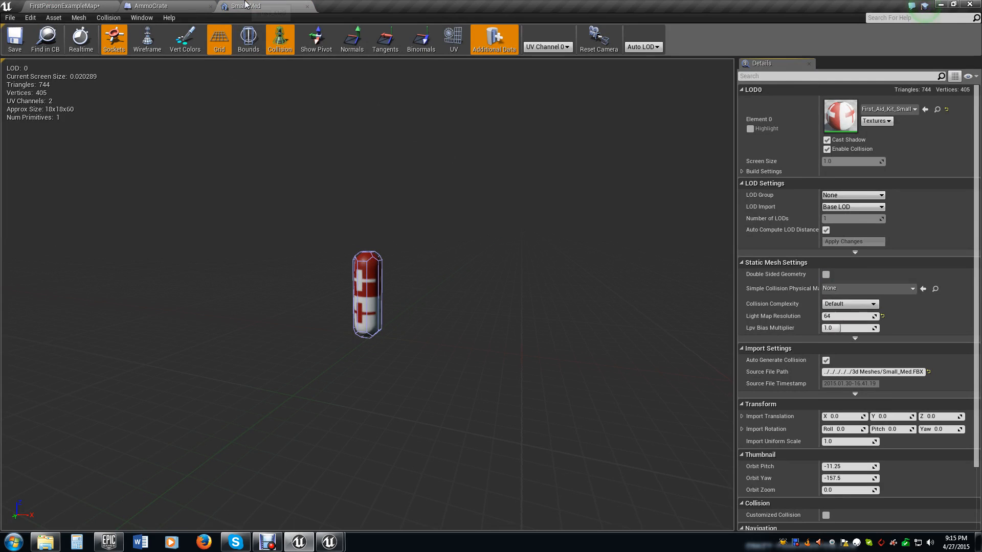
pyautogui.click(63, 7)
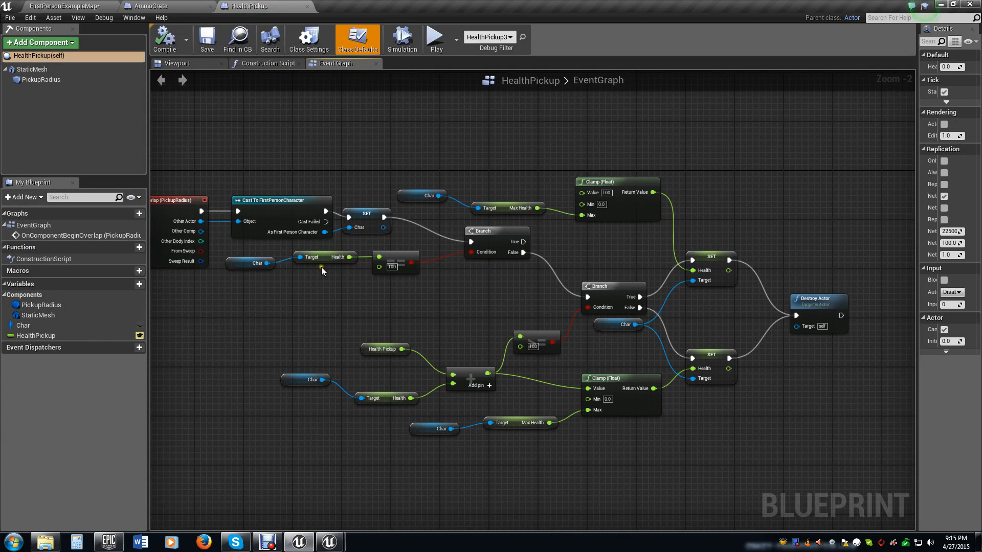
pyautogui.moveTo(110, 5)
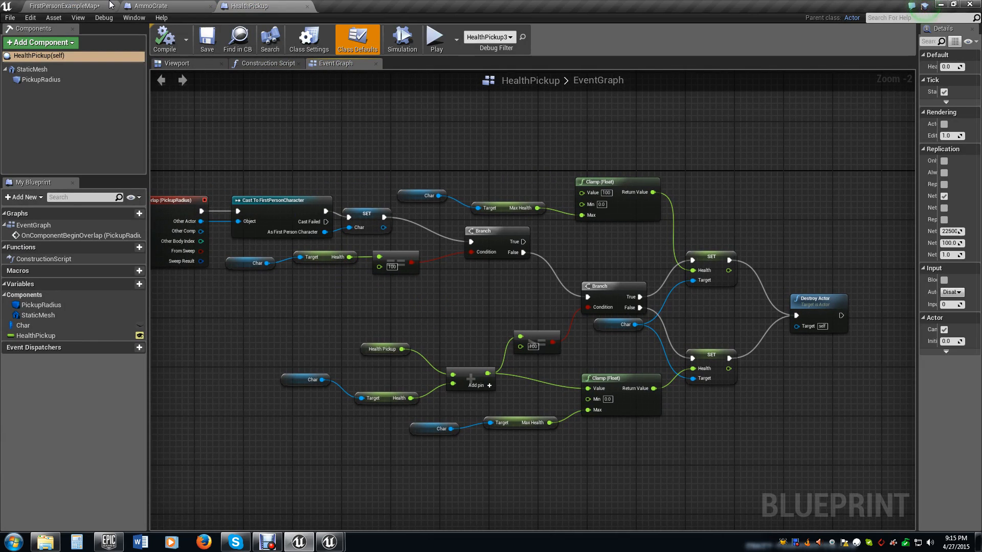
pyautogui.click(166, 7)
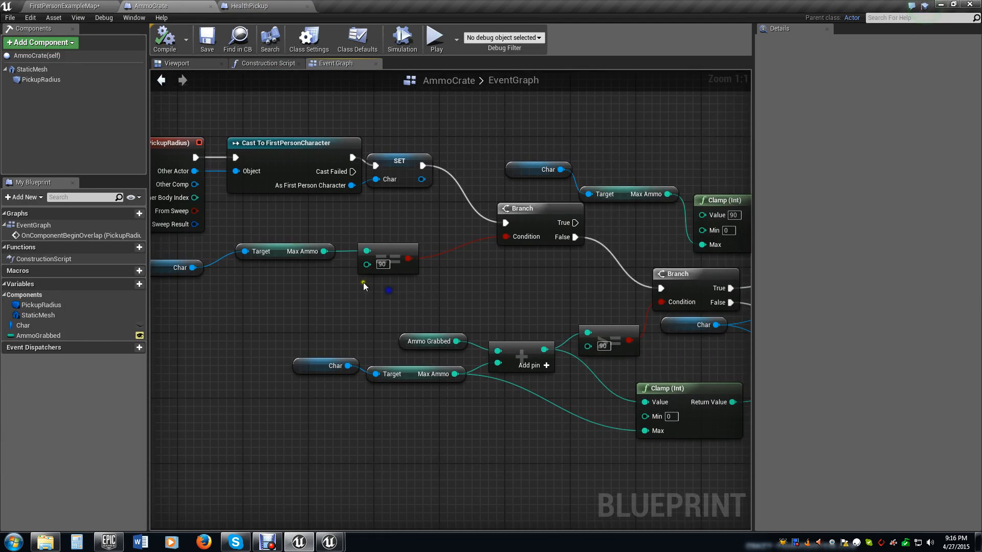
pyautogui.moveTo(300, 244)
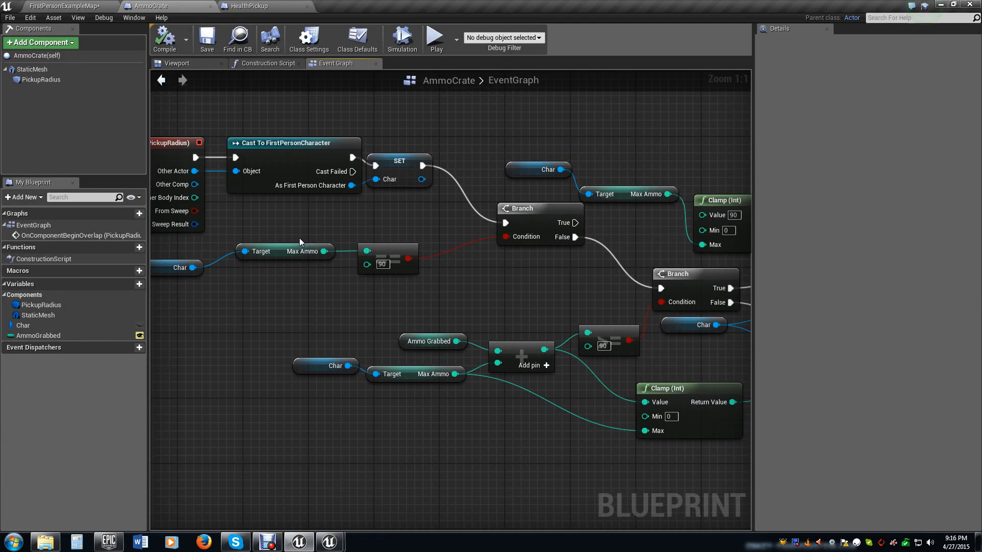
pyautogui.moveTo(267, 239)
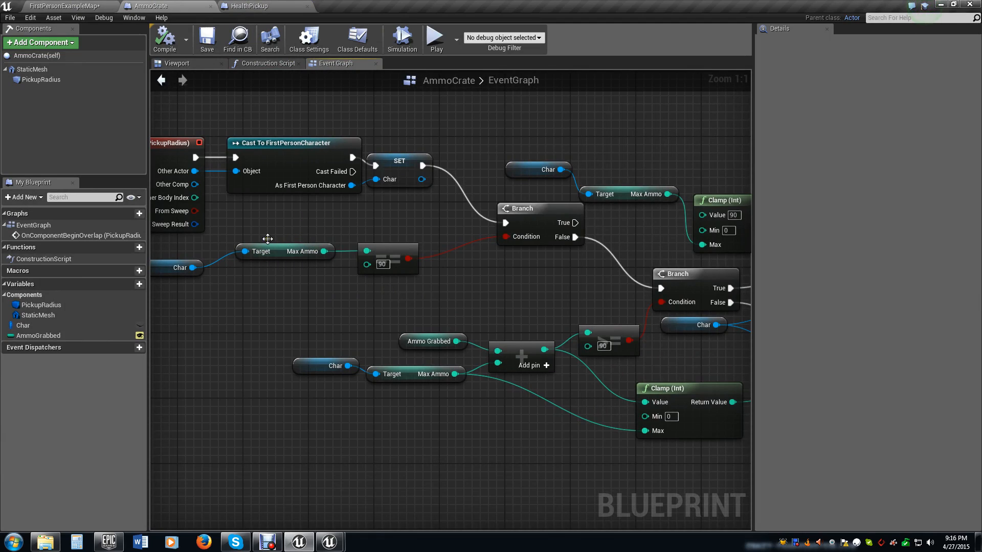
pyautogui.moveTo(287, 244)
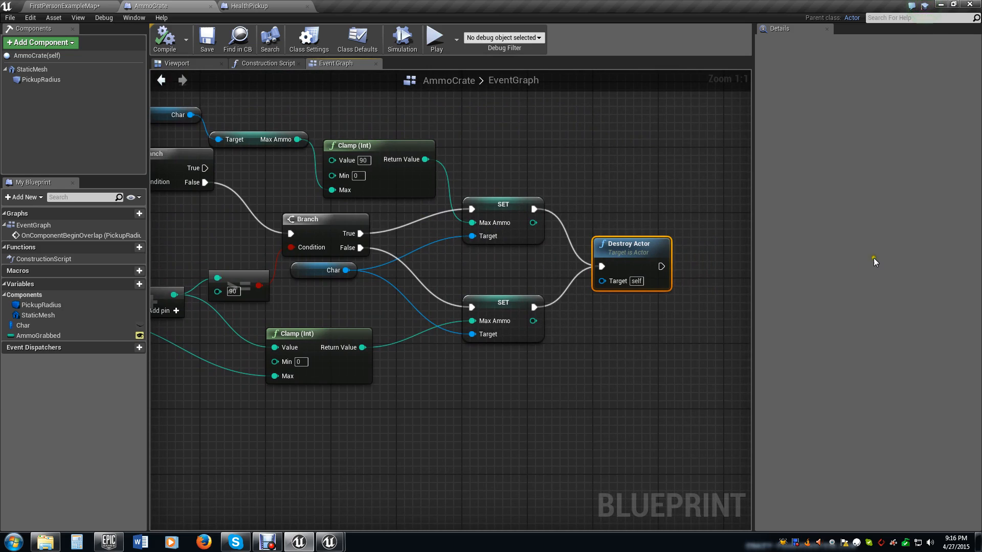
pyautogui.moveTo(490, 399)
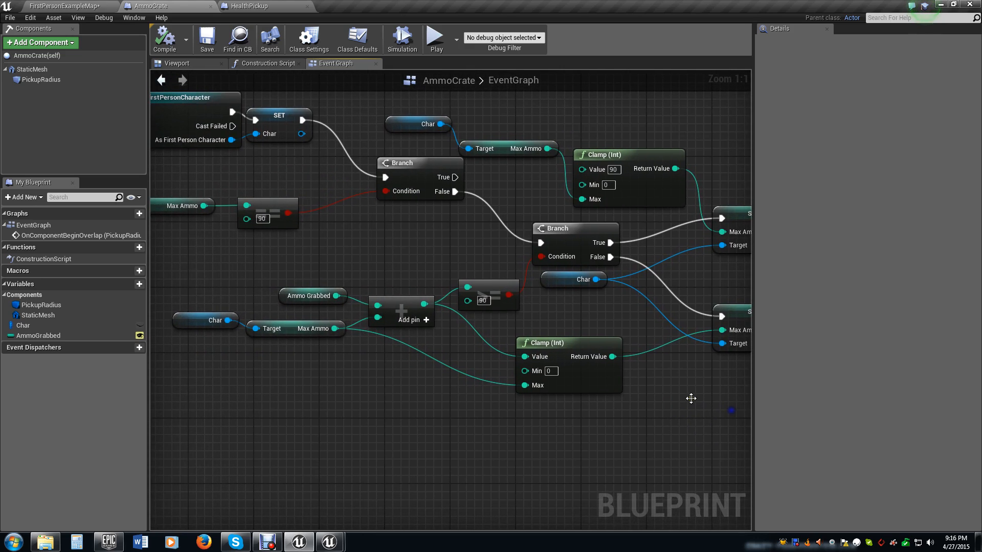
pyautogui.click(313, 295)
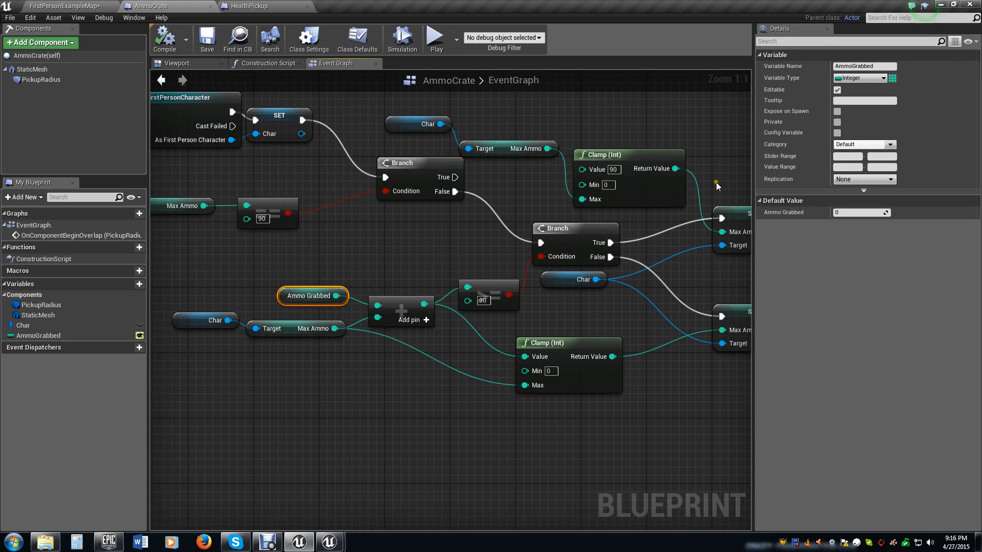
pyautogui.moveTo(317, 97)
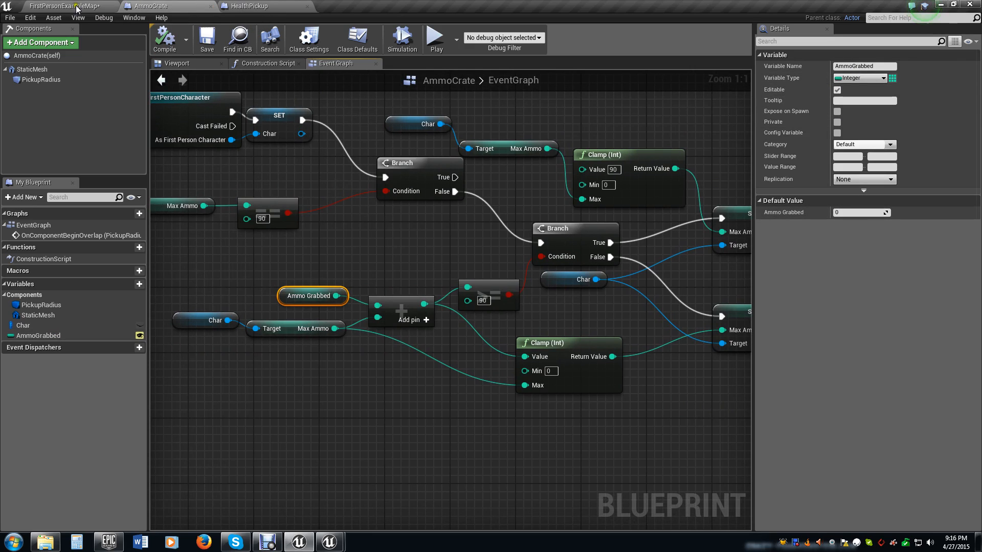
# In the level, give the placed HealthPickup actors a Health Pickup value of 25.0
pyautogui.click(63, 6)
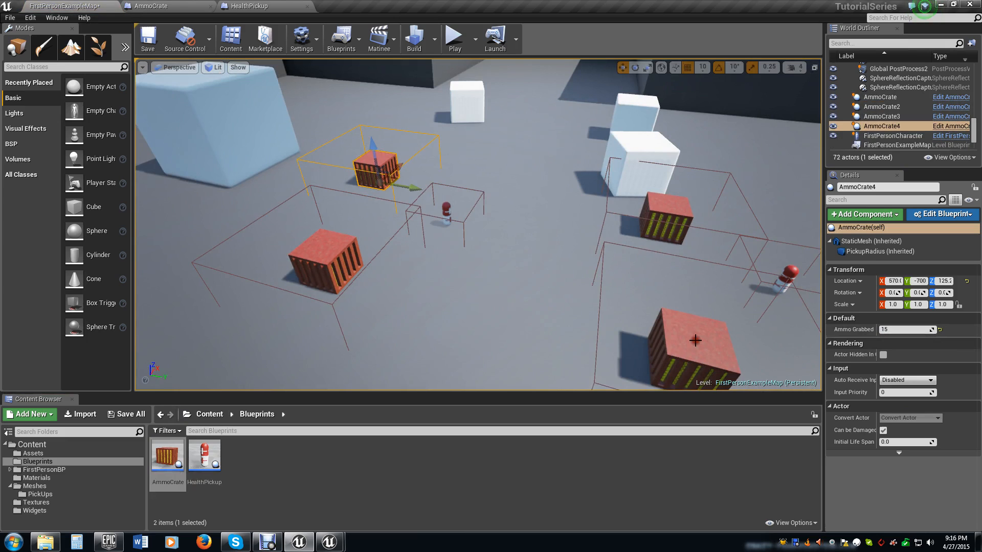
pyautogui.click(696, 342)
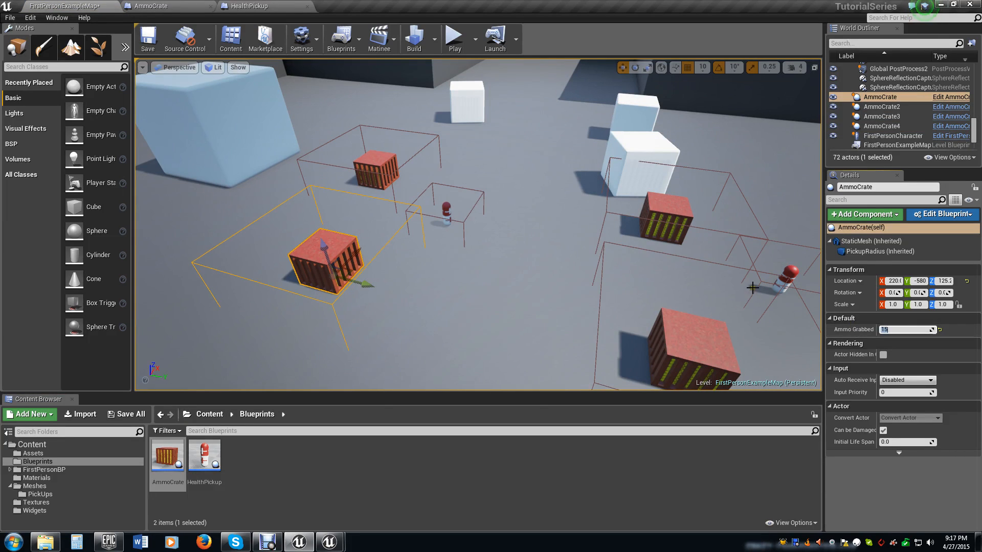
pyautogui.moveTo(577, 286)
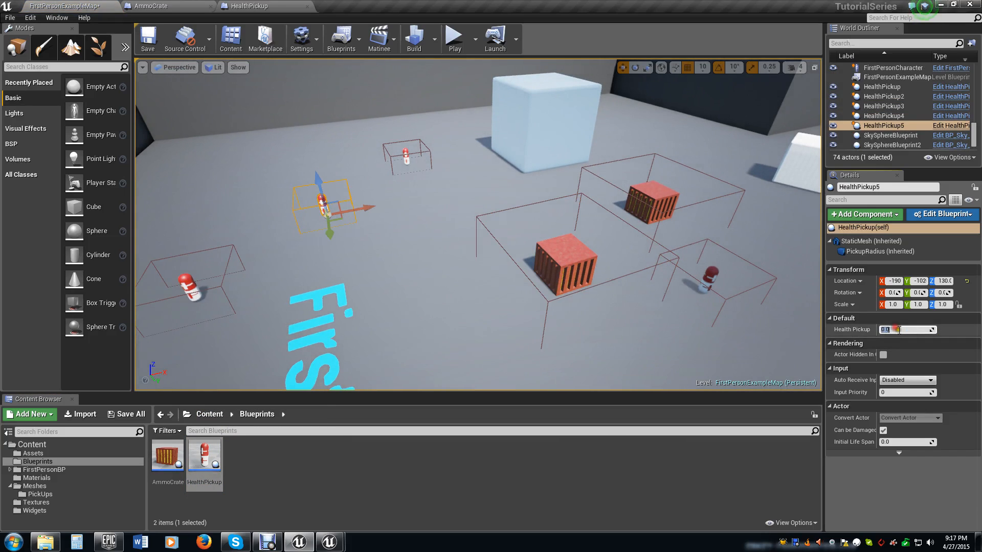
pyautogui.write('25.0')
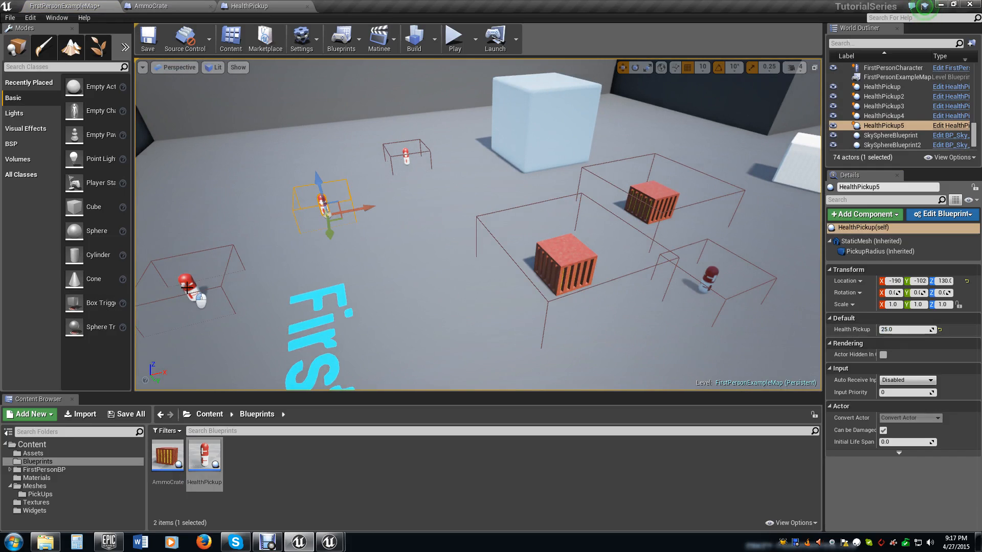
pyautogui.click(883, 115)
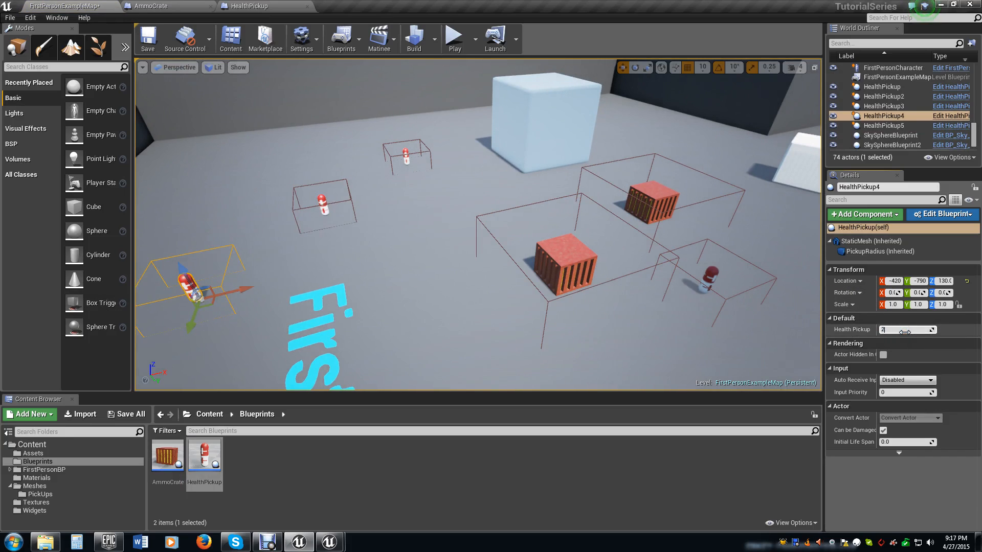
pyautogui.click(148, 39)
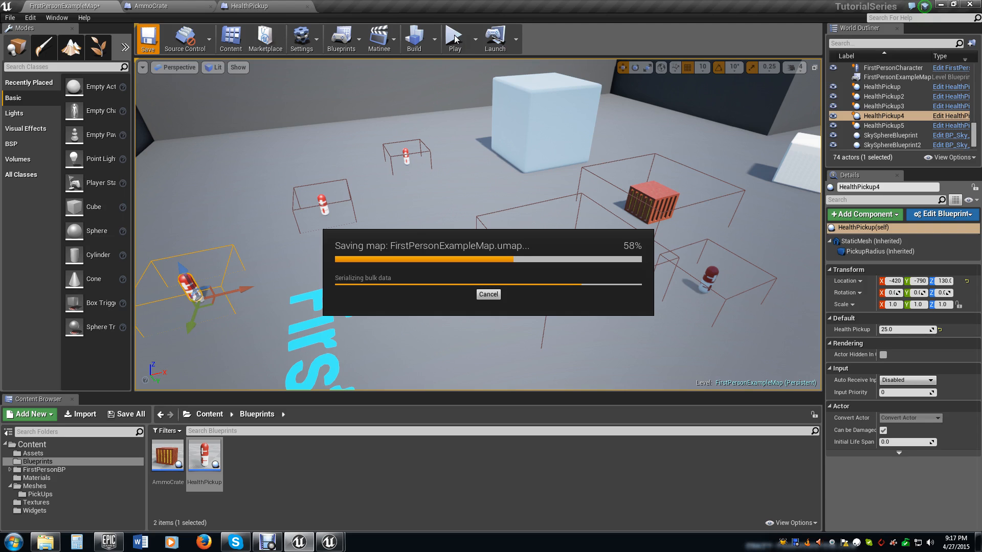
# Start playing the level to test the pickups
pyautogui.click(454, 39)
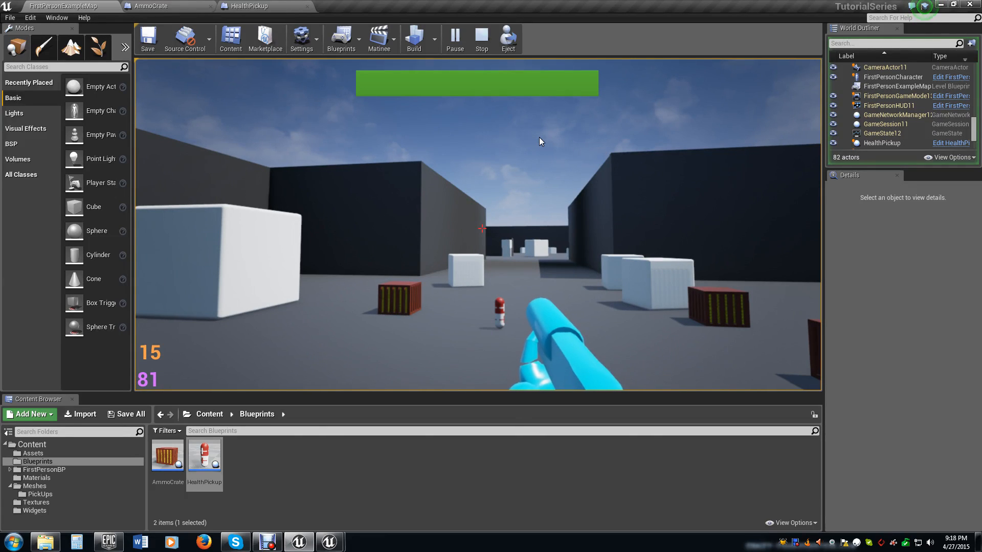
# Revise the AmmoCrate graph so Add feeds SET Max Ammo directly, then return to the level
pyautogui.click(481, 39)
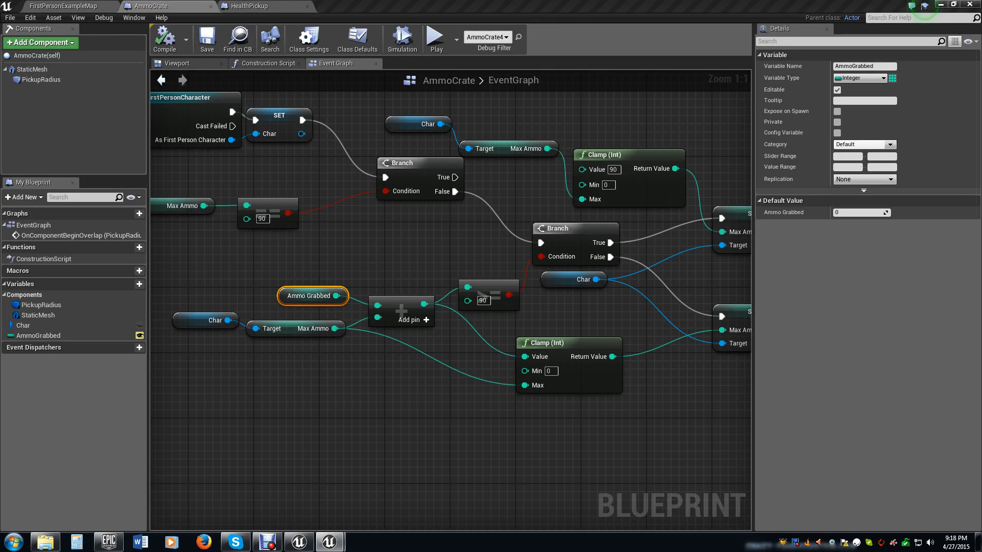
pyautogui.moveTo(931, 342)
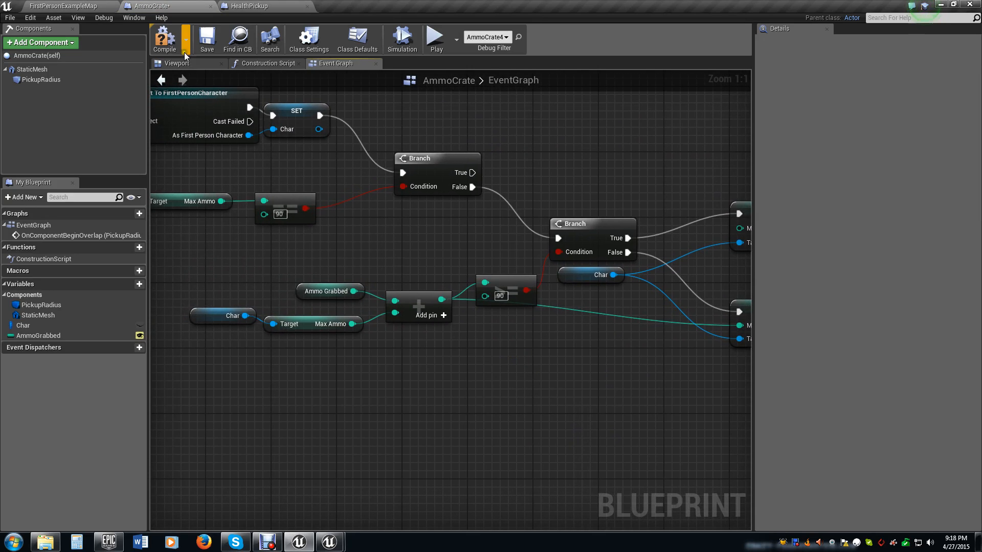
pyautogui.moveTo(68, 6)
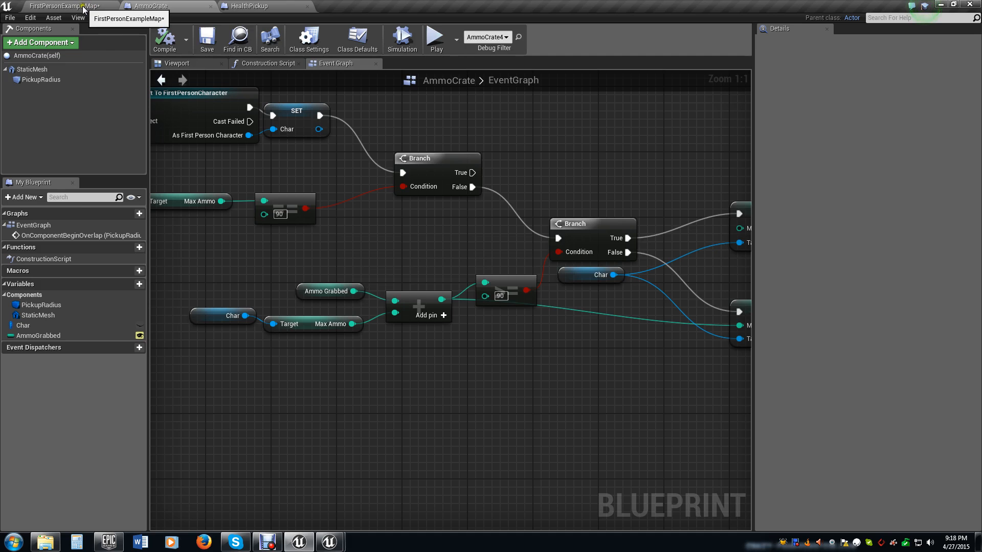
pyautogui.click(63, 6)
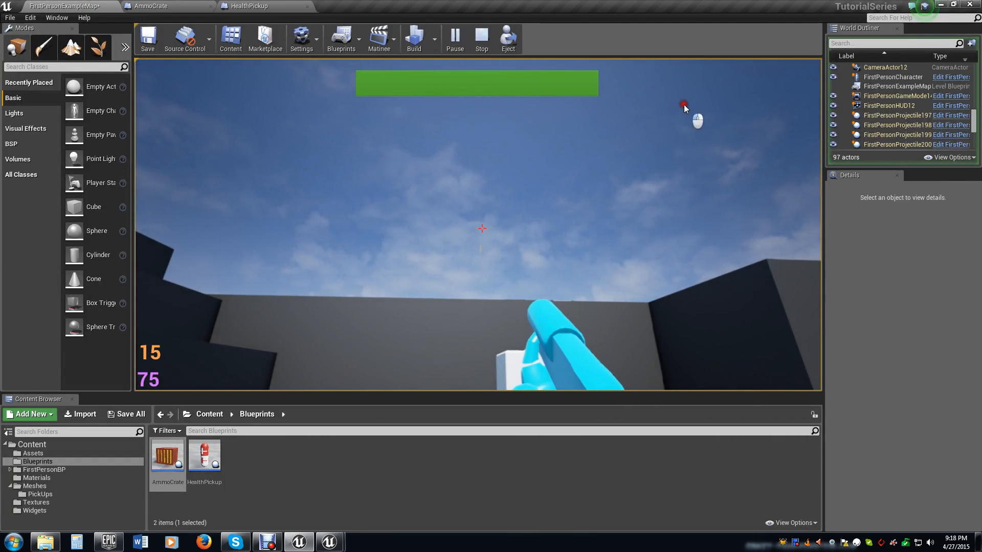
# Collect pickups until ammo reads 85, then stop the play session
pyautogui.click(481, 228)
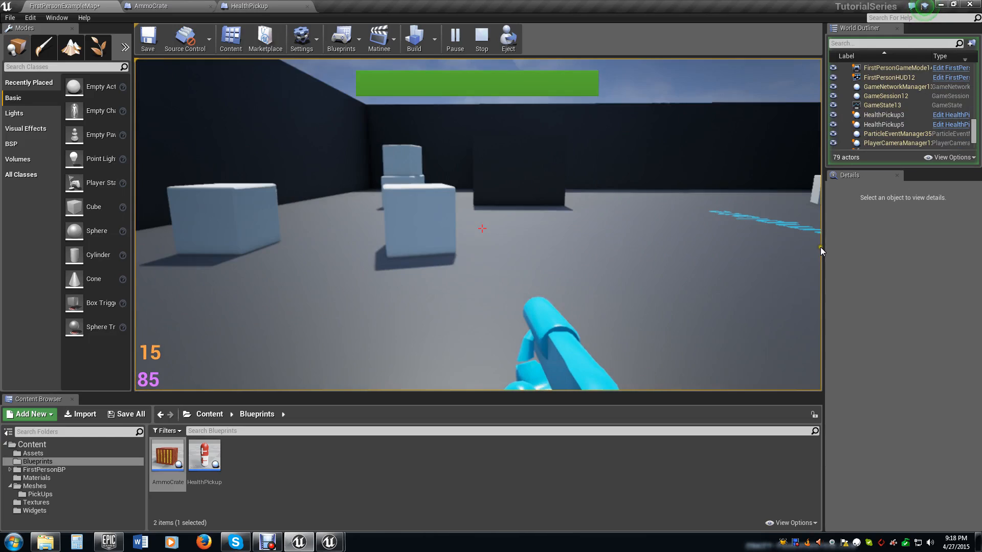
pyautogui.click(481, 37)
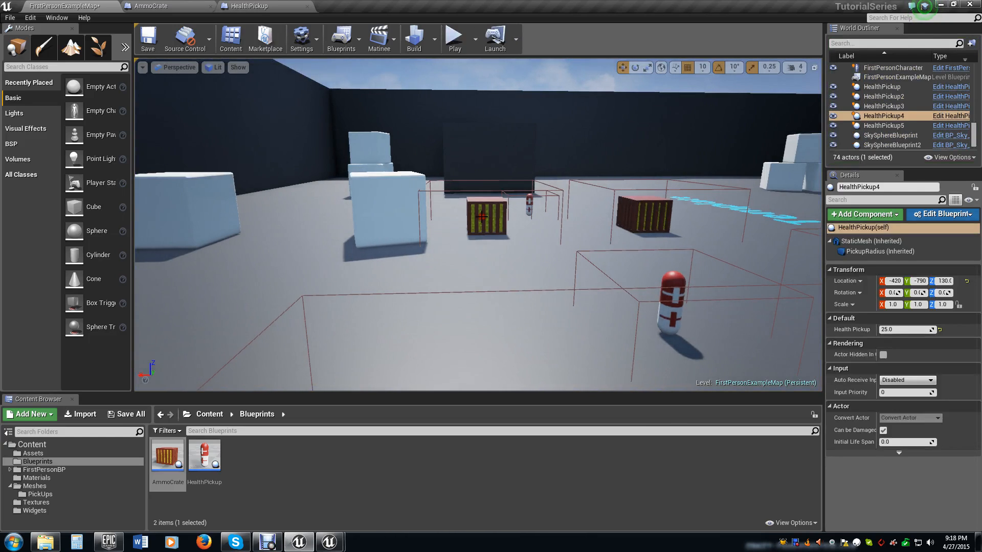
pyautogui.click(487, 216)
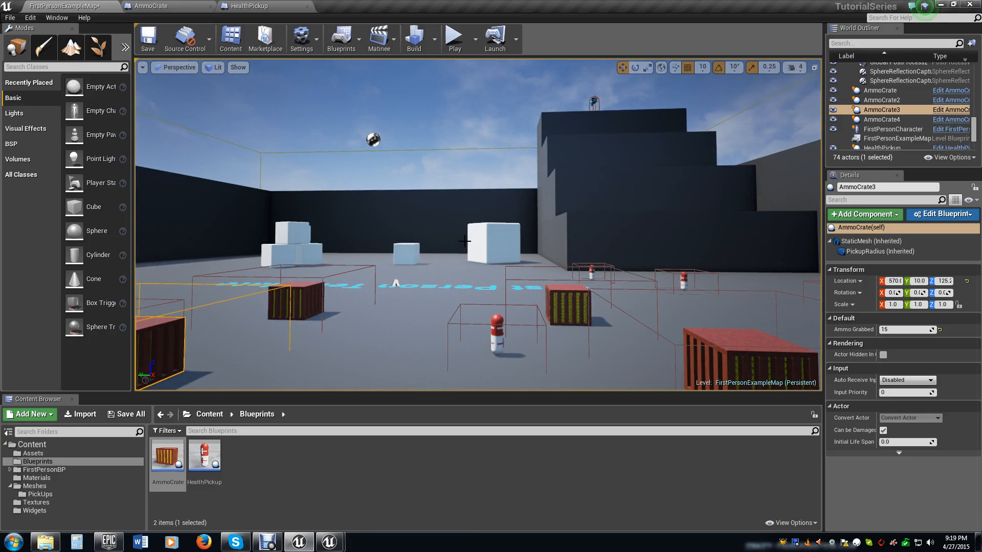
pyautogui.moveTo(501, 293)
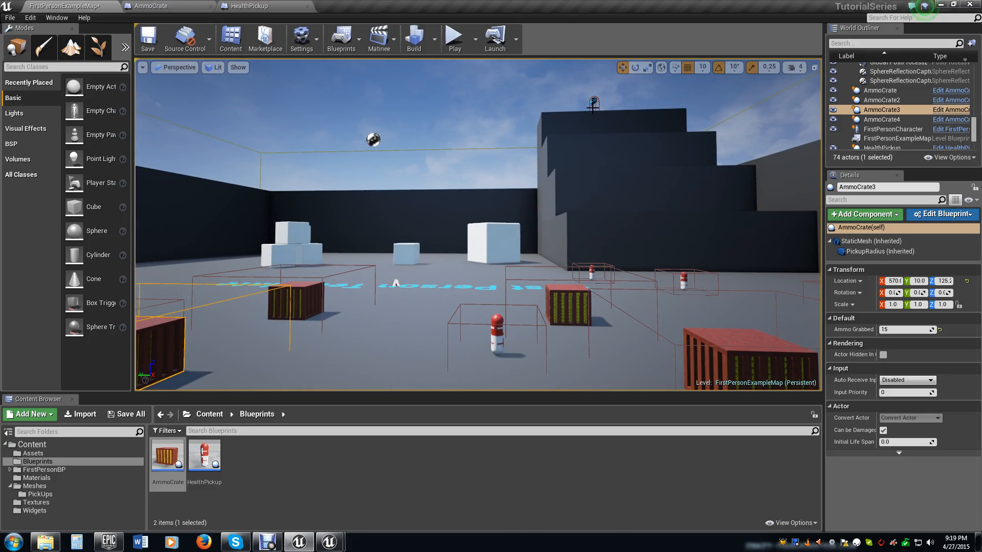
pyautogui.moveTo(554, 203)
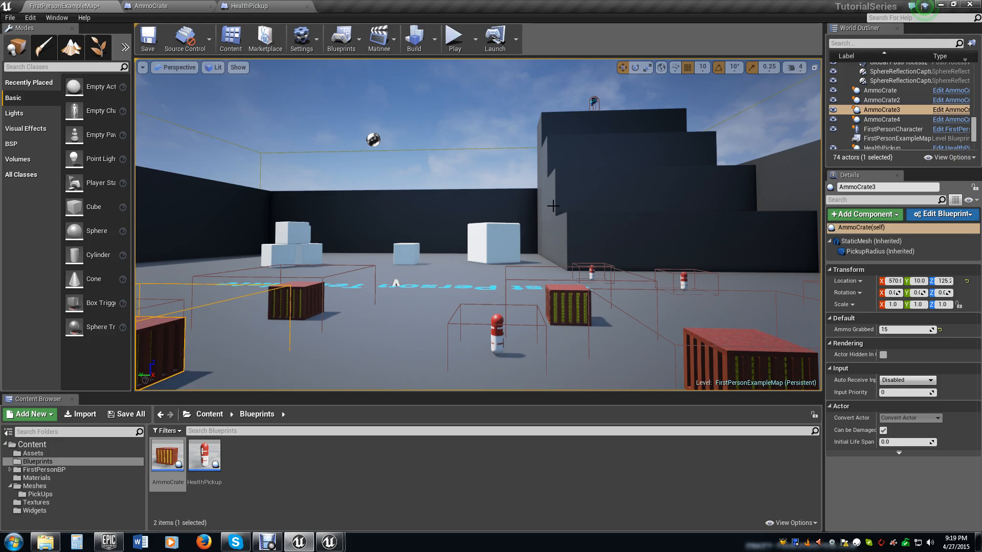
pyautogui.moveTo(520, 266)
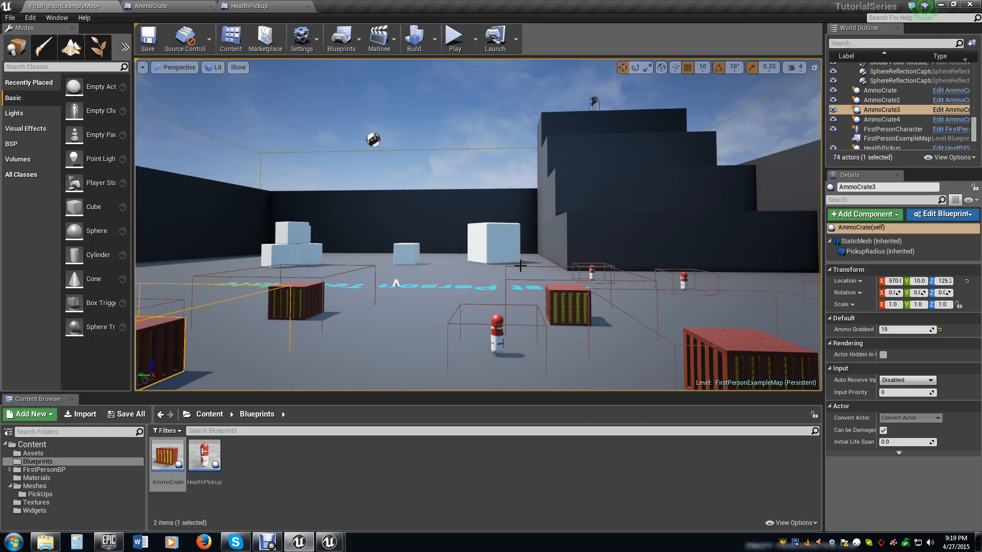
pyautogui.moveTo(425, 202)
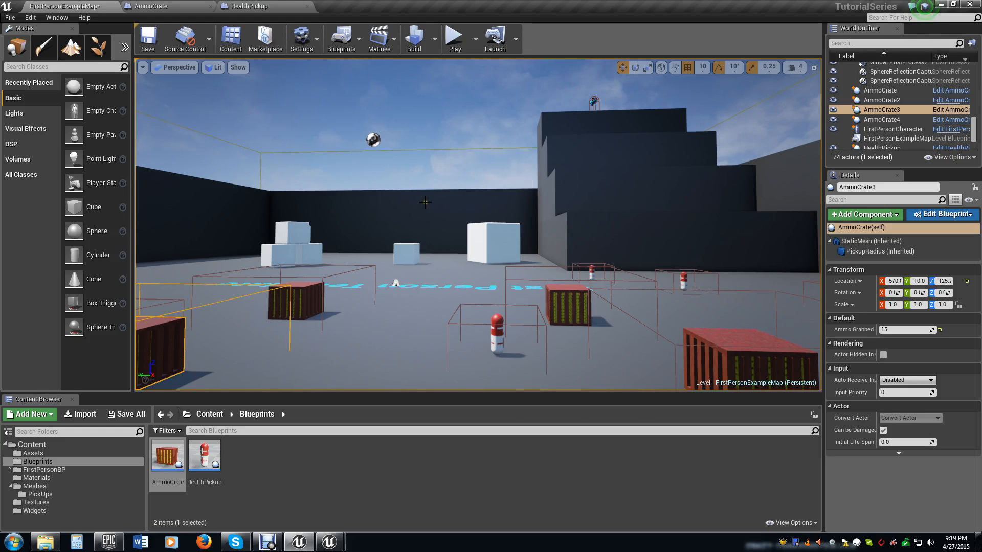
pyautogui.moveTo(350, 169)
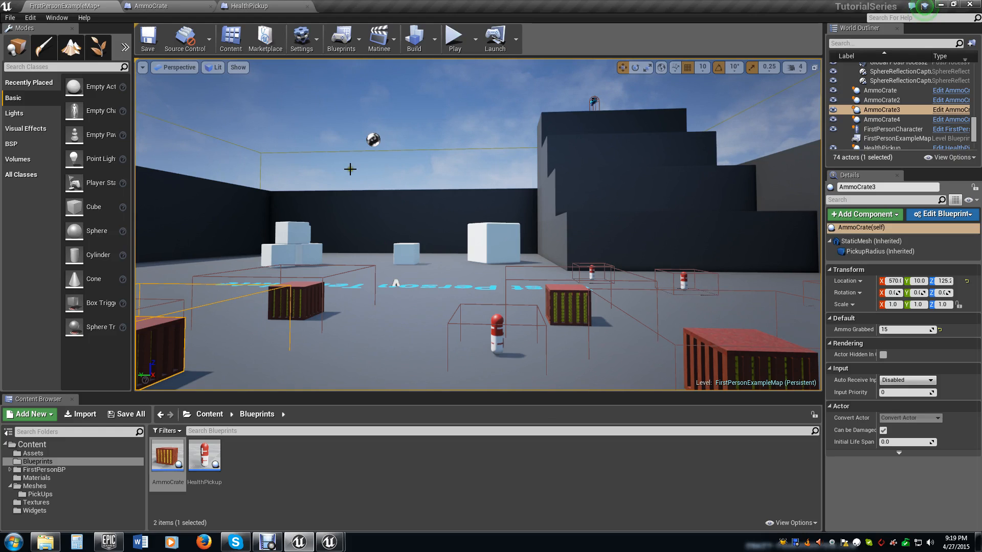
pyautogui.moveTo(454, 39)
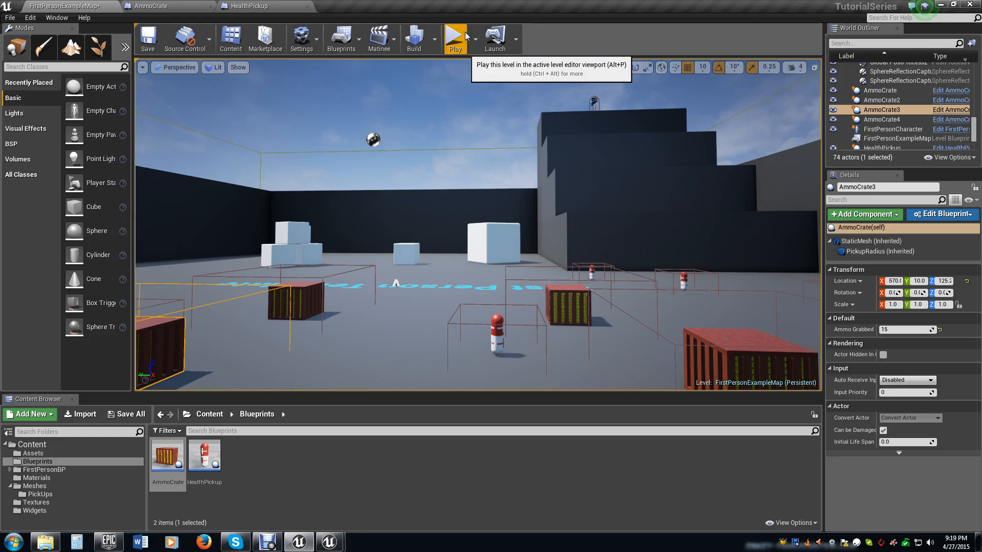